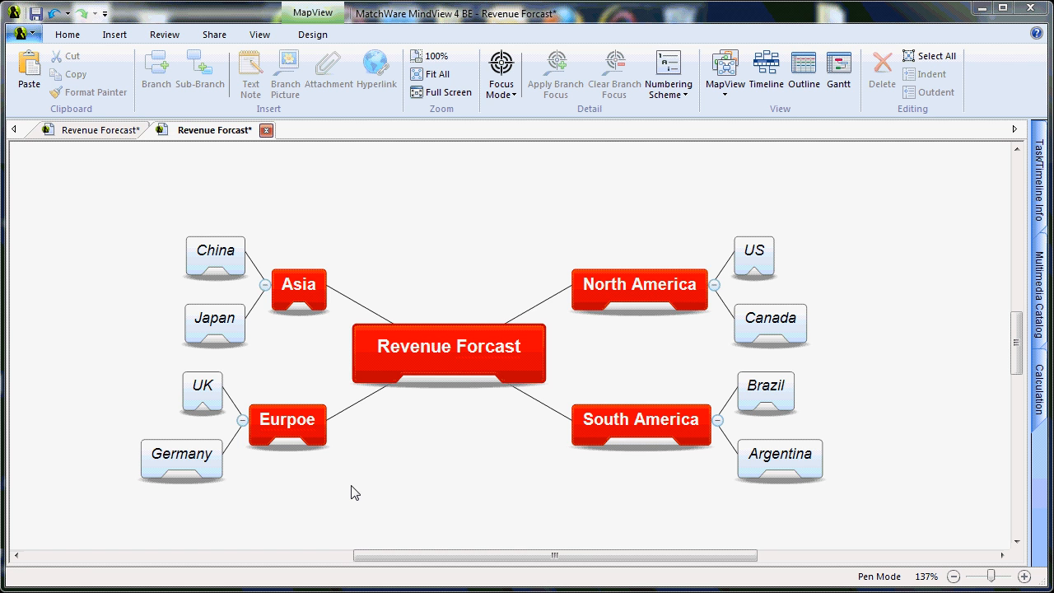
{"action": "mouse_move", "coordinate": [474, 445]}
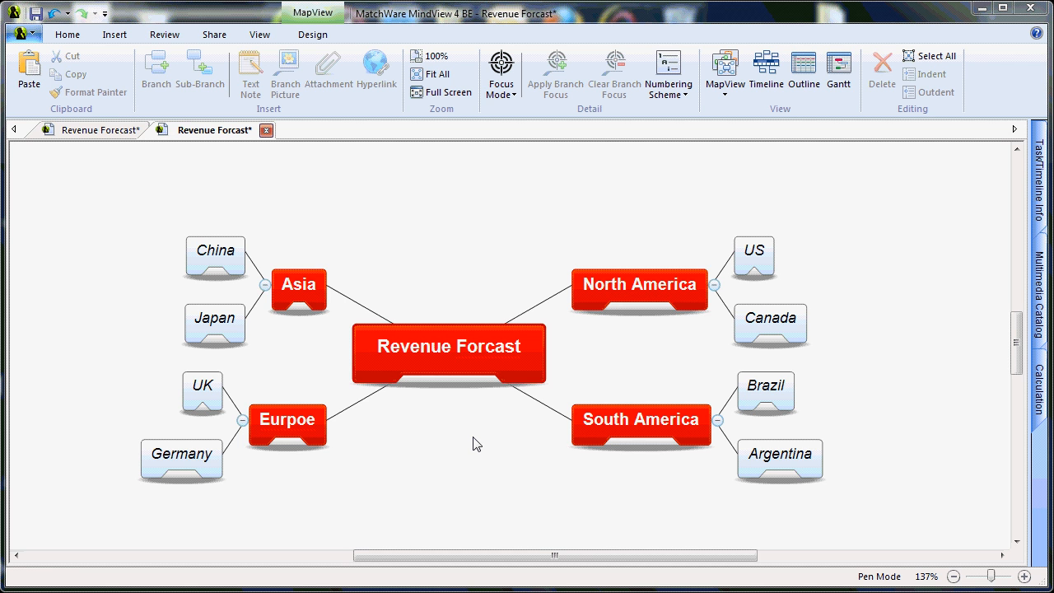
{"action": "mouse_move", "coordinate": [930, 443]}
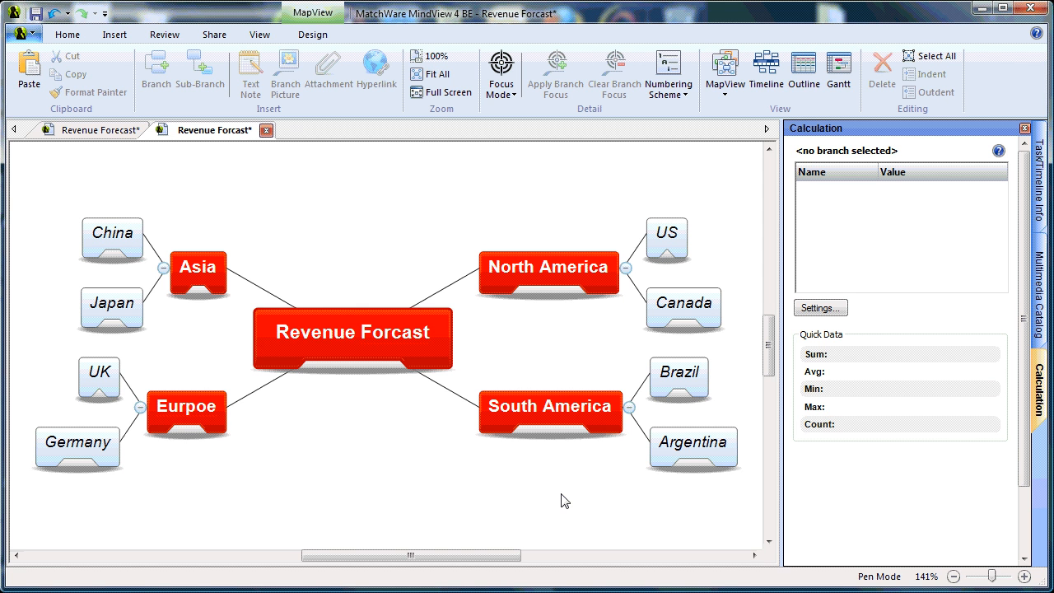
{"action": "mouse_move", "coordinate": [543, 448]}
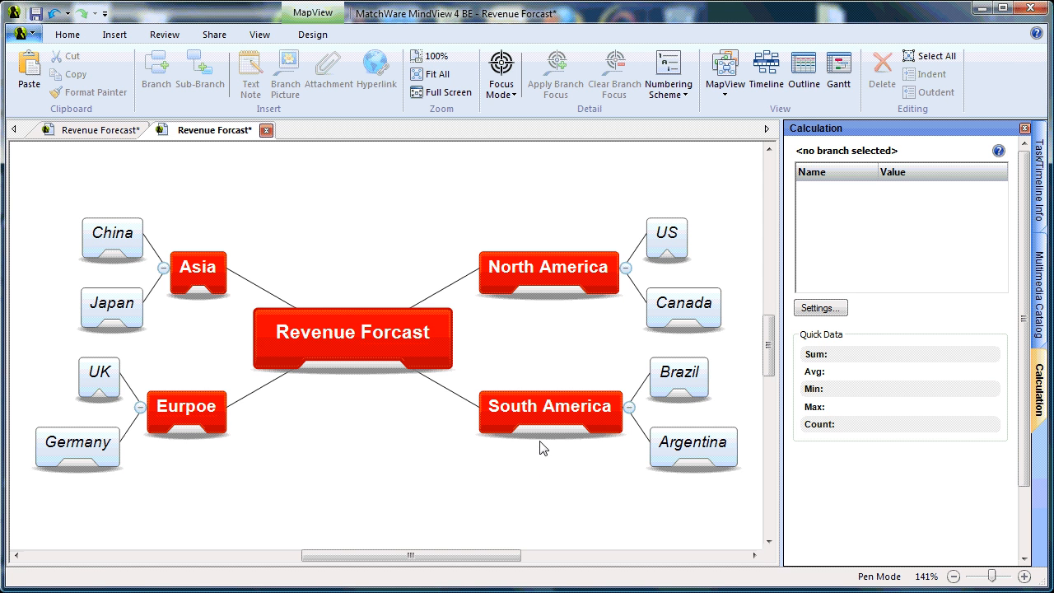
{"action": "mouse_move", "coordinate": [231, 398]}
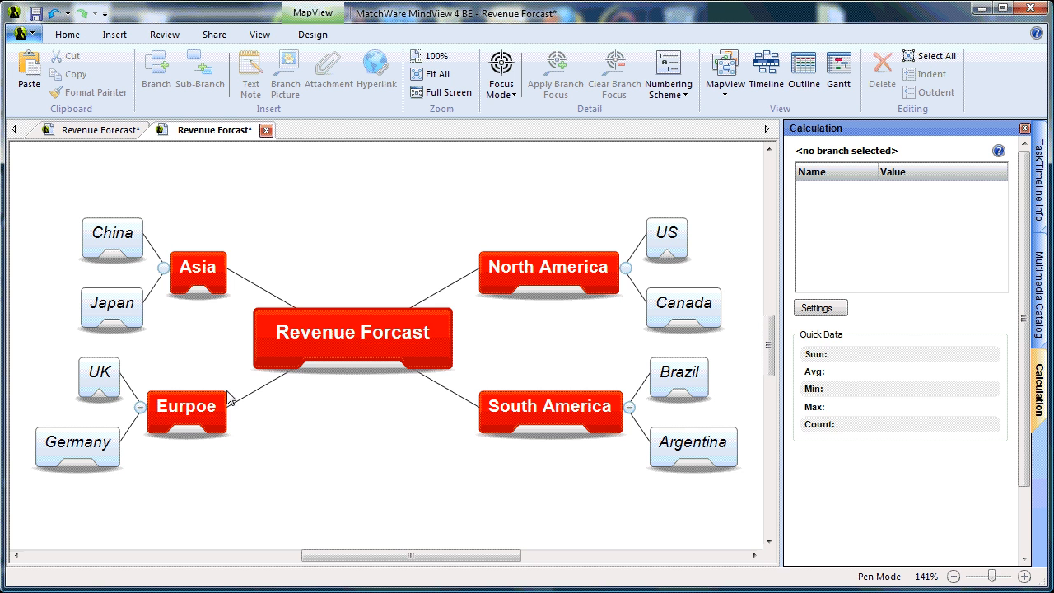
{"action": "mouse_move", "coordinate": [456, 368]}
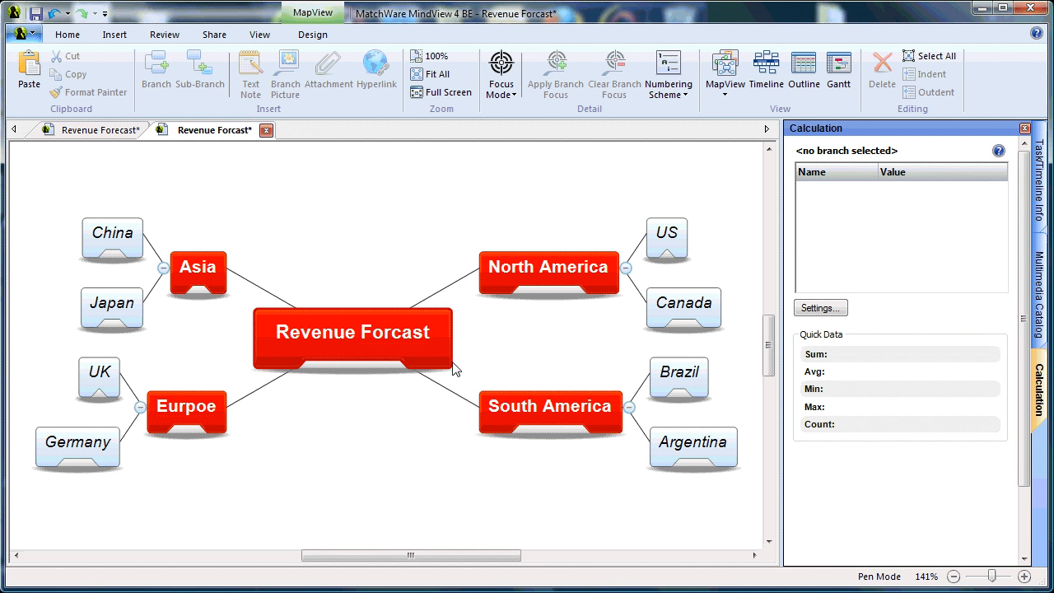
{"action": "mouse_move", "coordinate": [898, 390]}
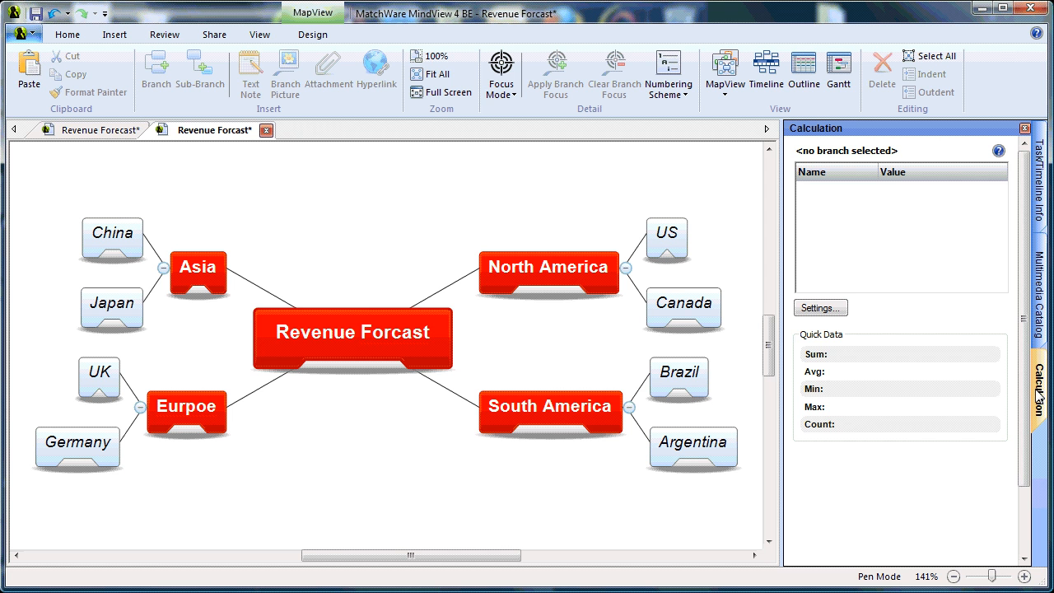
{"action": "mouse_move", "coordinate": [695, 321]}
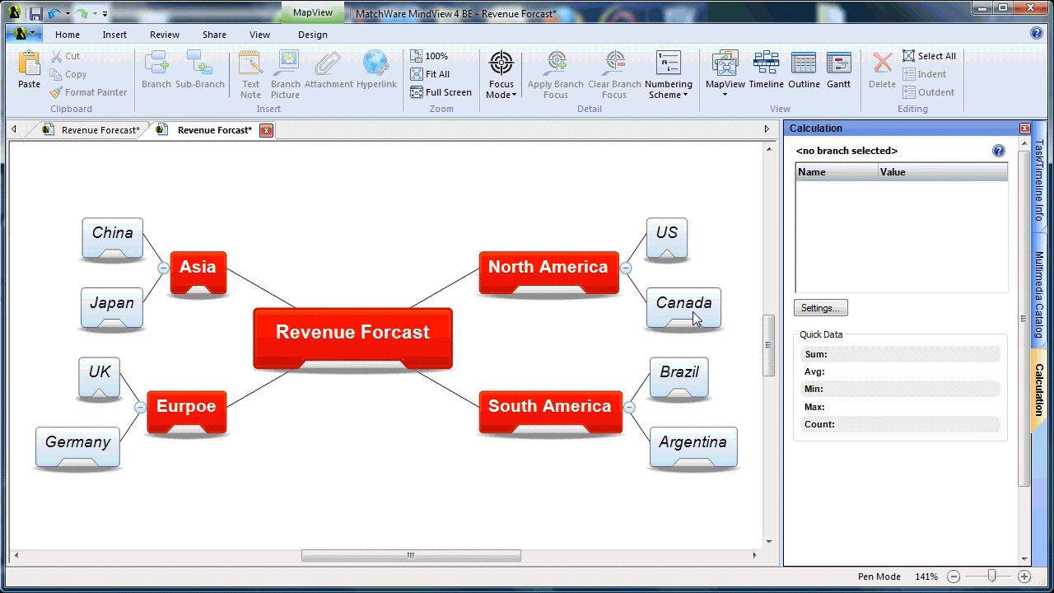
On the US branch, add Revenue, Costs and Profit value fields in the Calculation panel
{"action": "left_click", "coordinate": [260, 33]}
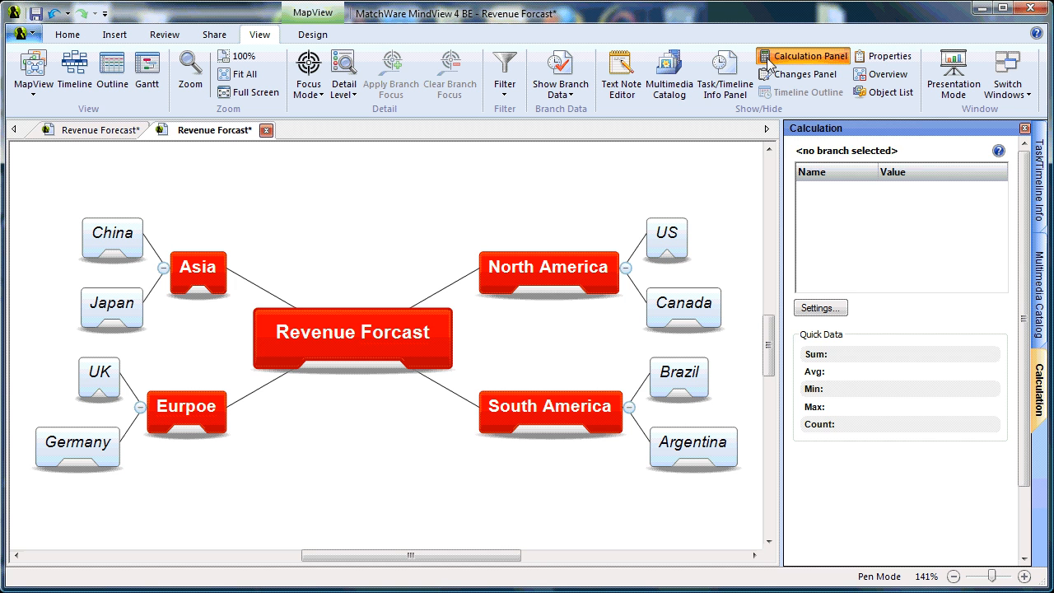
{"action": "mouse_move", "coordinate": [802, 56]}
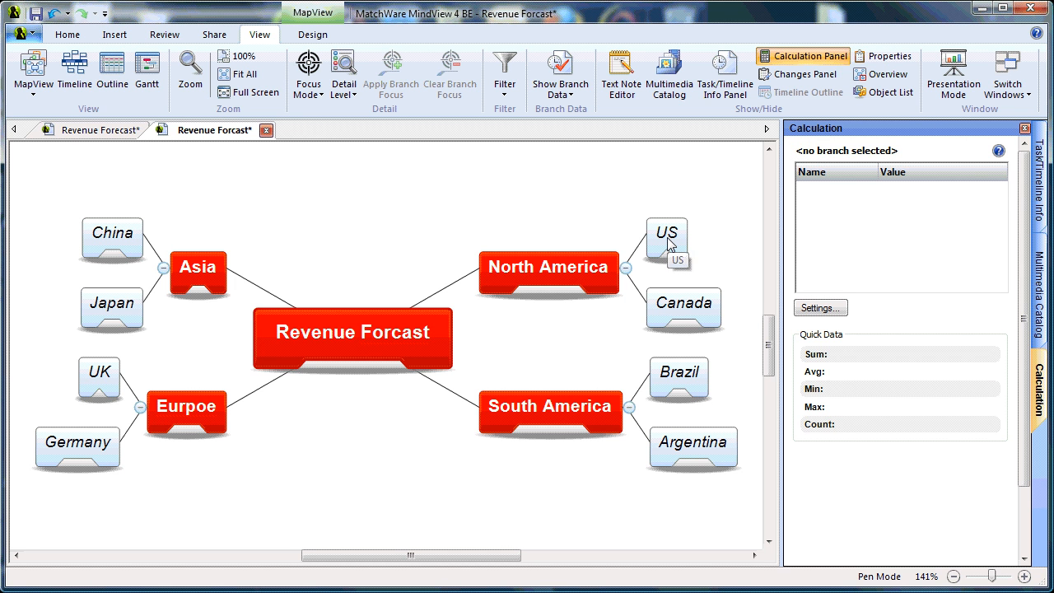
{"action": "left_click", "coordinate": [665, 237]}
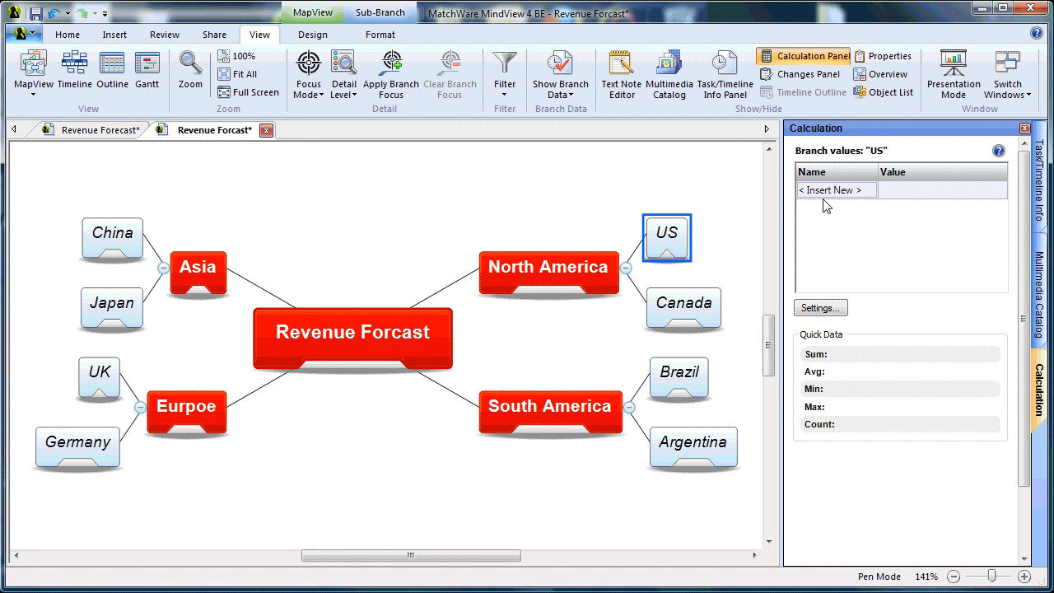
{"action": "left_click", "coordinate": [834, 189]}
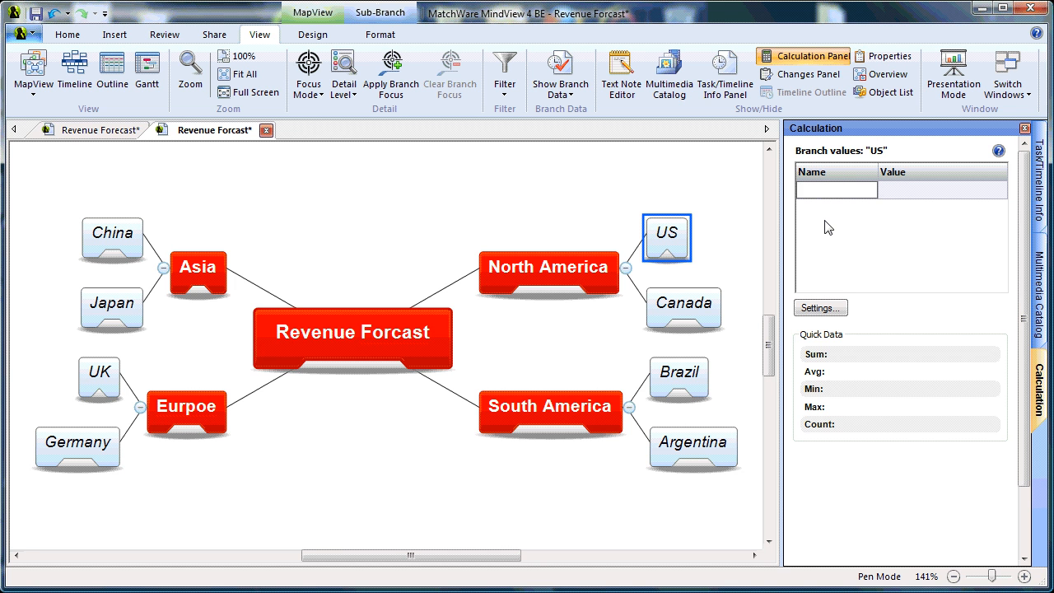
{"action": "type", "text": "Revenue"}
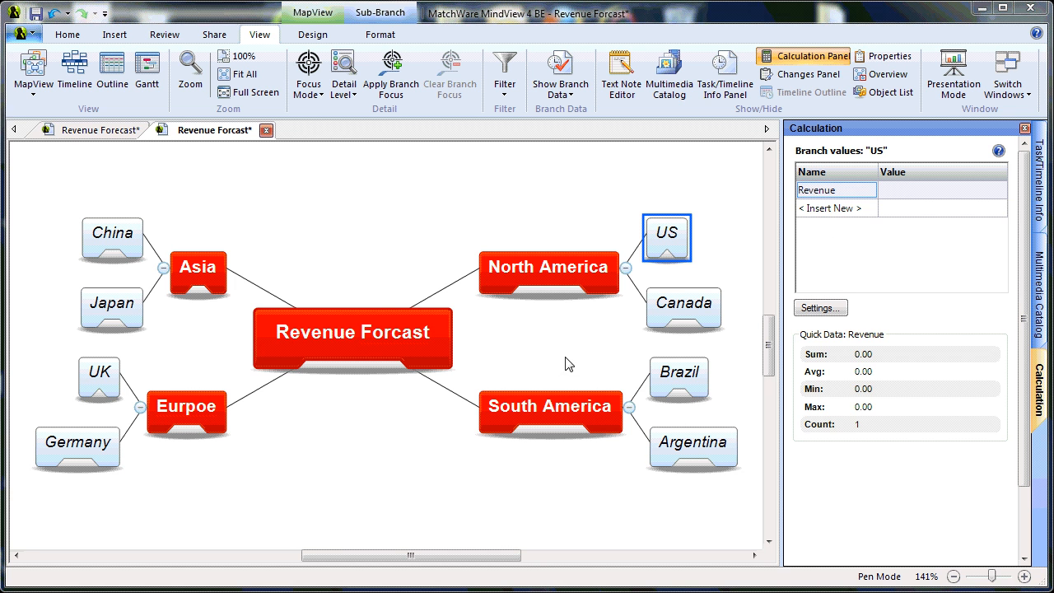
{"action": "left_click", "coordinate": [833, 207]}
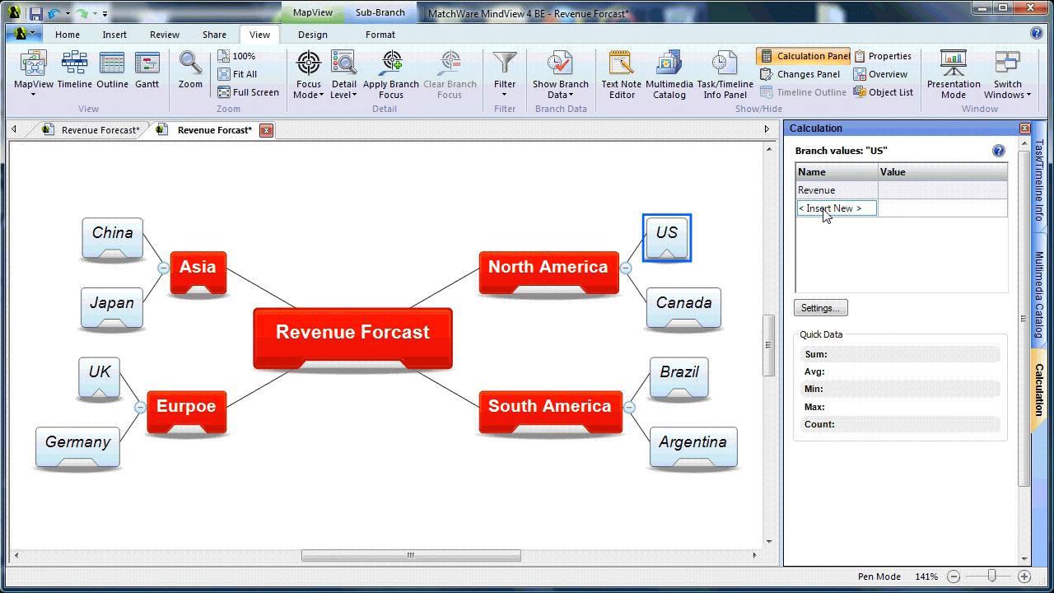
{"action": "type", "text": "Cost"}
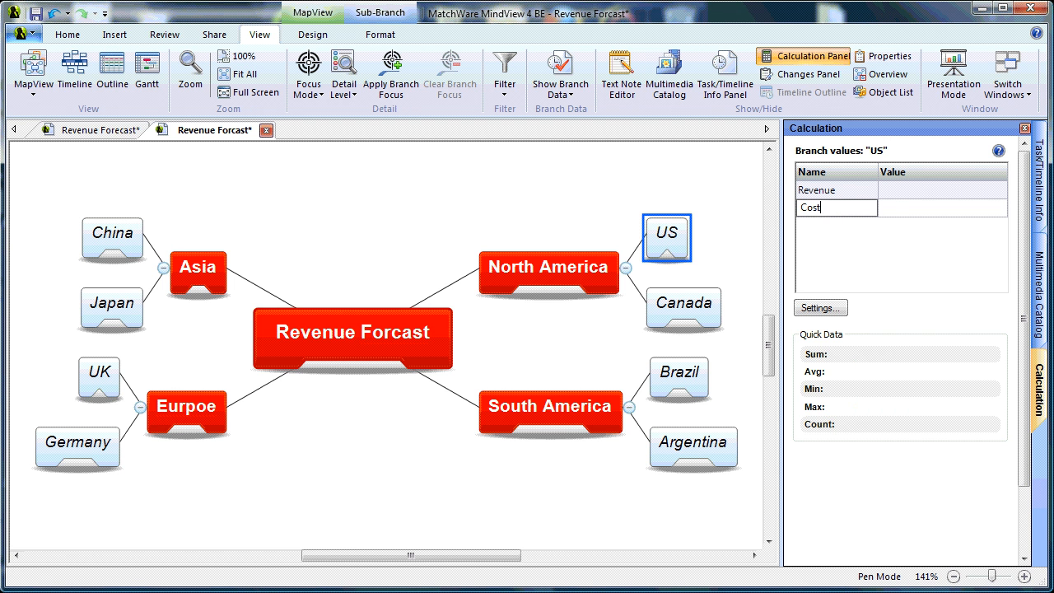
{"action": "type", "text": "s"}
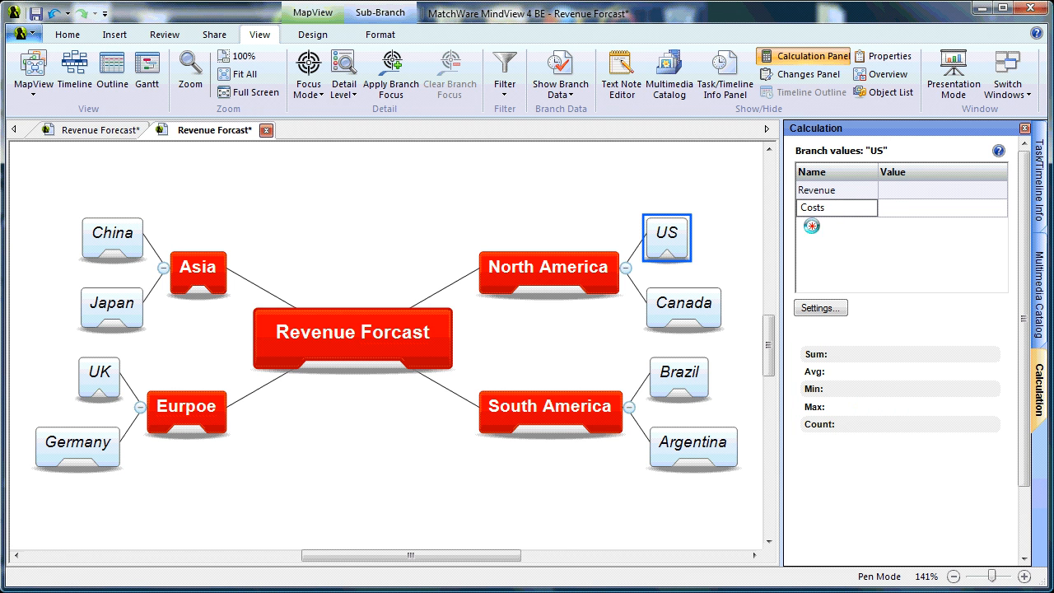
{"action": "left_click", "coordinate": [810, 225]}
{"action": "type", "text": "Profit"}
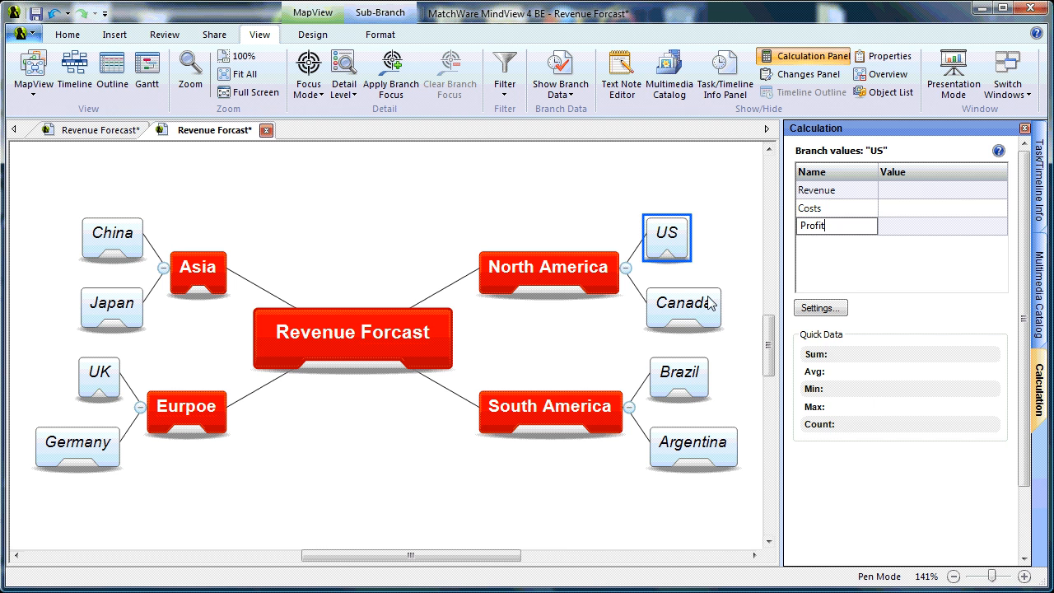
Check that Canada, Brazil and the Revenue Forcast root share the new value fields
{"action": "left_click", "coordinate": [684, 308]}
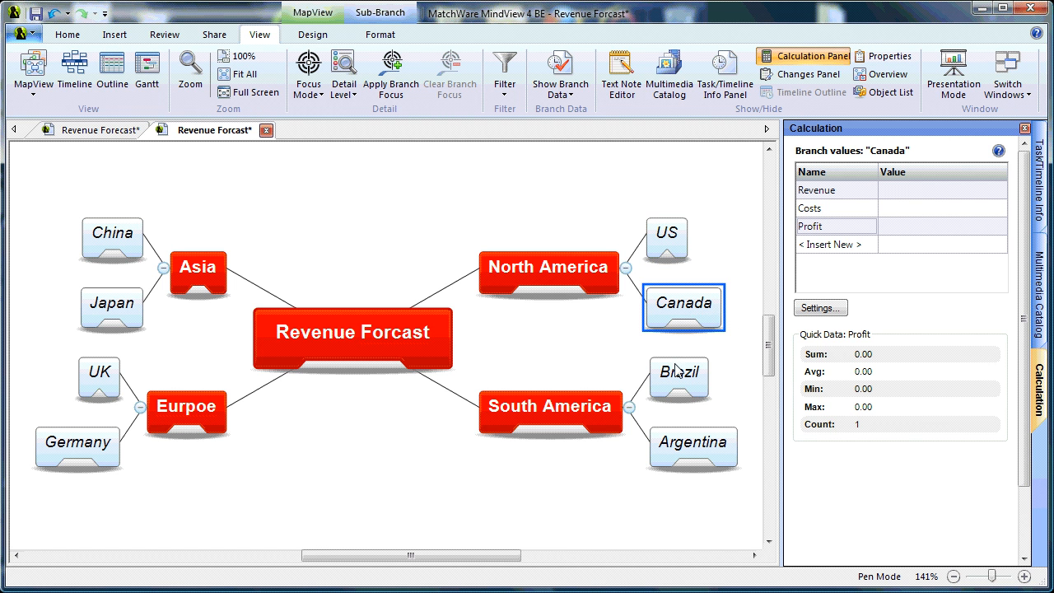
{"action": "left_click", "coordinate": [678, 377]}
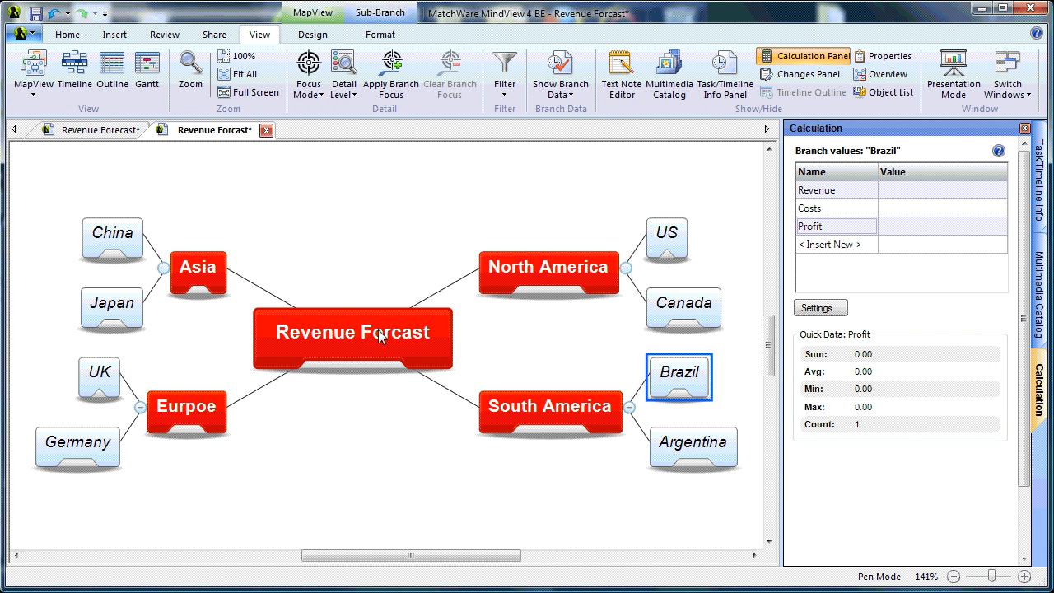
{"action": "left_click", "coordinate": [352, 333]}
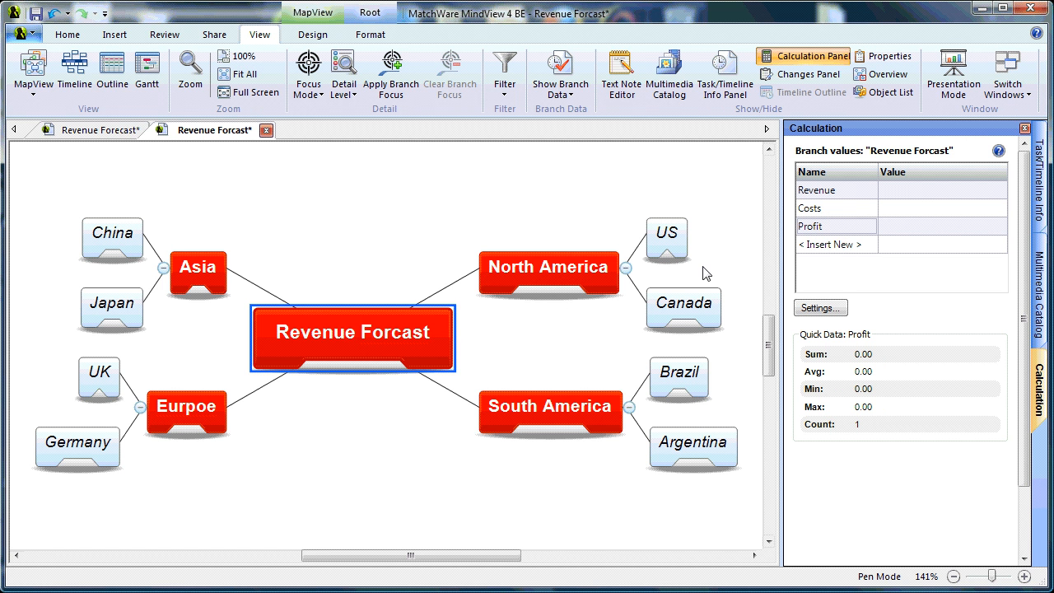
Enter US Revenue 9000000 and Costs 3500000 in the Calculation panel
{"action": "left_click", "coordinate": [665, 237]}
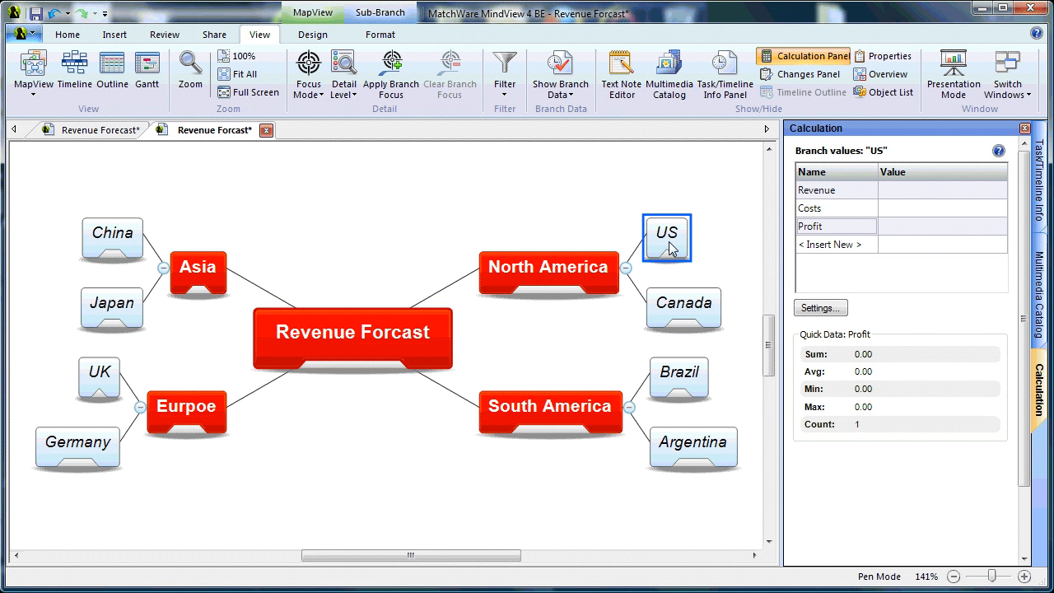
{"action": "left_click", "coordinate": [942, 190]}
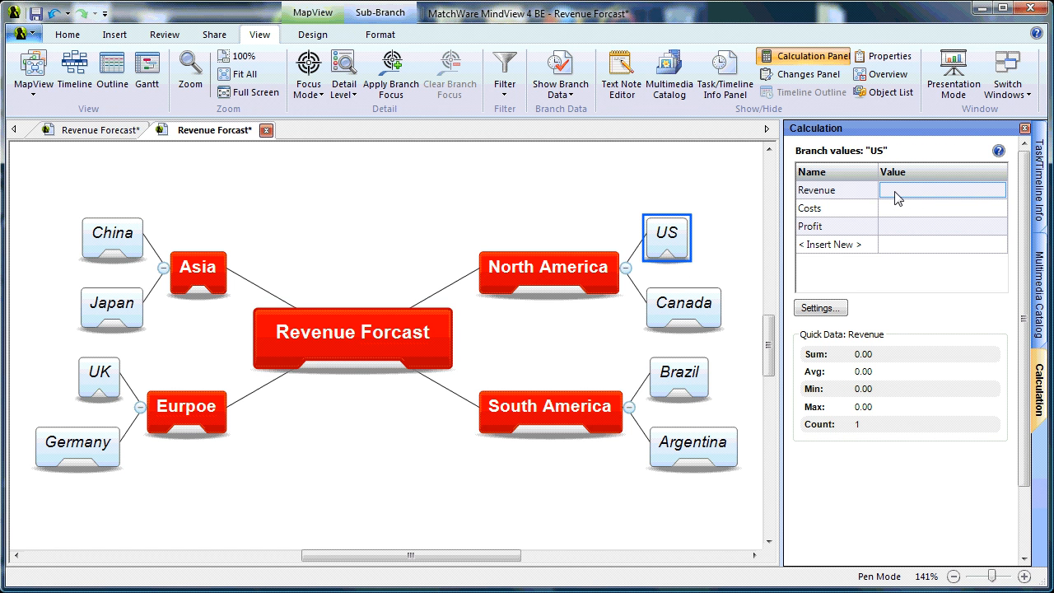
{"action": "type", "text": "9"}
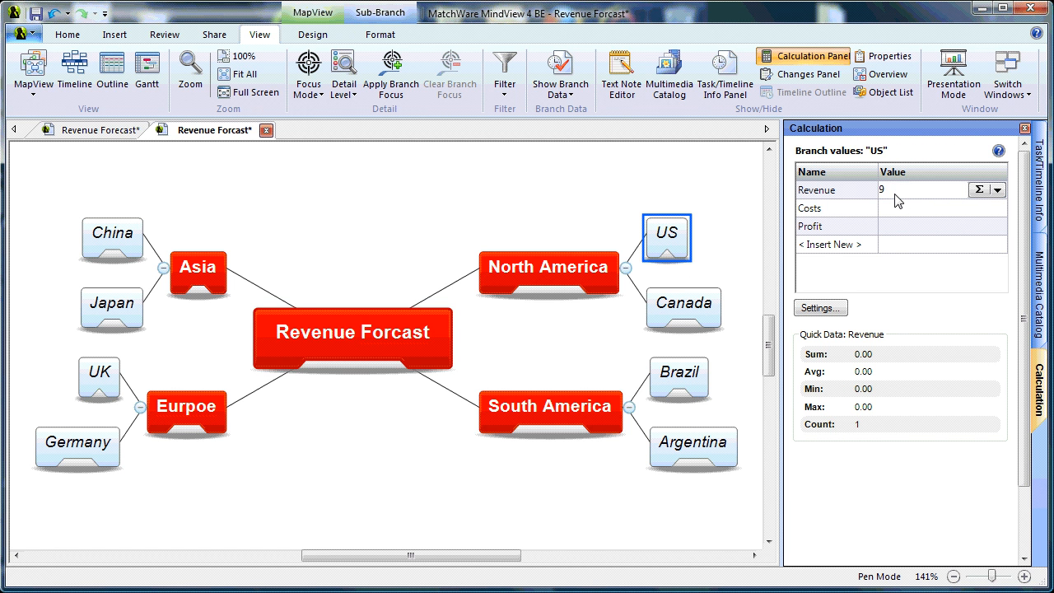
{"action": "type", "text": "00000"}
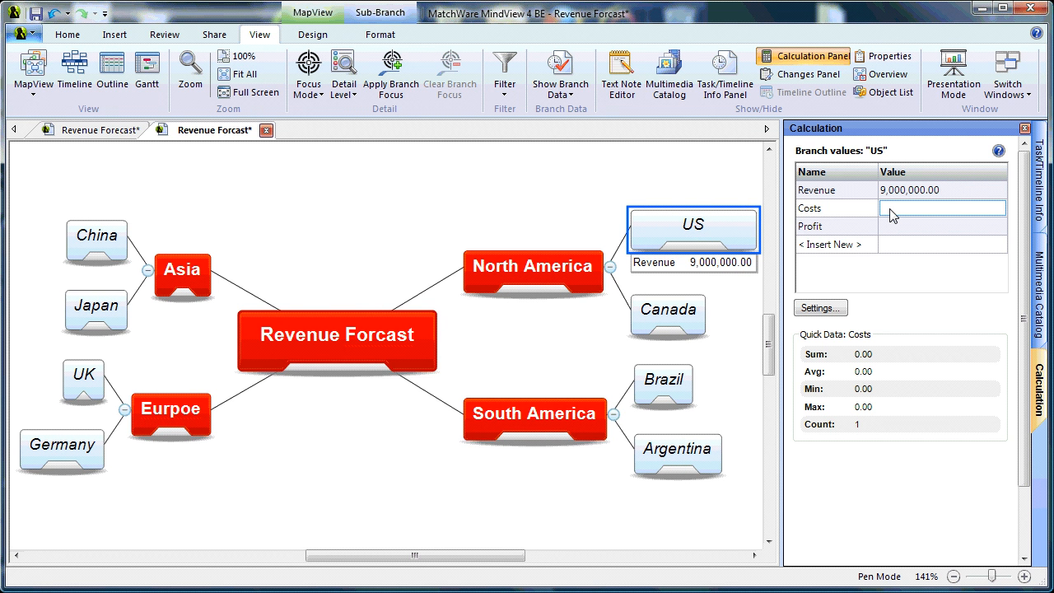
{"action": "type", "text": "3"}
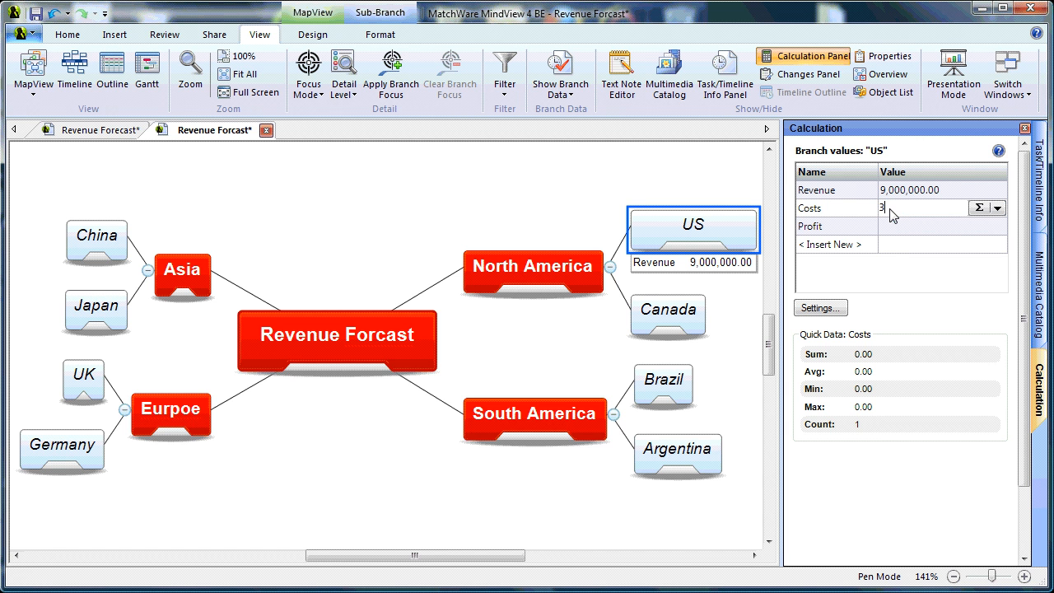
{"action": "type", "text": "5000000.00"}
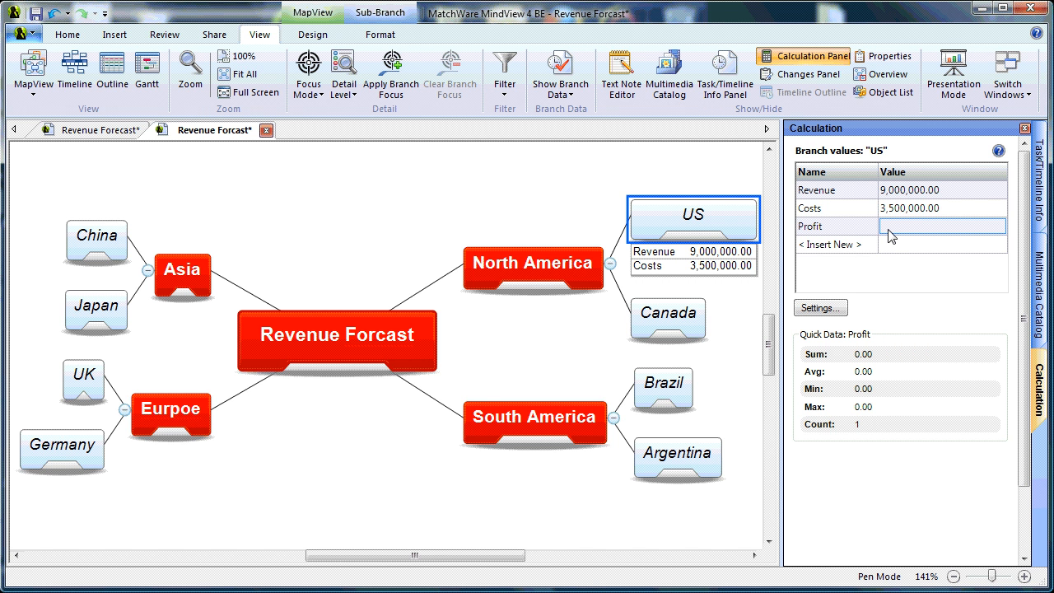
{"action": "mouse_move", "coordinate": [1004, 240]}
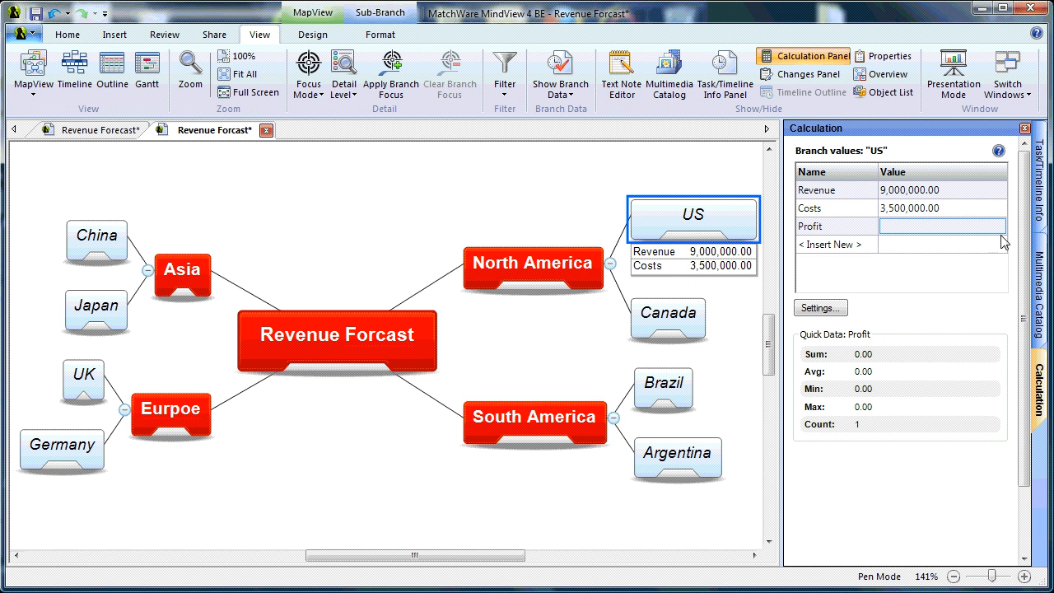
Build US Profit as [Revenue] - [Costs] via the Σ dropdown, giving 5,500,000.00
{"action": "left_click", "coordinate": [942, 226]}
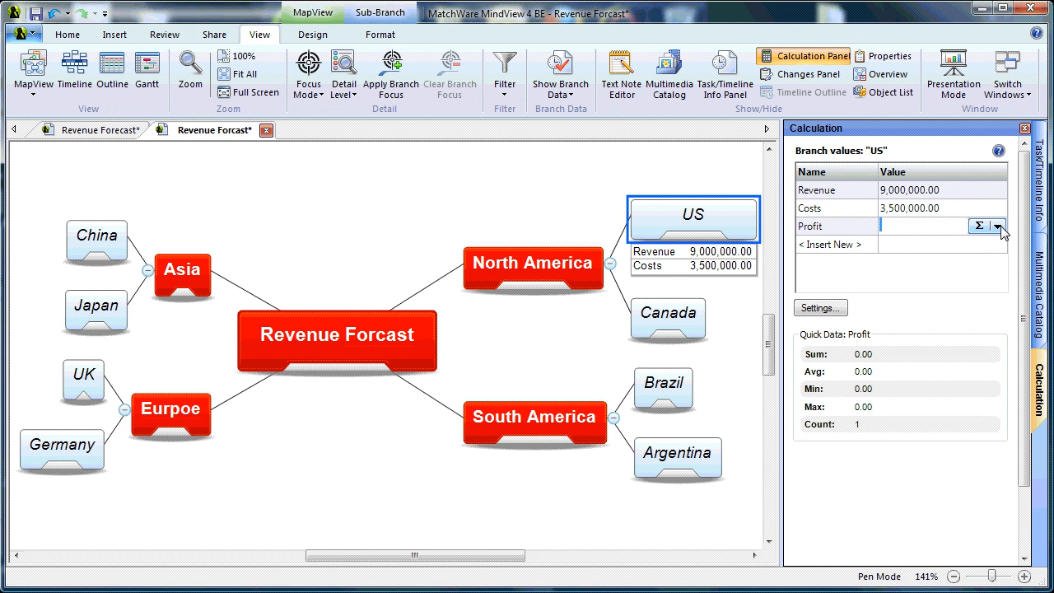
{"action": "mouse_move", "coordinate": [997, 226]}
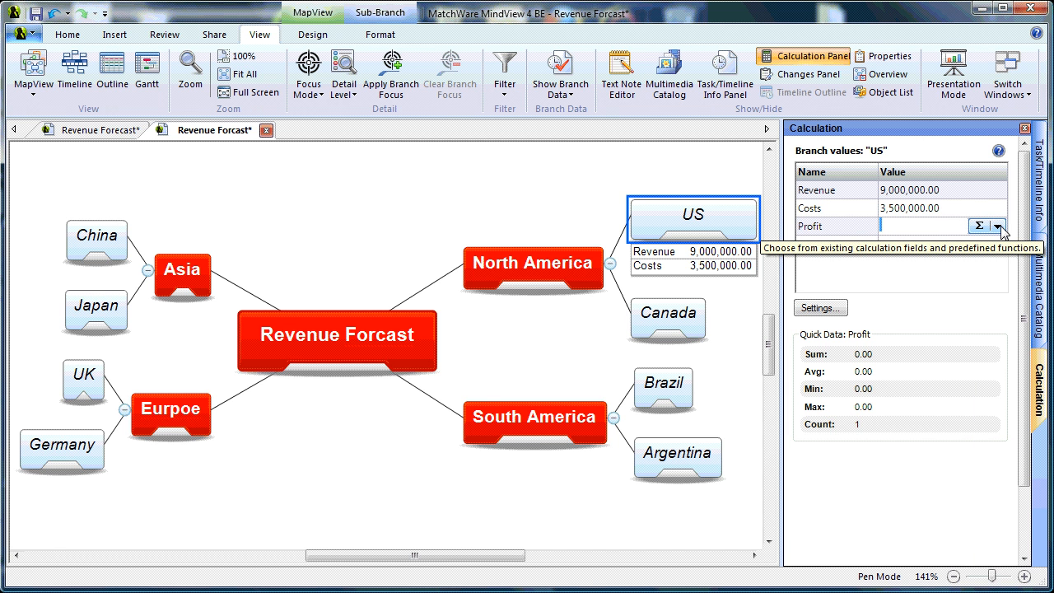
{"action": "left_click", "coordinate": [997, 225]}
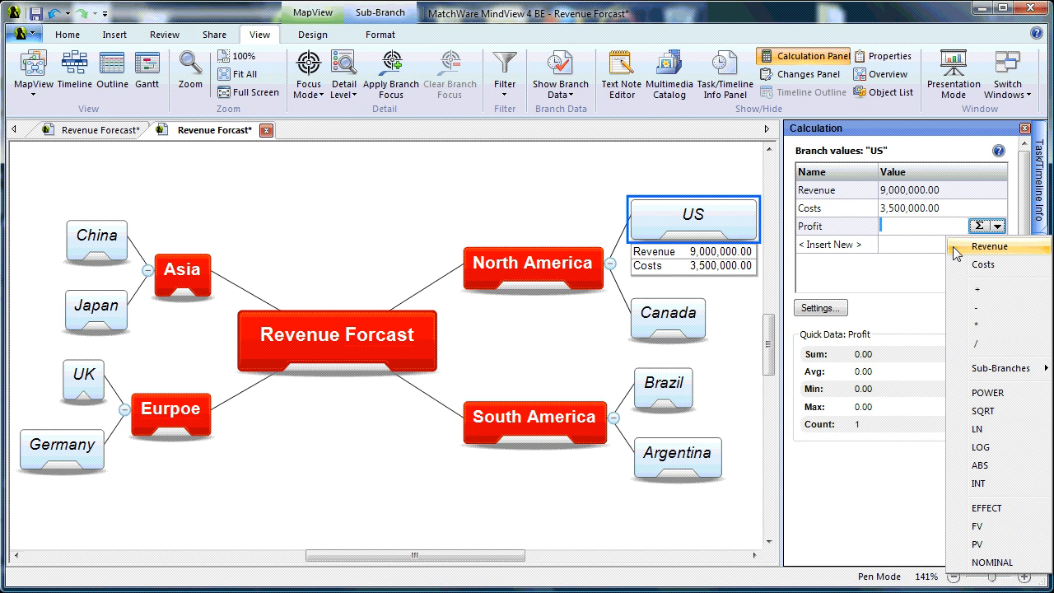
{"action": "left_click", "coordinate": [988, 247]}
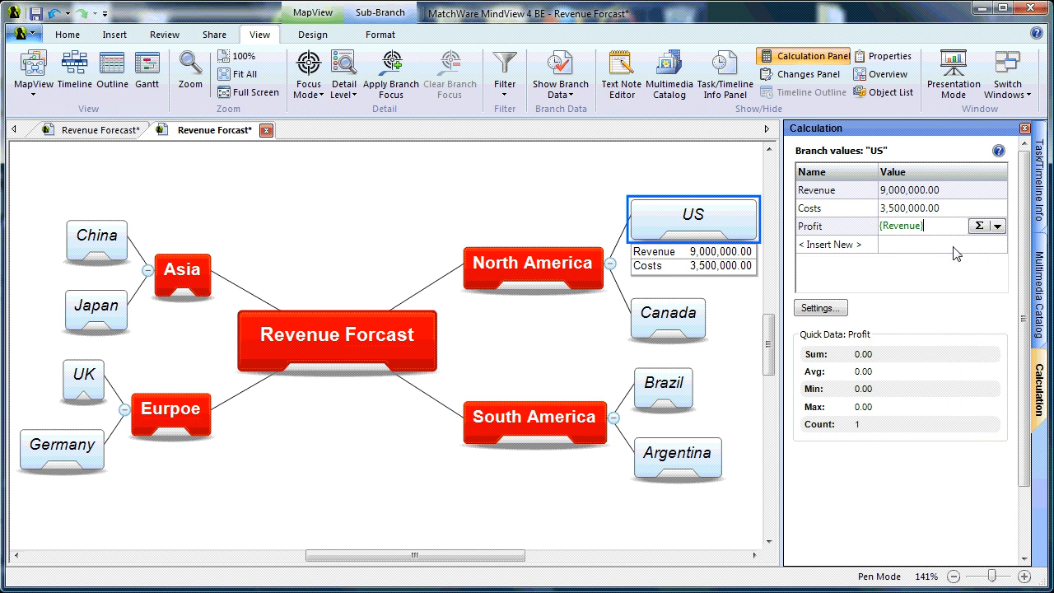
{"action": "left_click", "coordinate": [998, 226]}
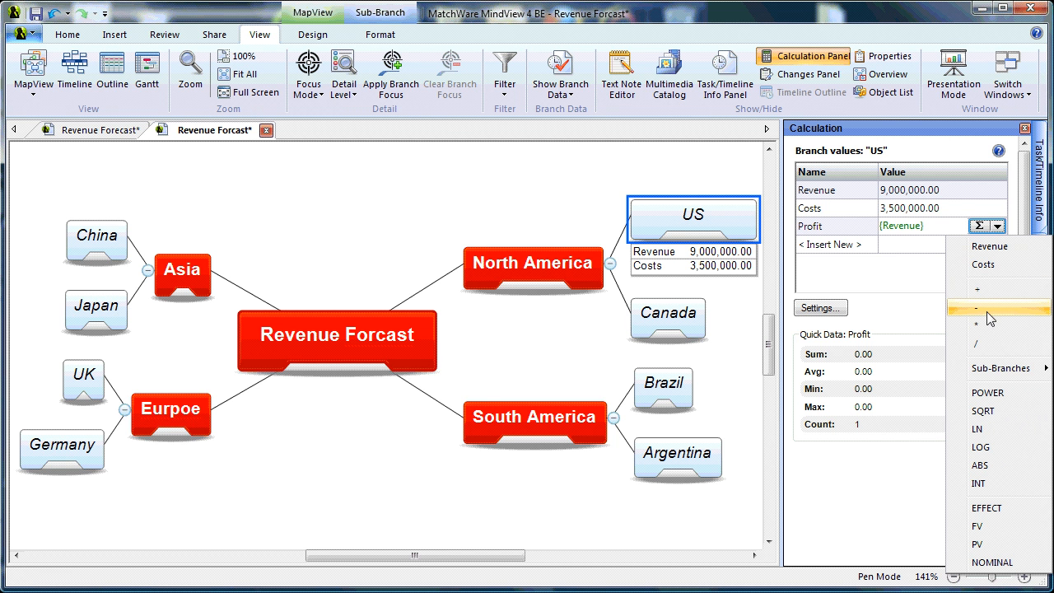
{"action": "left_click", "coordinate": [976, 306]}
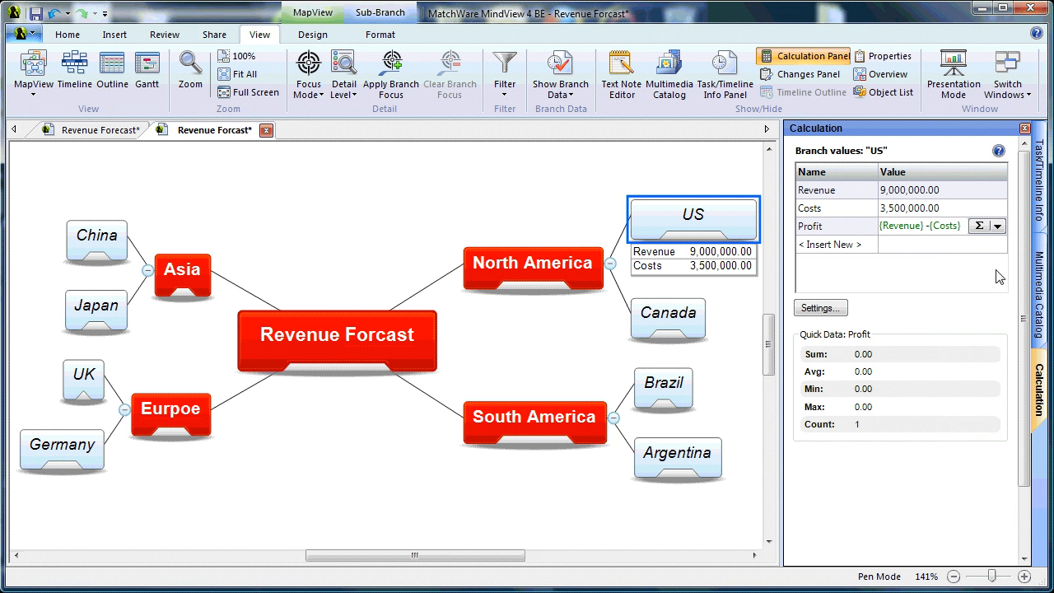
{"action": "mouse_move", "coordinate": [731, 309]}
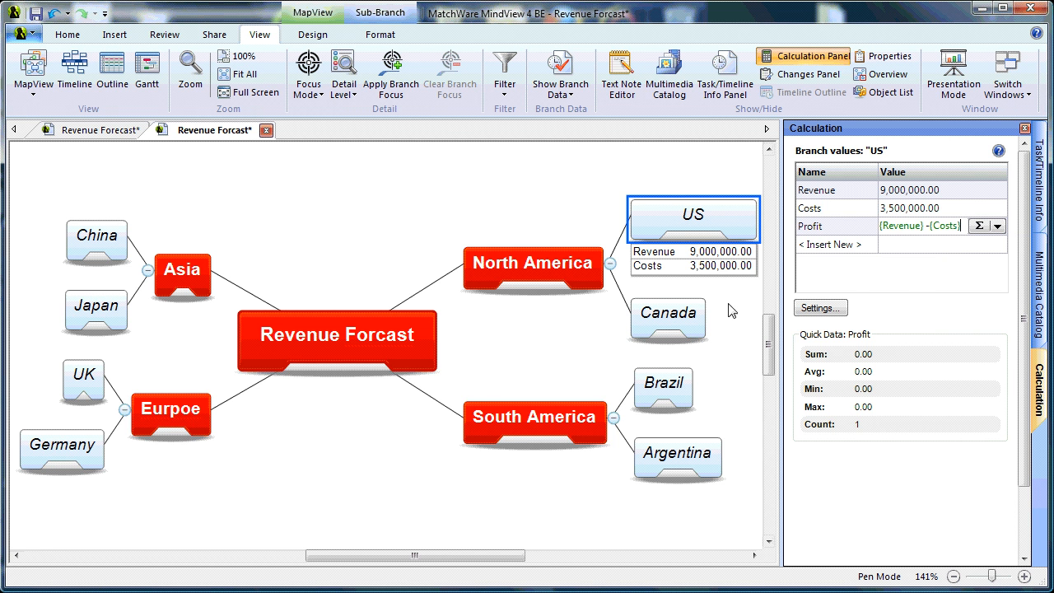
{"action": "left_click", "coordinate": [711, 326]}
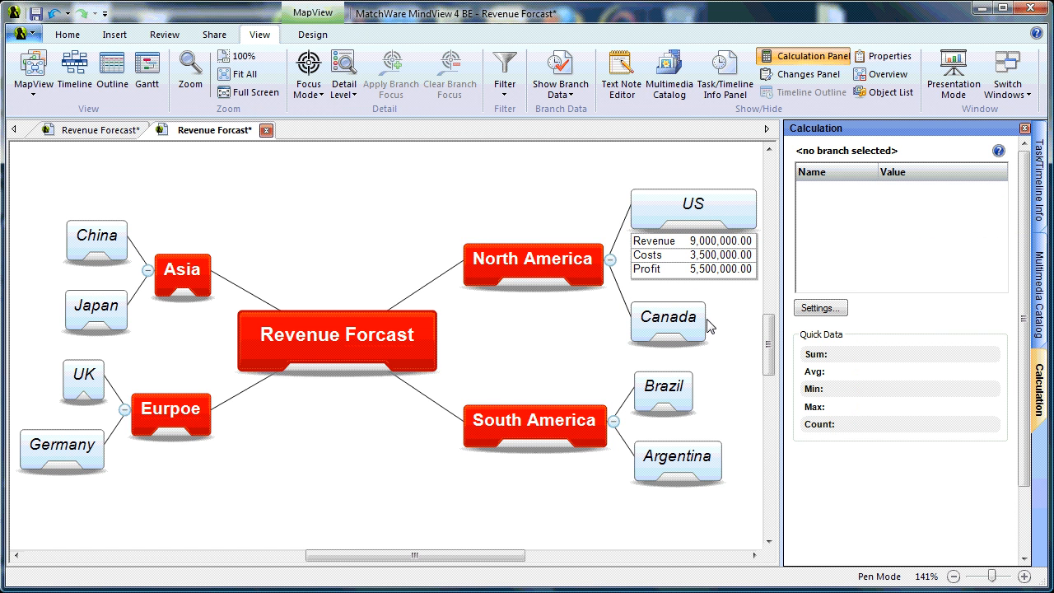
{"action": "mouse_move", "coordinate": [684, 247]}
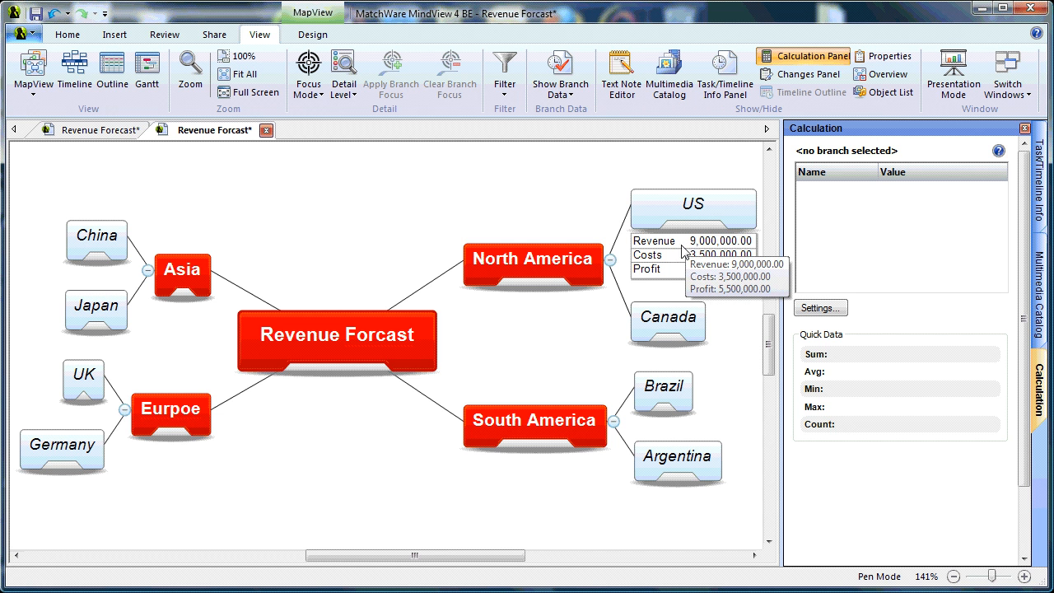
{"action": "mouse_move", "coordinate": [667, 298]}
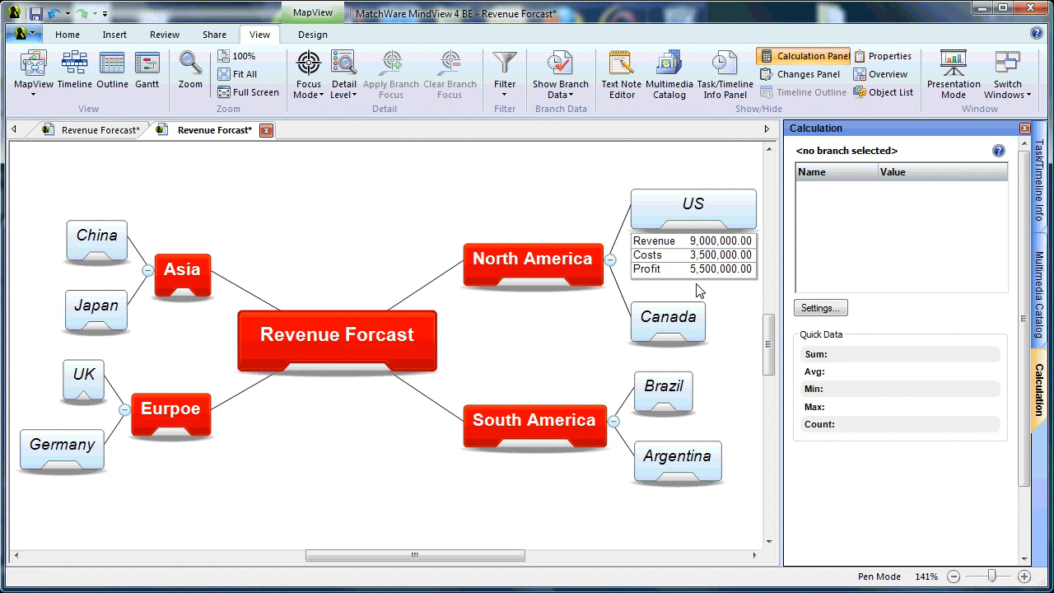
{"action": "mouse_move", "coordinate": [667, 323]}
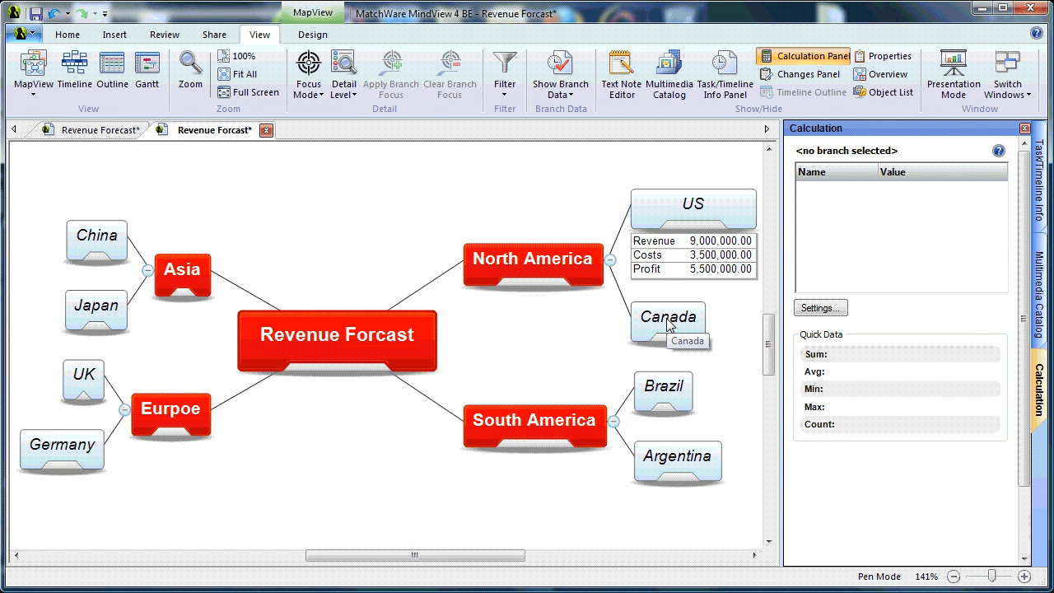
Enter Canada Revenue 7,000,000 and Costs 2,500,000
{"action": "left_click", "coordinate": [668, 321]}
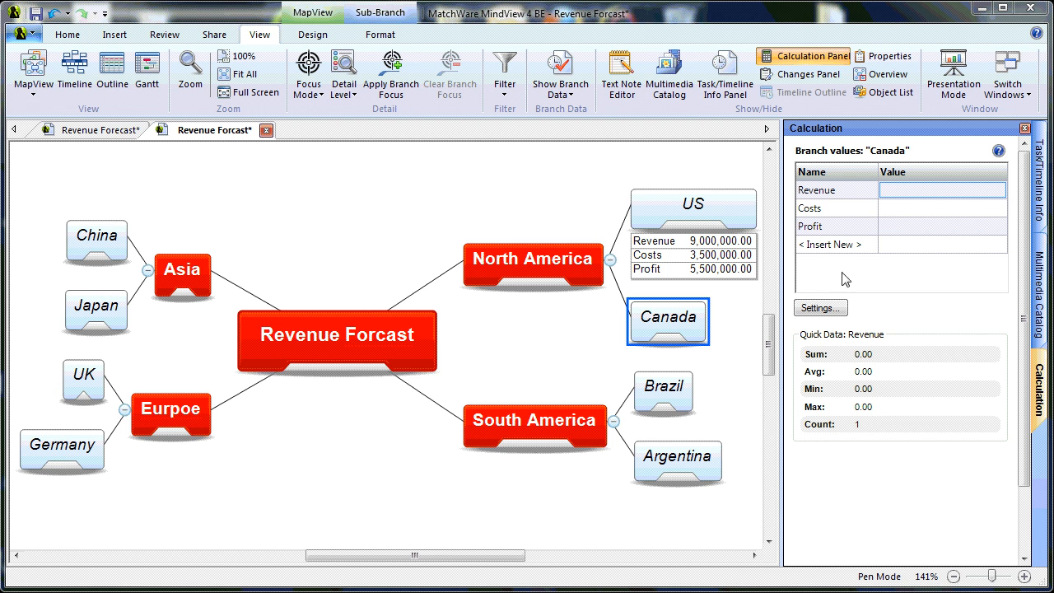
{"action": "left_click", "coordinate": [942, 189]}
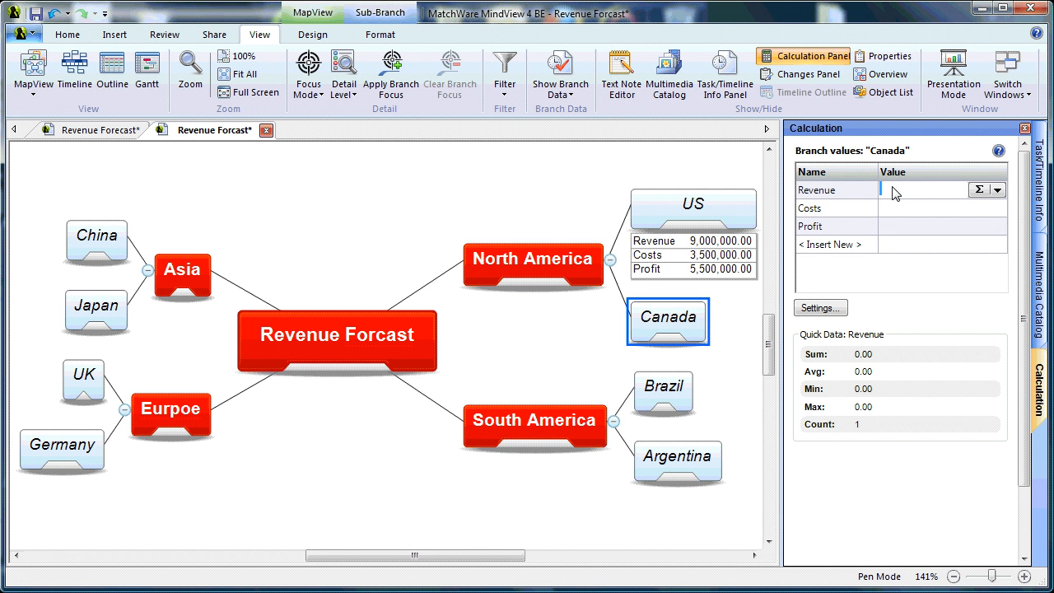
{"action": "type", "text": "700000"}
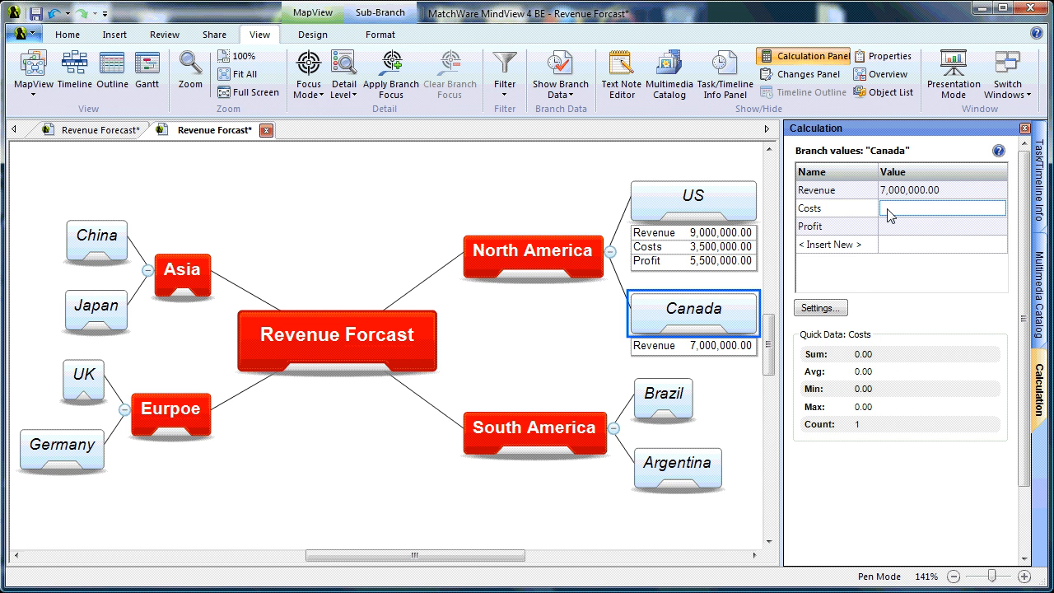
{"action": "type", "text": "25000"}
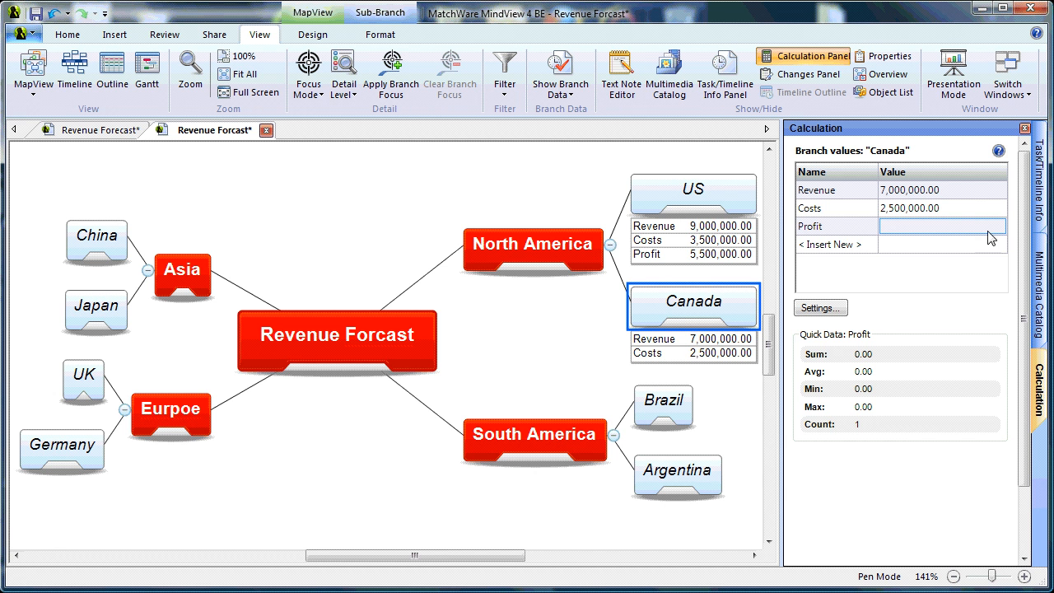
Build Canada Profit as [Revenue] - [Costs], giving 4,500,000.00
{"action": "left_click", "coordinate": [998, 226]}
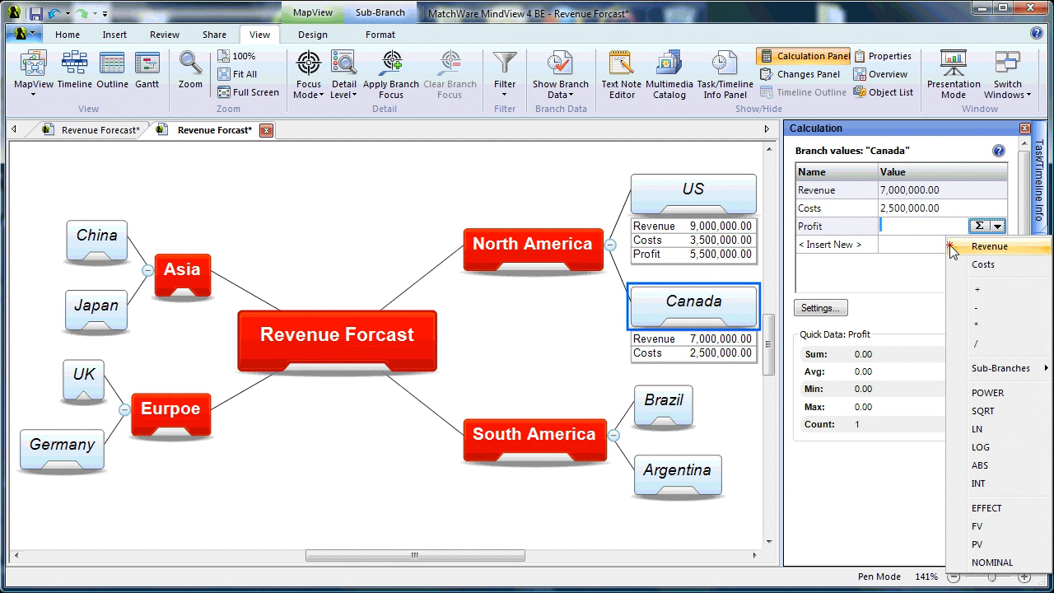
{"action": "left_click", "coordinate": [988, 247]}
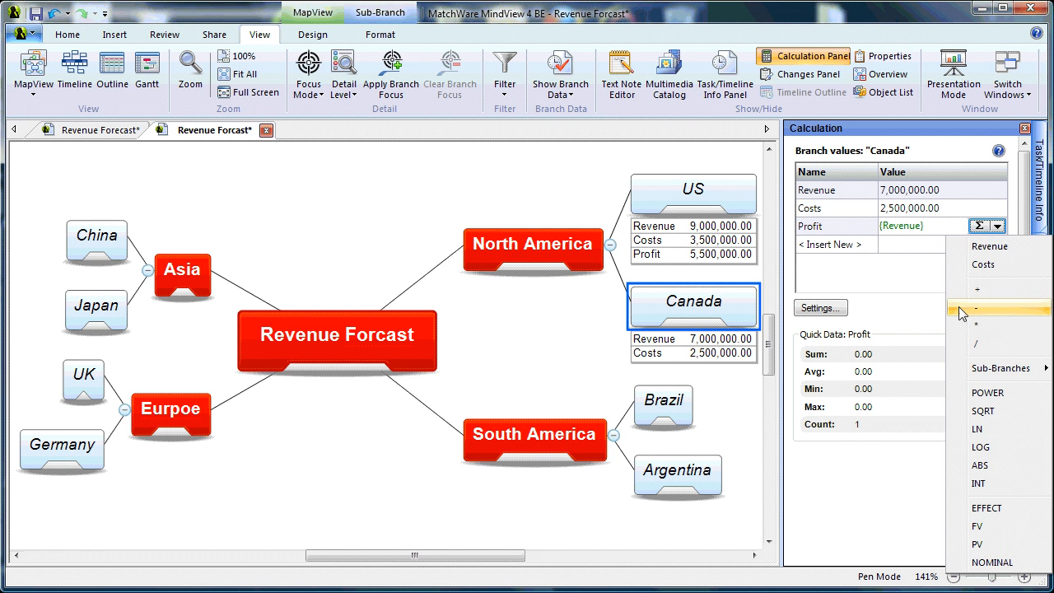
{"action": "left_click", "coordinate": [997, 308]}
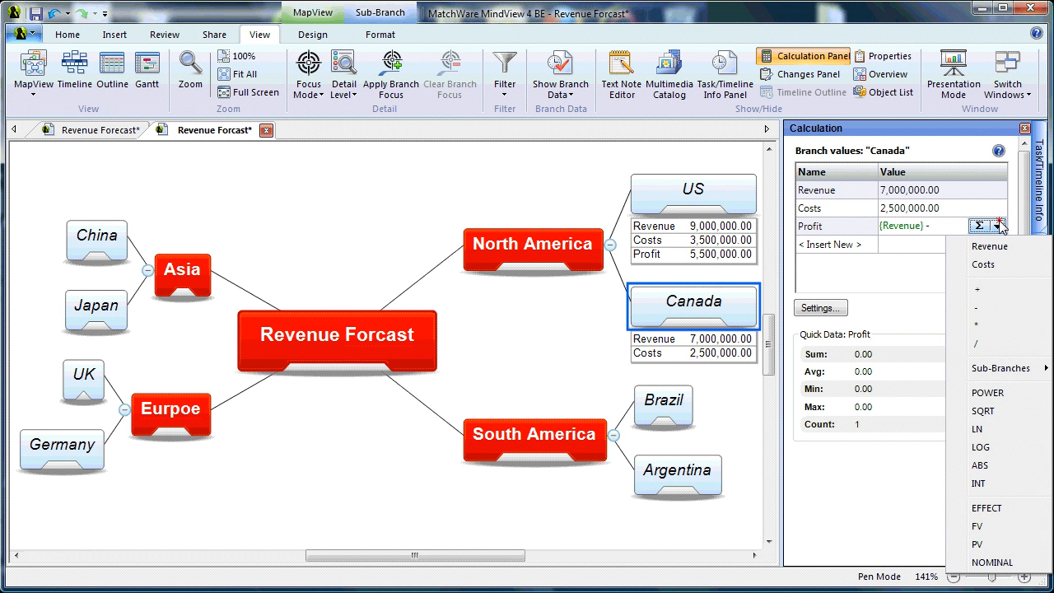
{"action": "left_click", "coordinate": [983, 263]}
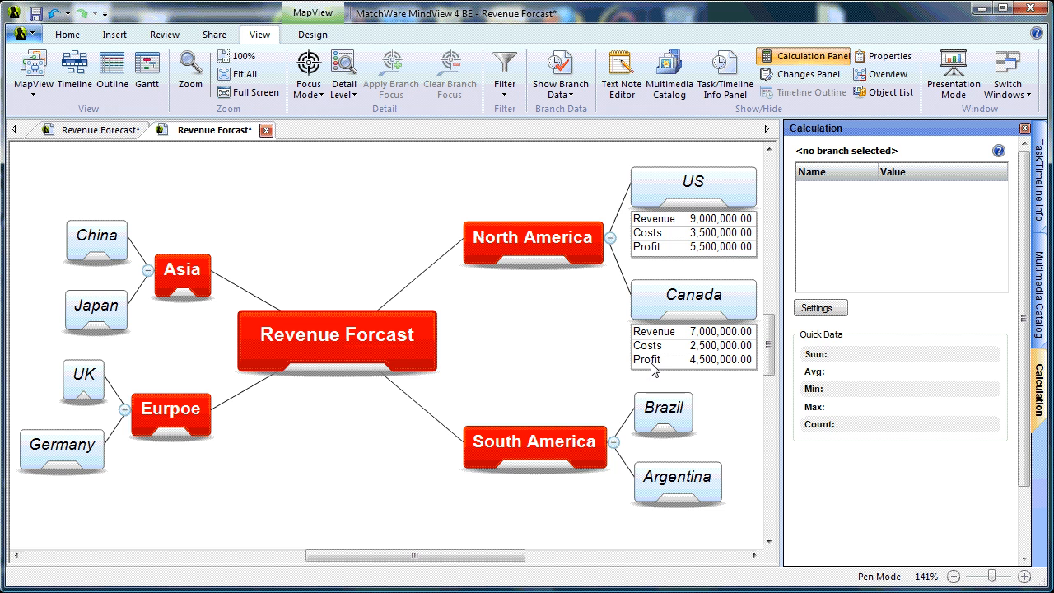
{"action": "mouse_move", "coordinate": [705, 369]}
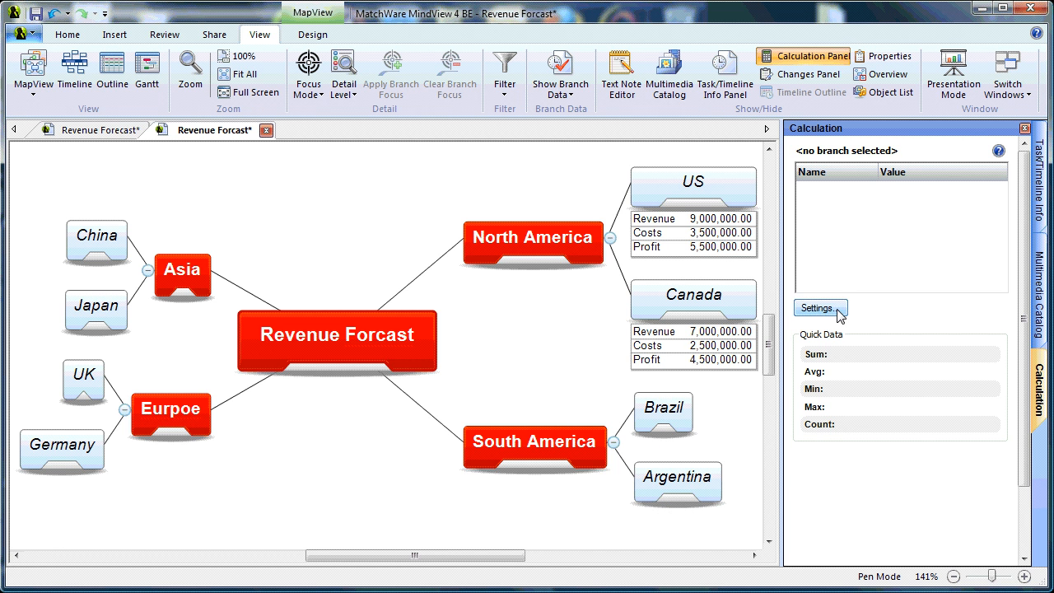
In Defaults and Formats, set Profit's default value to [Revenue] - [Costs]
{"action": "left_click", "coordinate": [816, 308]}
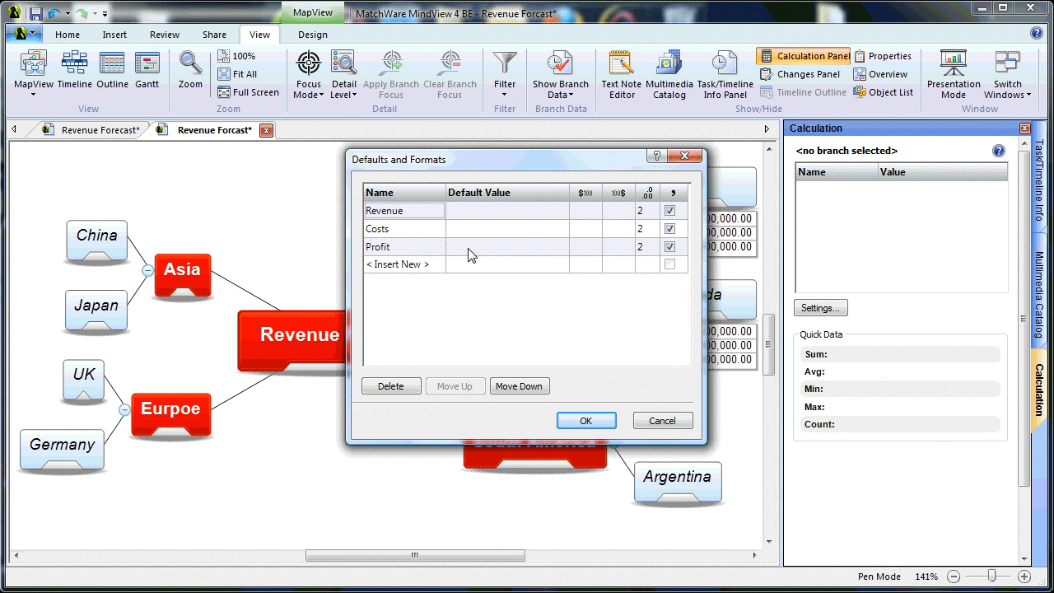
{"action": "left_click", "coordinate": [507, 247]}
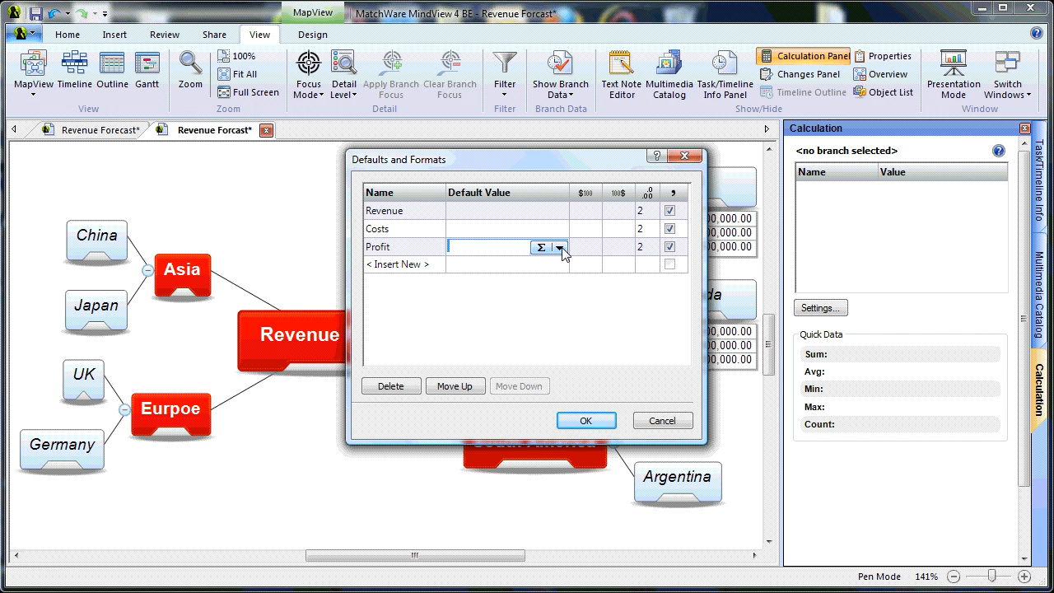
{"action": "left_click", "coordinate": [558, 247]}
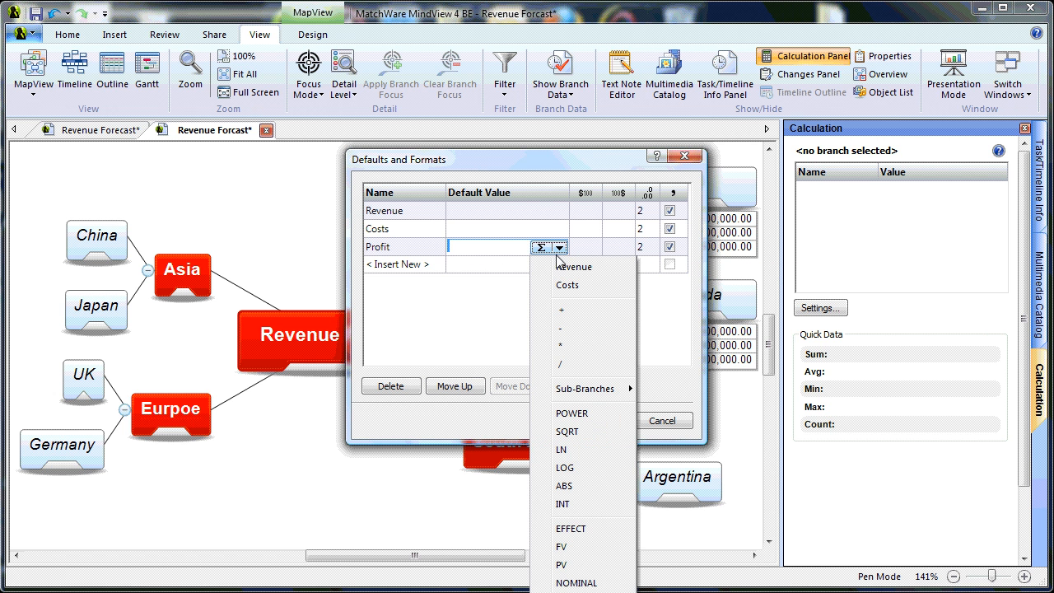
{"action": "left_click", "coordinate": [573, 267]}
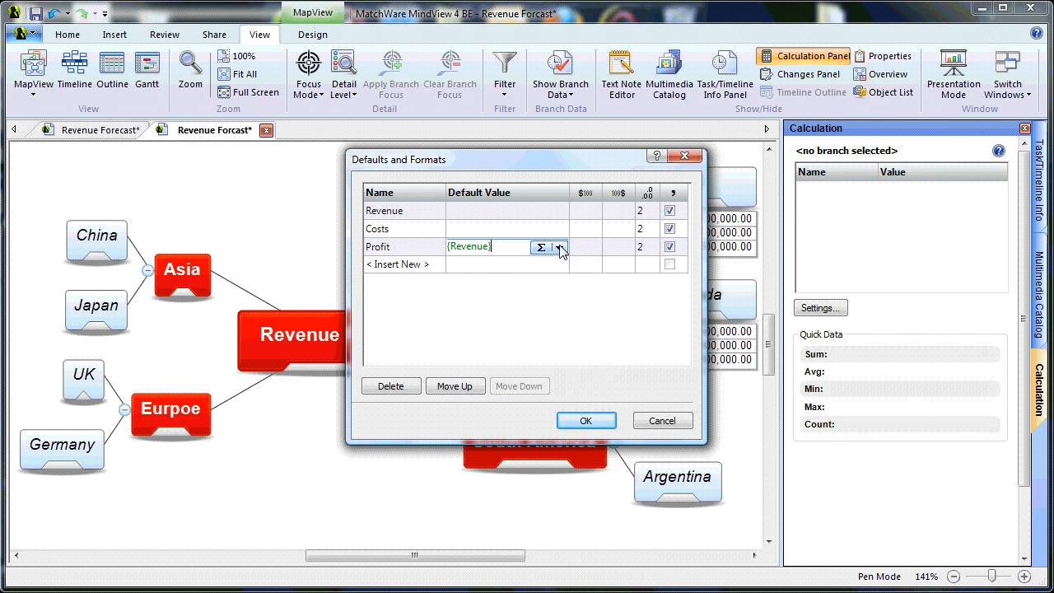
{"action": "left_click", "coordinate": [560, 247]}
{"action": "type", "text": " -"}
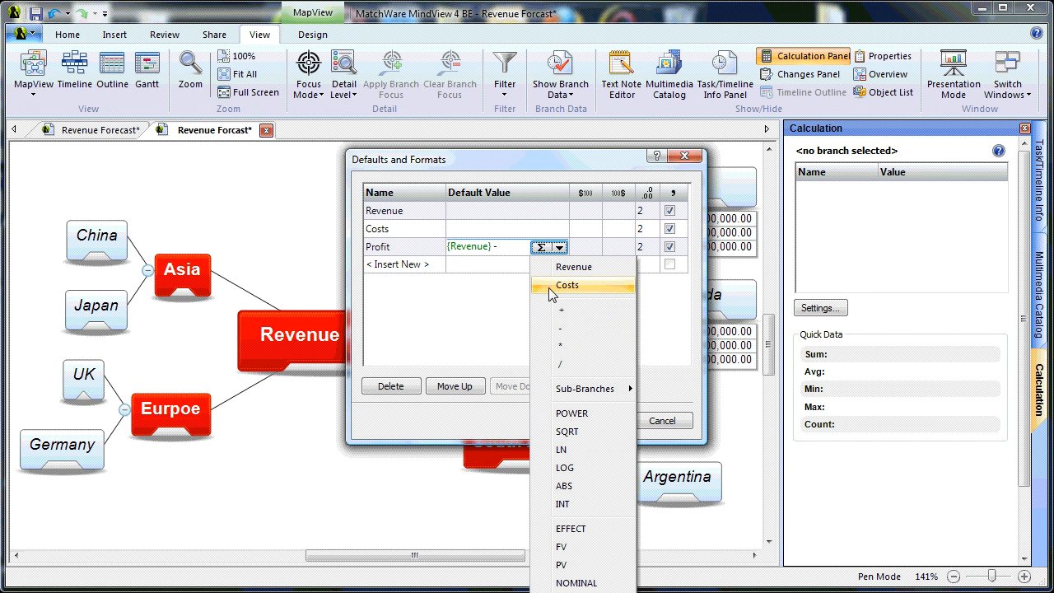
{"action": "left_click", "coordinate": [566, 285]}
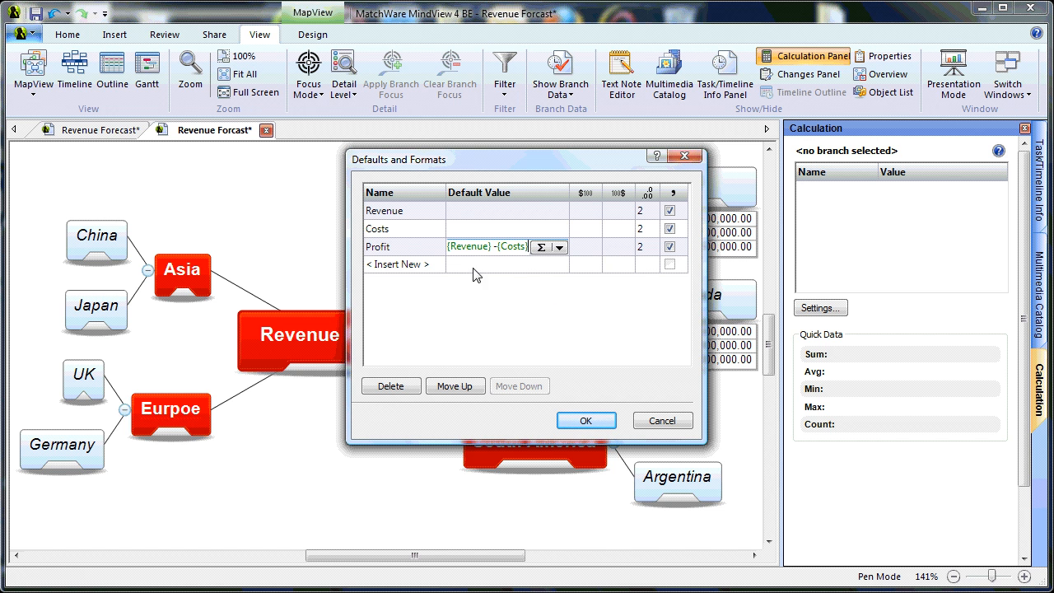
{"action": "mouse_move", "coordinate": [596, 260]}
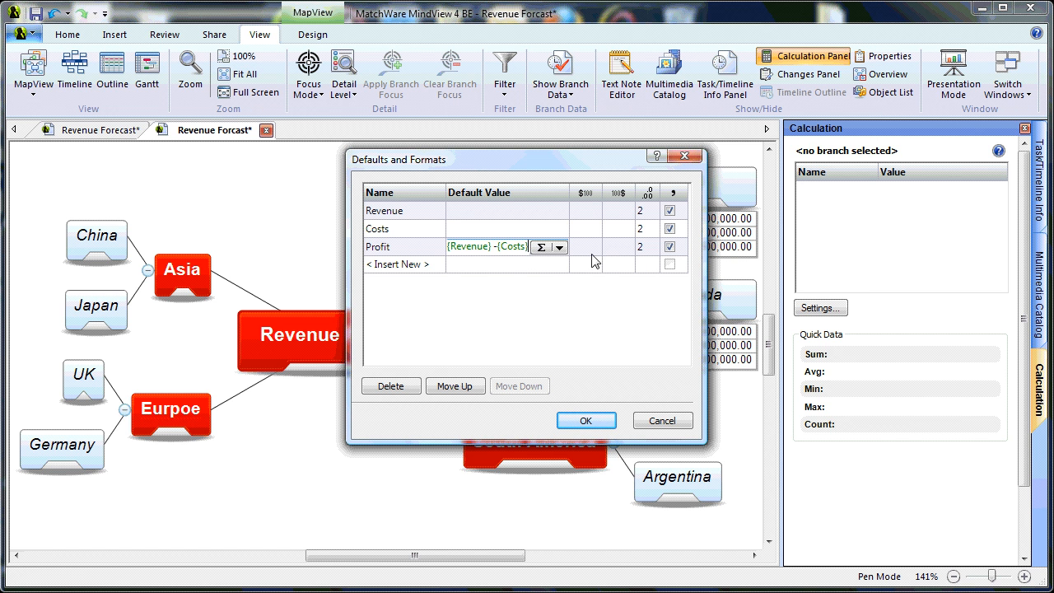
Give Profit and Revenue dollar currency format with 2 decimals and confirm the dialog
{"action": "left_click", "coordinate": [595, 247]}
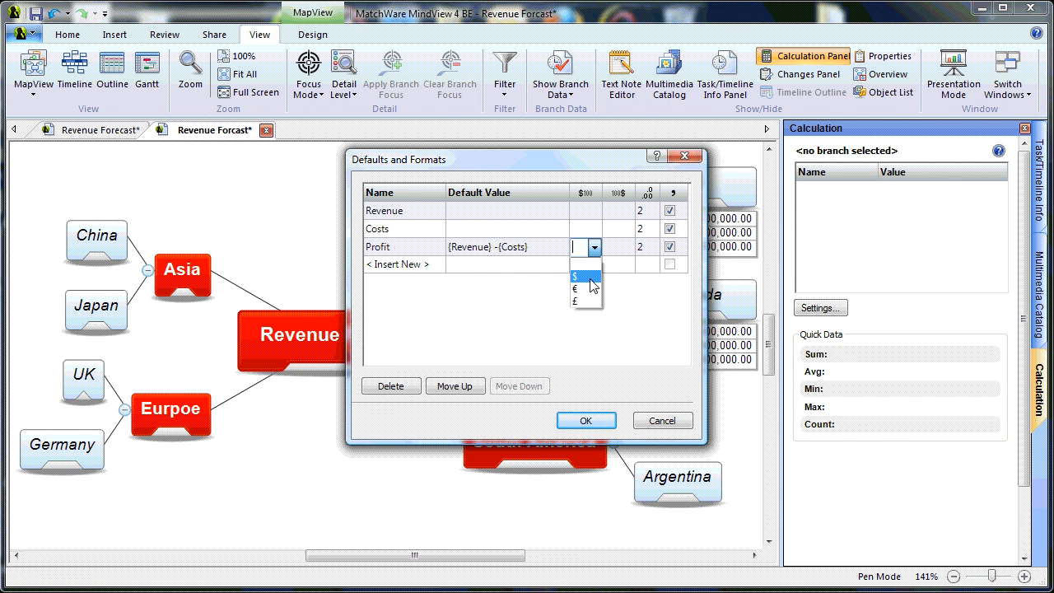
{"action": "left_click", "coordinate": [579, 276]}
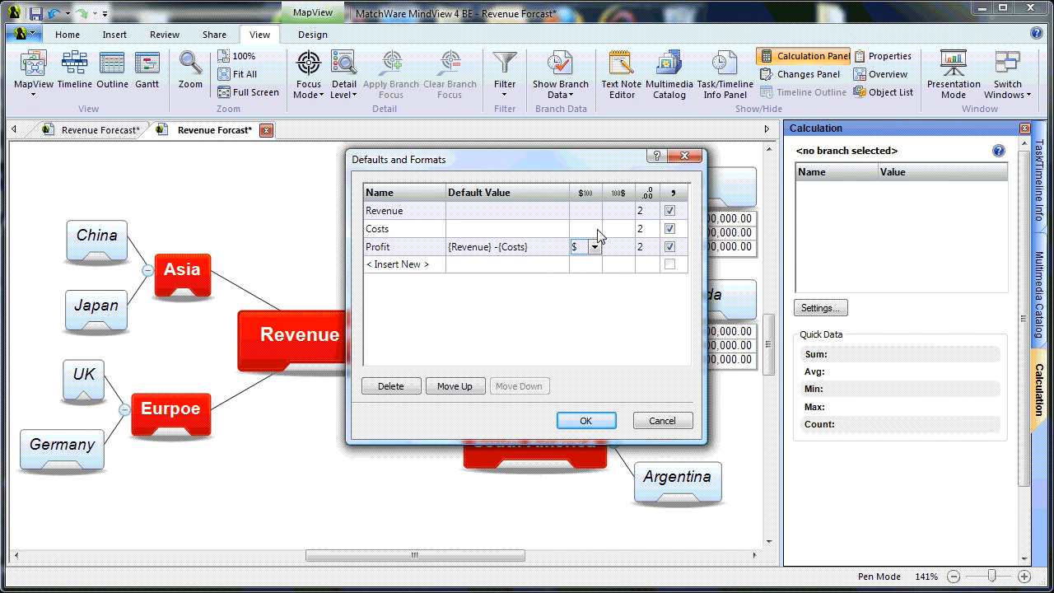
{"action": "left_click", "coordinate": [596, 227]}
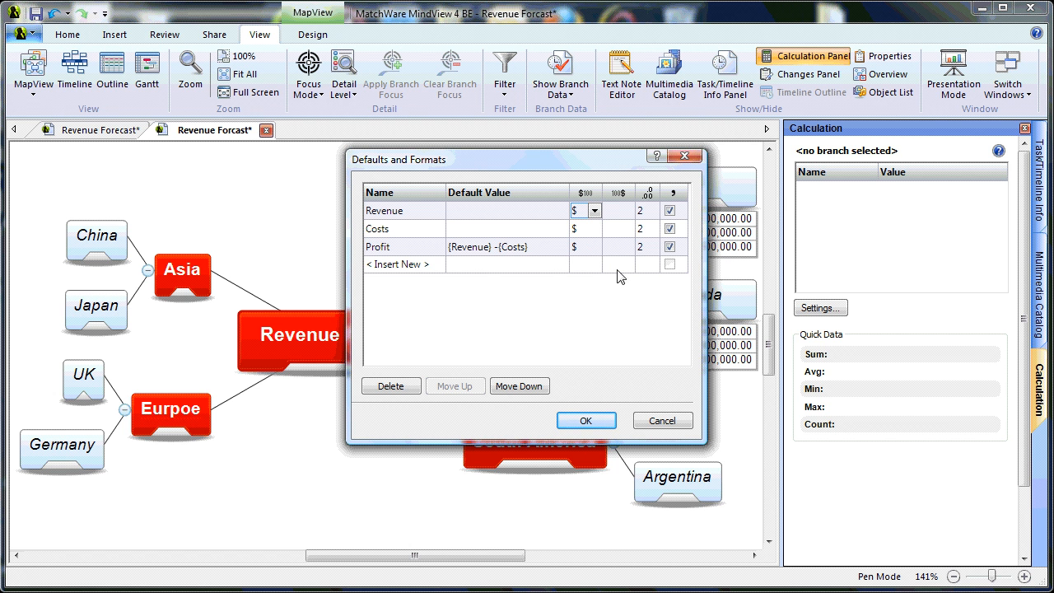
{"action": "mouse_move", "coordinate": [646, 268]}
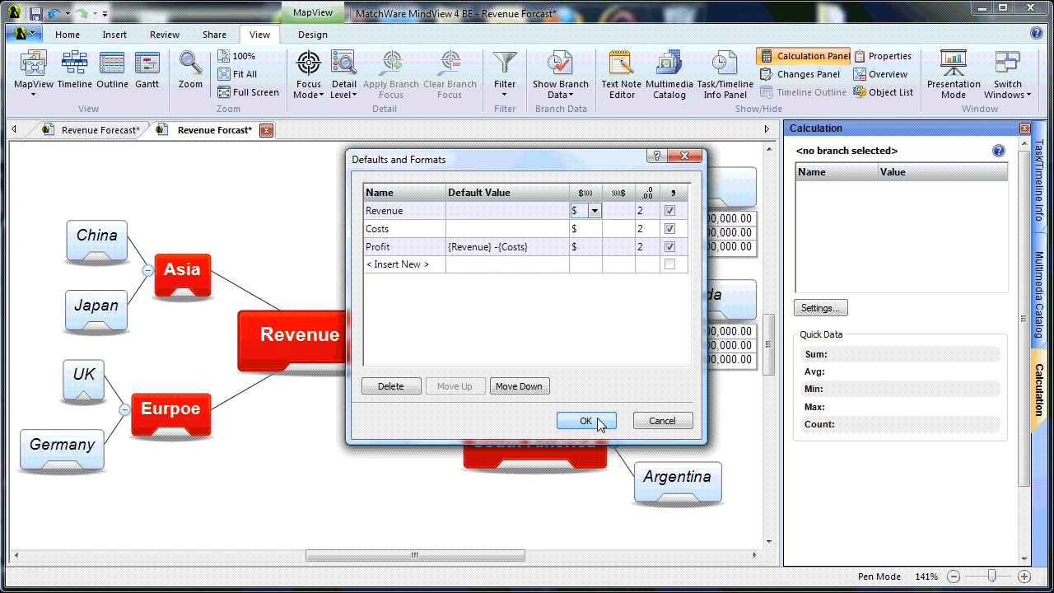
{"action": "left_click", "coordinate": [586, 422]}
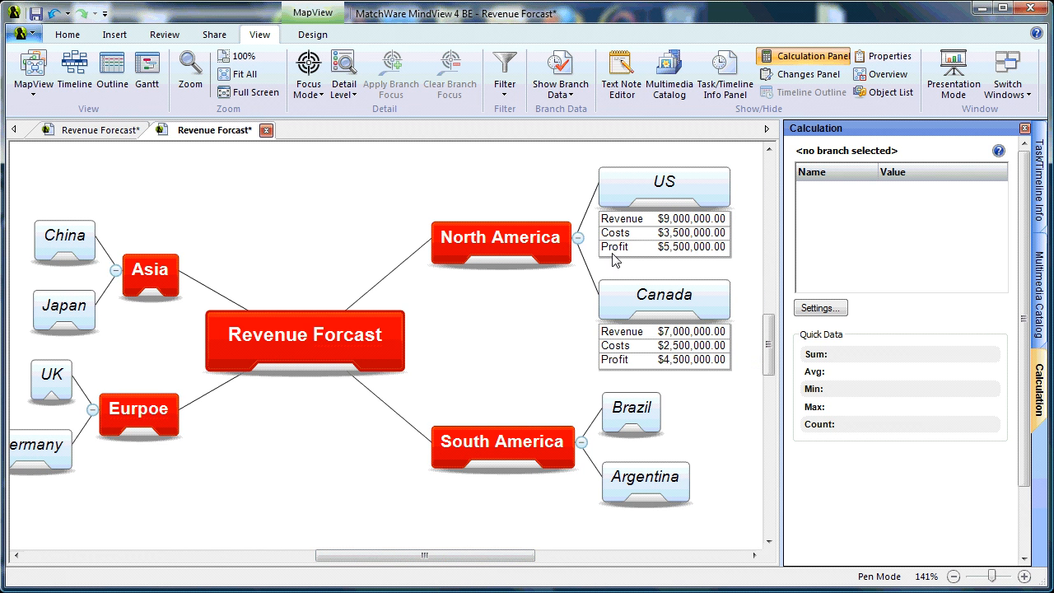
{"action": "mouse_move", "coordinate": [661, 260]}
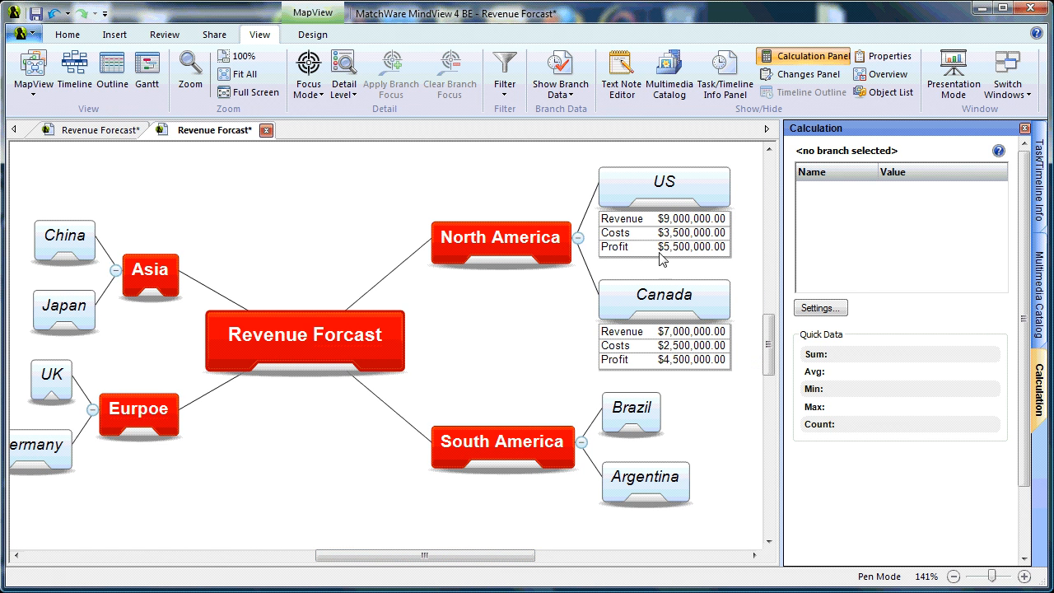
{"action": "mouse_move", "coordinate": [662, 288]}
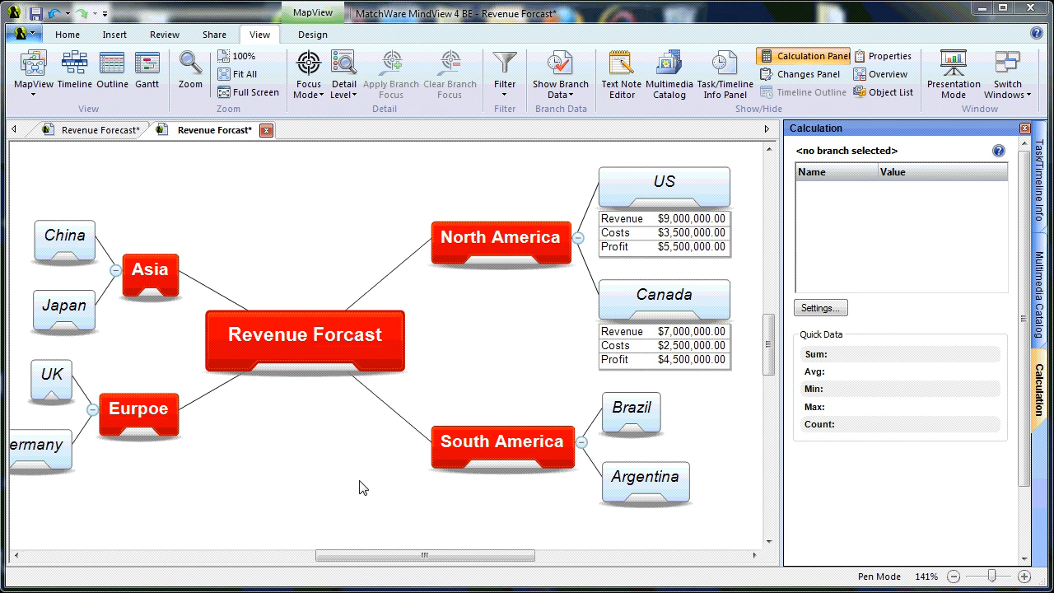
{"action": "mouse_move", "coordinate": [586, 378]}
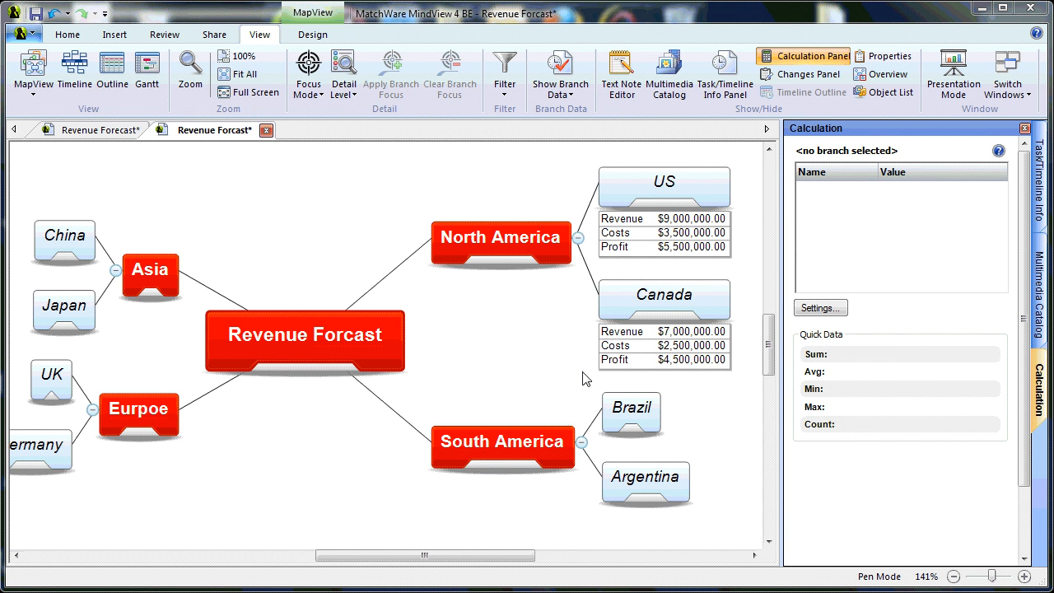
Select Brazil to view its default $0.00 Profit with empty Revenue and Costs
{"action": "left_click", "coordinate": [631, 412]}
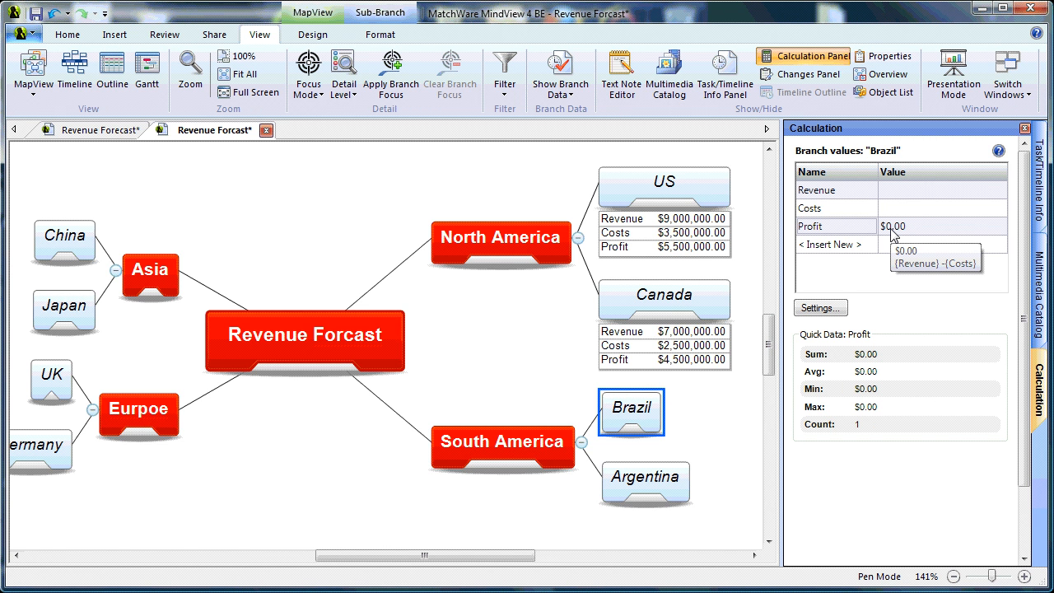
Enter Brazil Revenue 5000000 and Costs 2000000, yielding Profit $3,000,000.00
{"action": "left_click", "coordinate": [942, 189]}
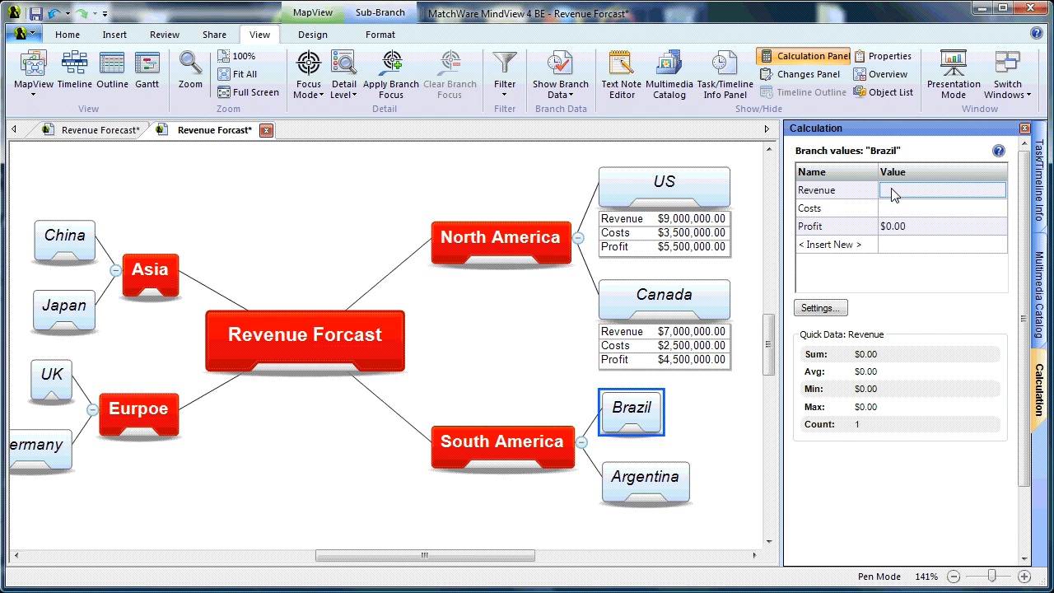
{"action": "type", "text": "5000"}
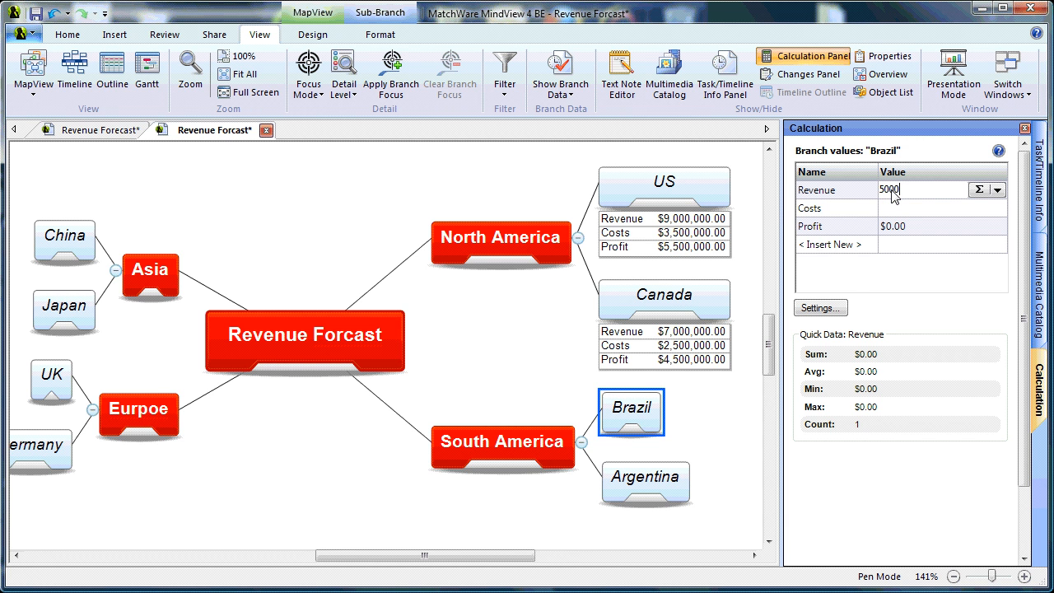
{"action": "type", "text": "000.00"}
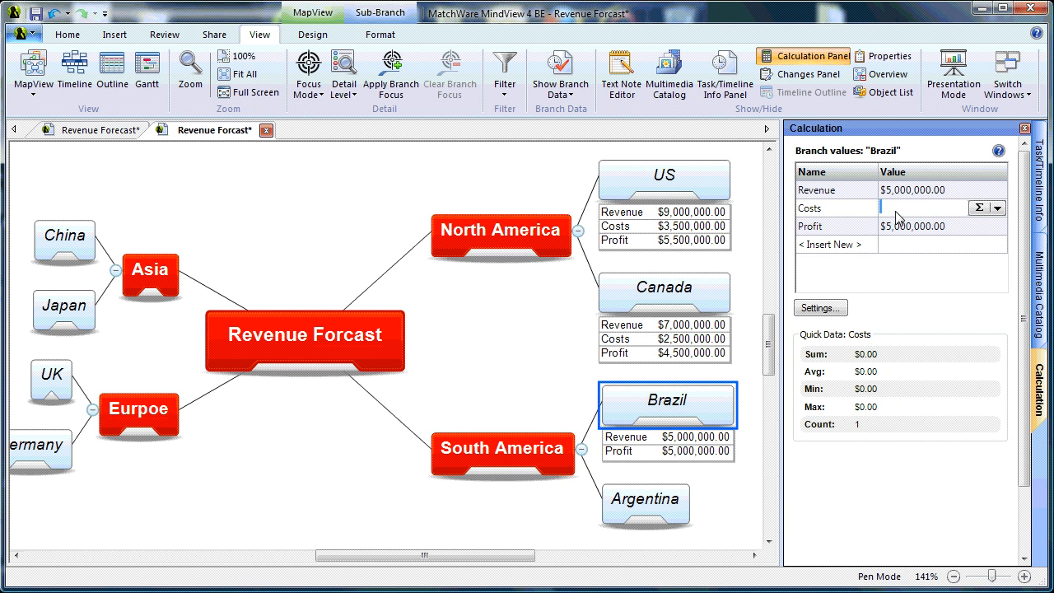
{"action": "type", "text": "20"}
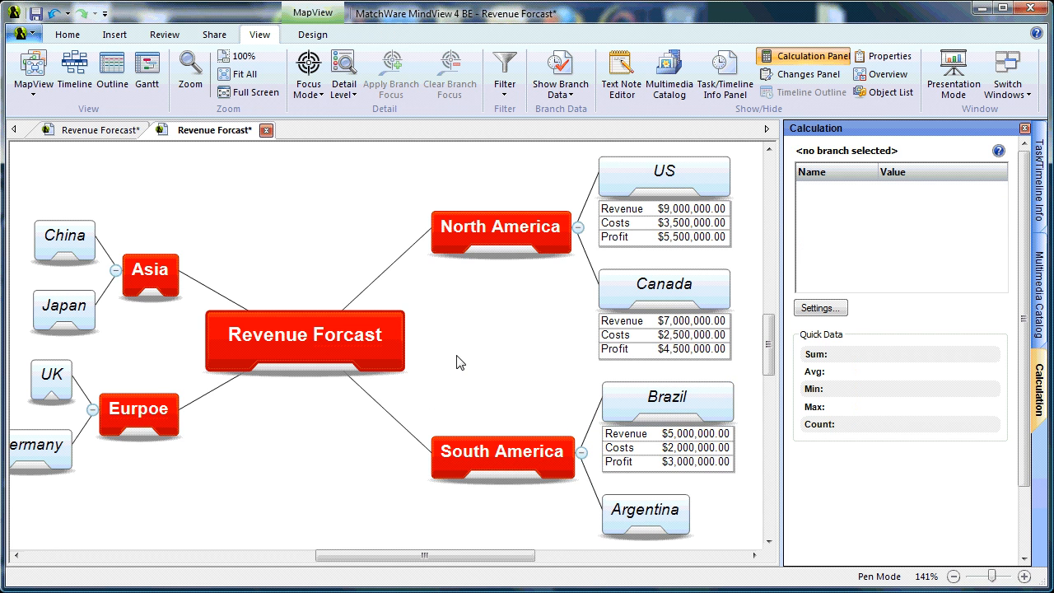
{"action": "mouse_move", "coordinate": [683, 474]}
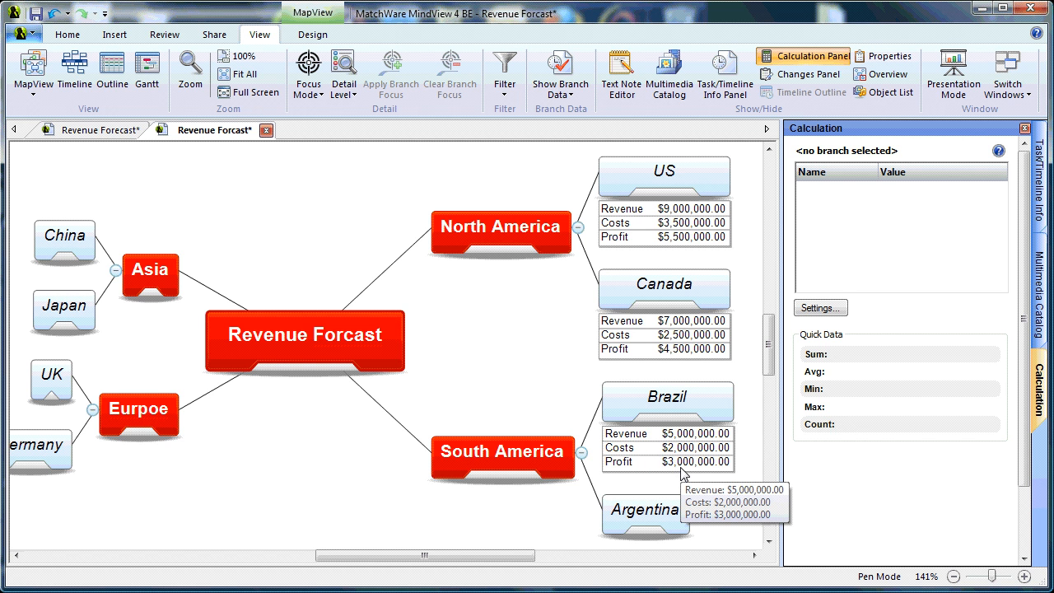
{"action": "mouse_move", "coordinate": [804, 400]}
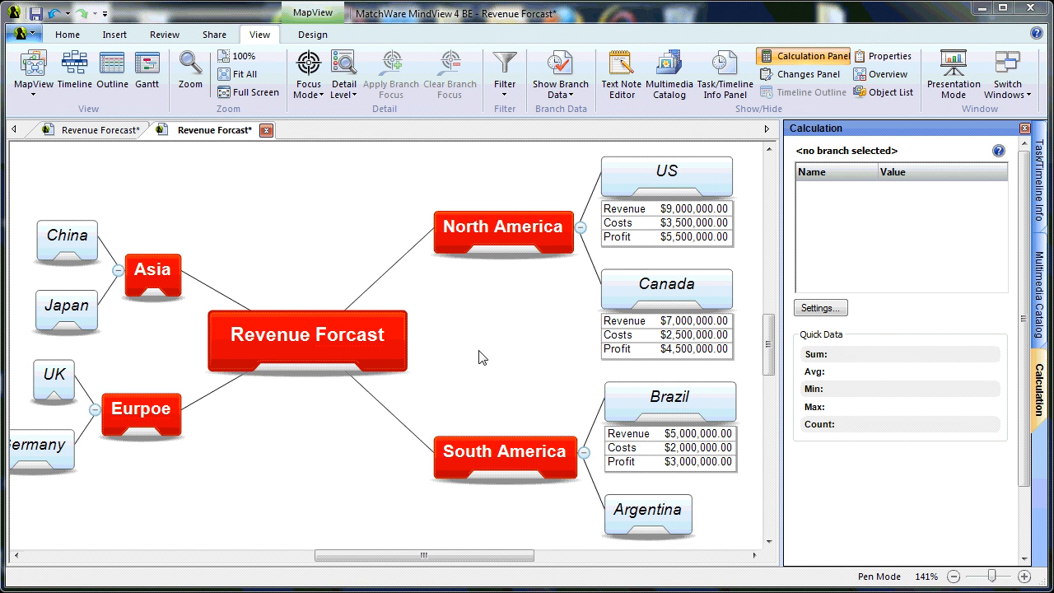
{"action": "mouse_move", "coordinate": [115, 135]}
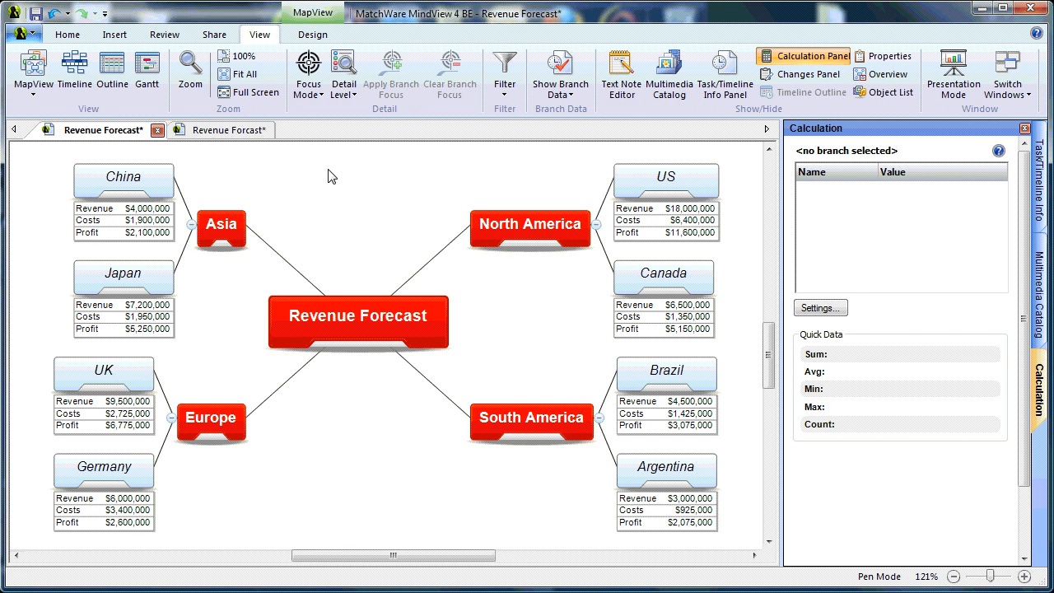
{"action": "mouse_move", "coordinate": [457, 192]}
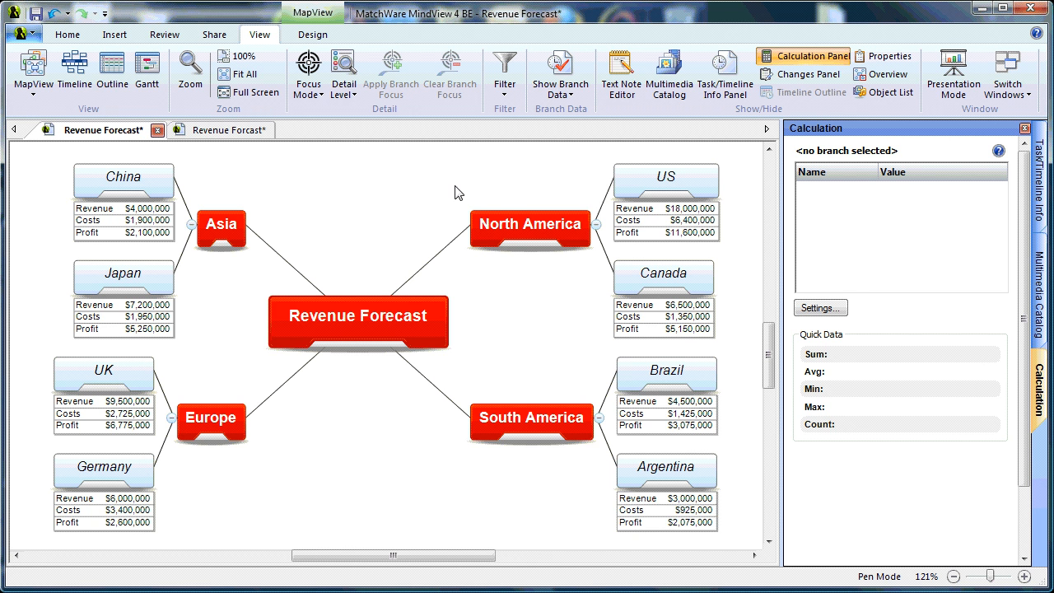
{"action": "mouse_move", "coordinate": [369, 282]}
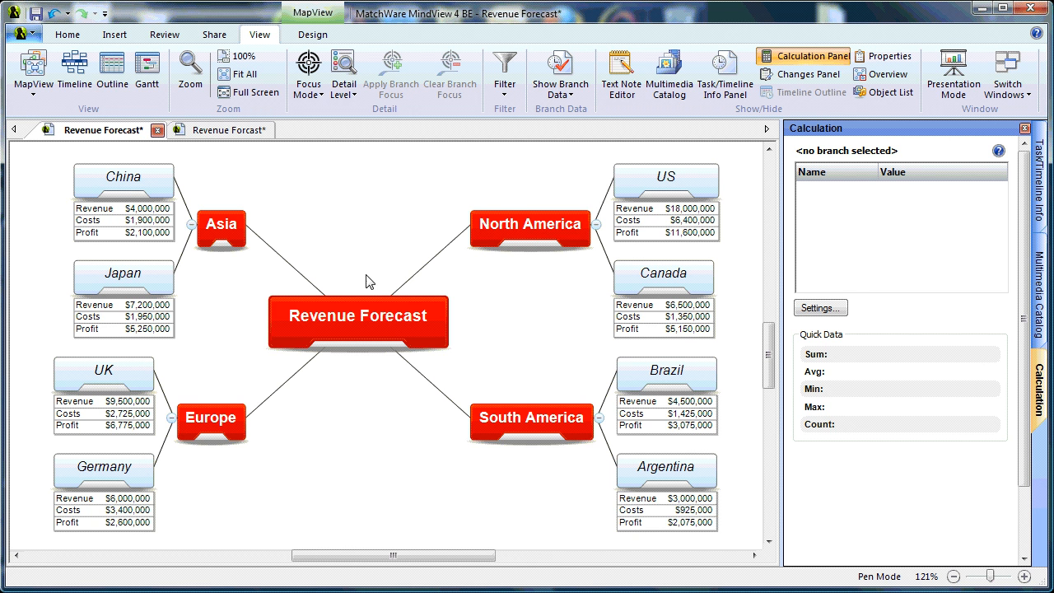
{"action": "mouse_move", "coordinate": [353, 332]}
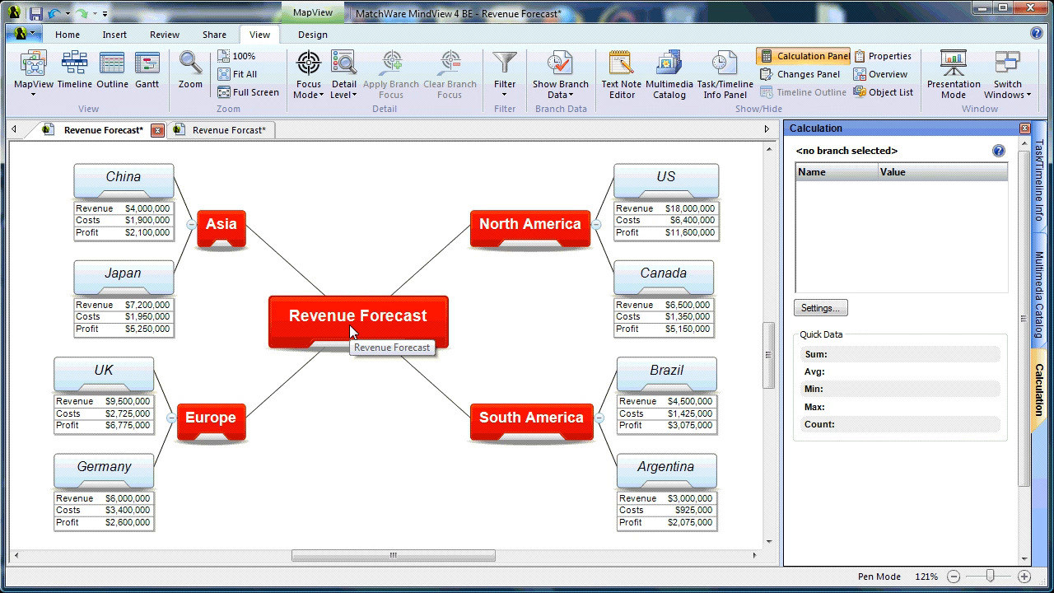
{"action": "mouse_move", "coordinate": [382, 331]}
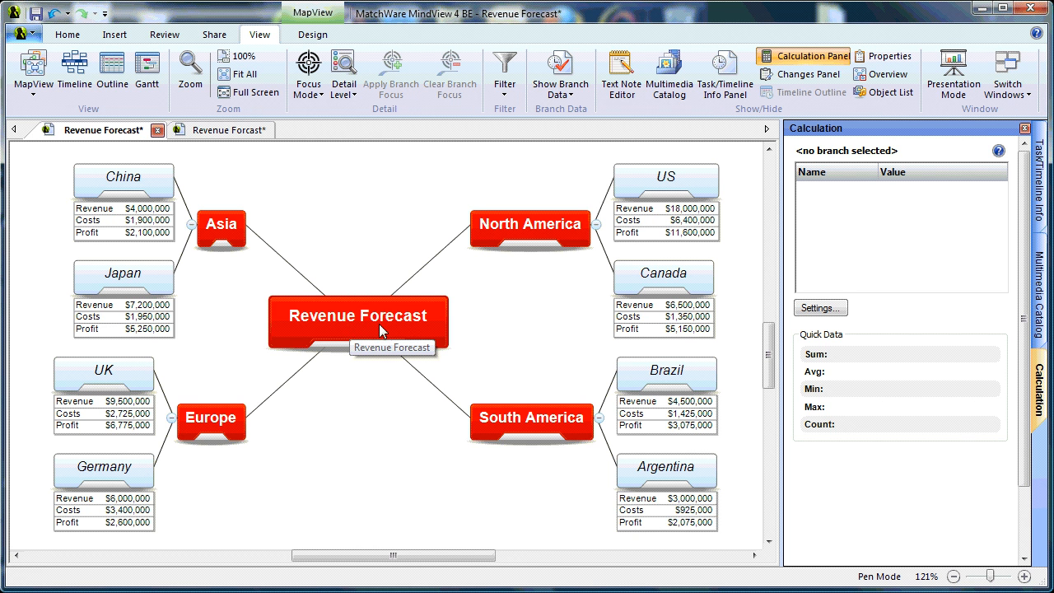
{"action": "mouse_move", "coordinate": [510, 359]}
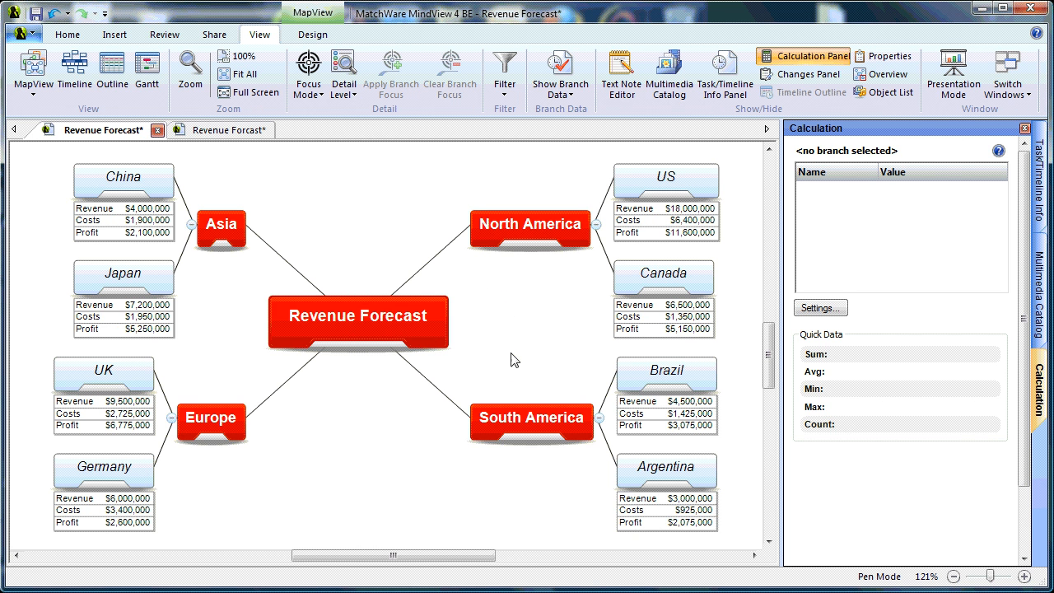
{"action": "mouse_move", "coordinate": [502, 247]}
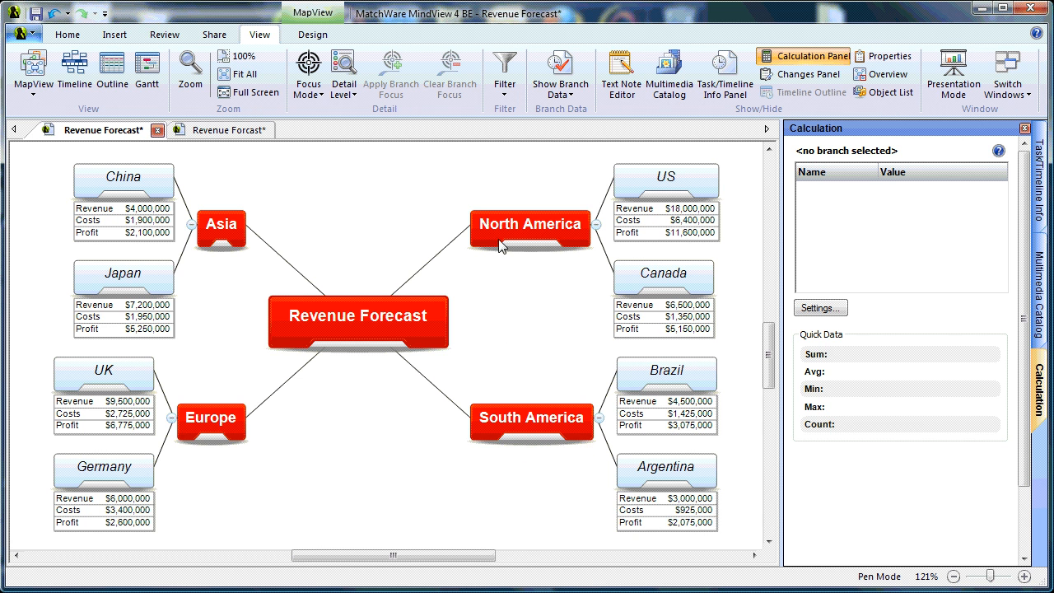
{"action": "mouse_move", "coordinate": [503, 238]}
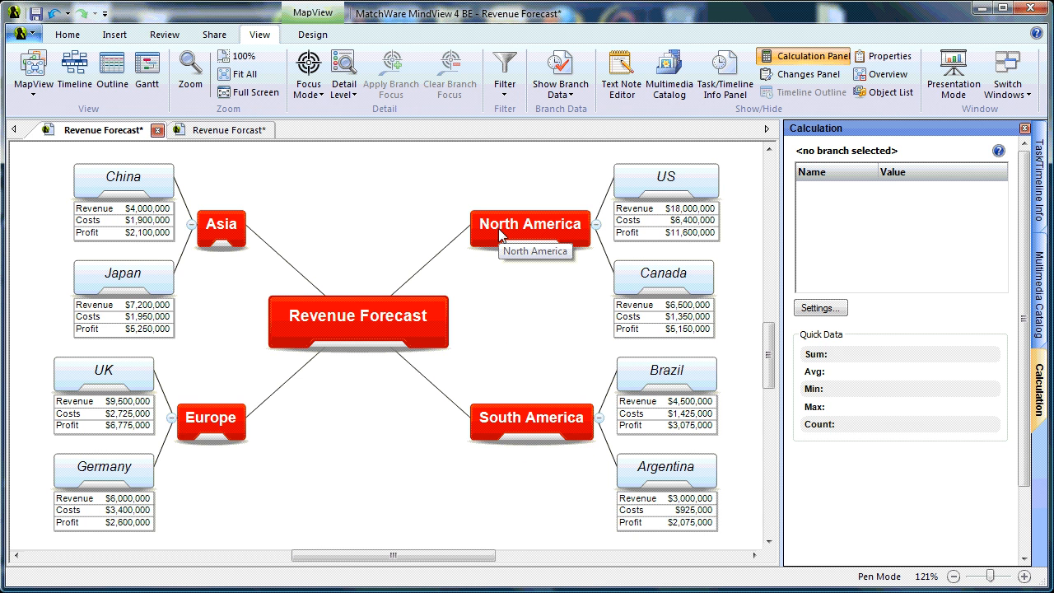
Set North America's Profit to SUM of its US and Canada sub-branches
{"action": "left_click", "coordinate": [530, 224]}
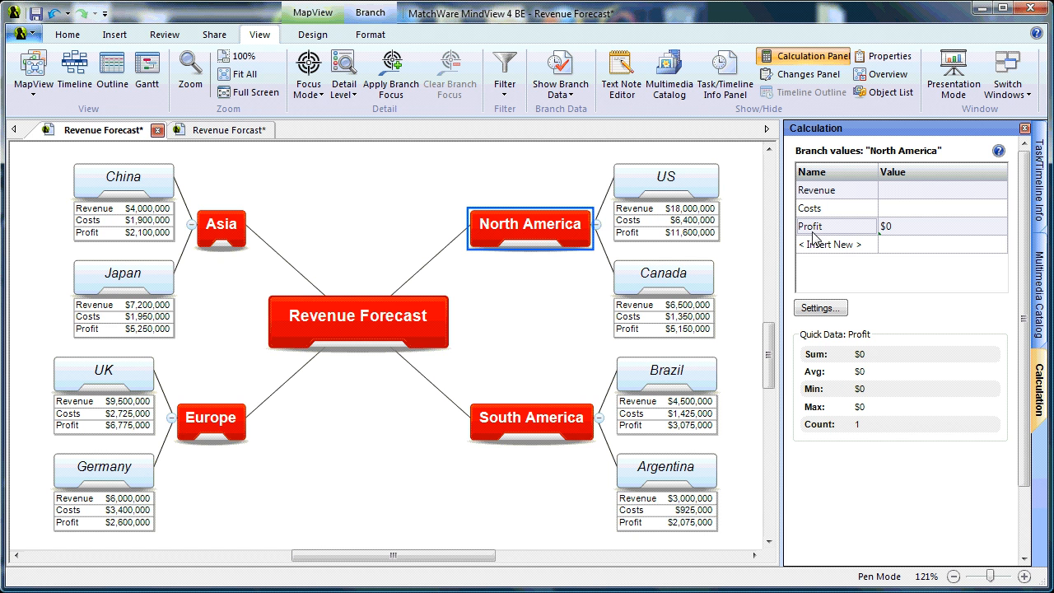
{"action": "mouse_move", "coordinate": [892, 230]}
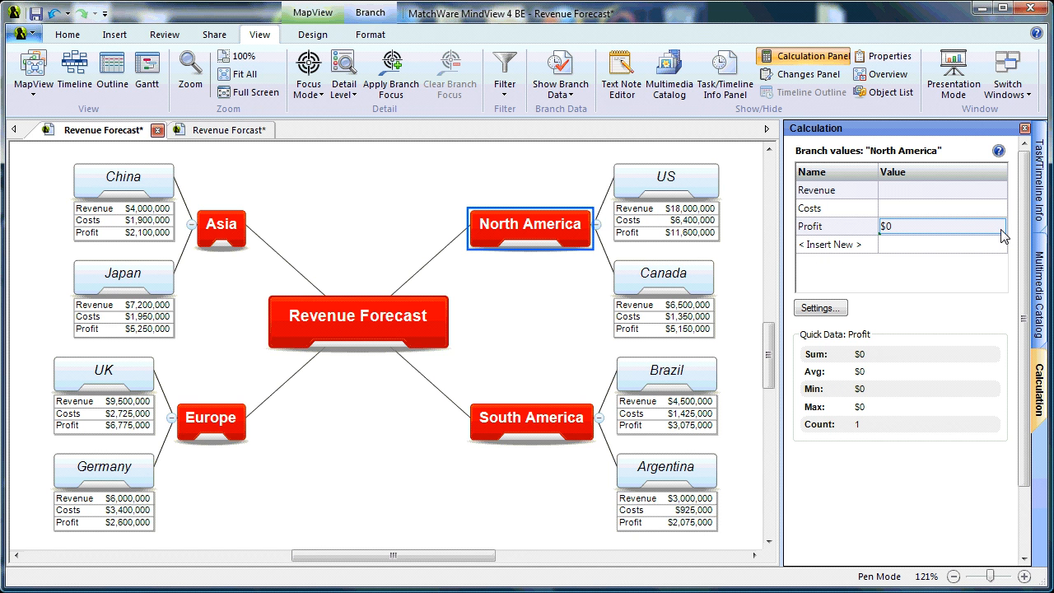
{"action": "left_click", "coordinate": [998, 227]}
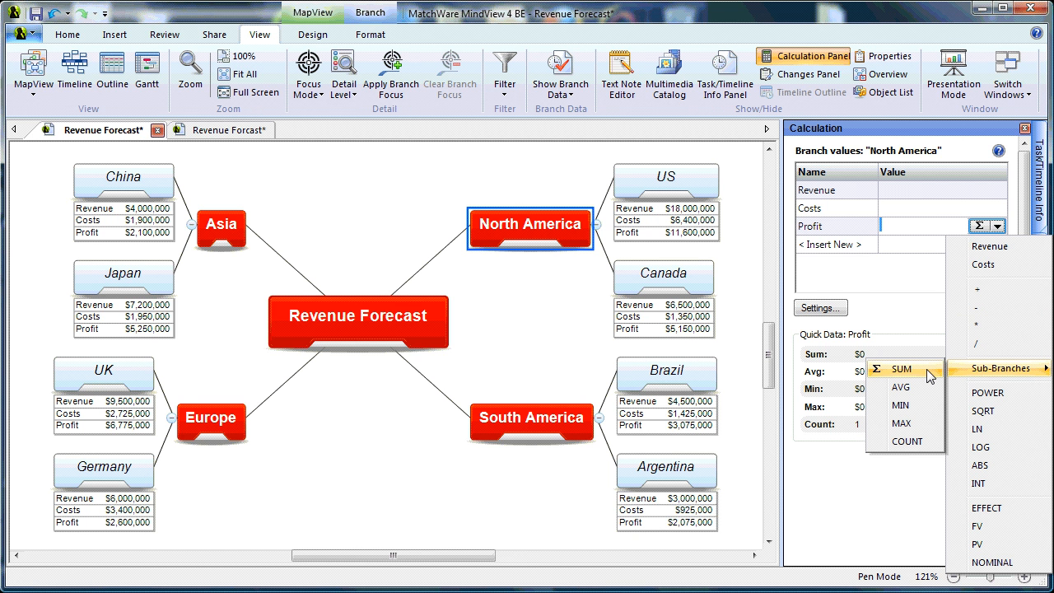
{"action": "mouse_move", "coordinate": [833, 363]}
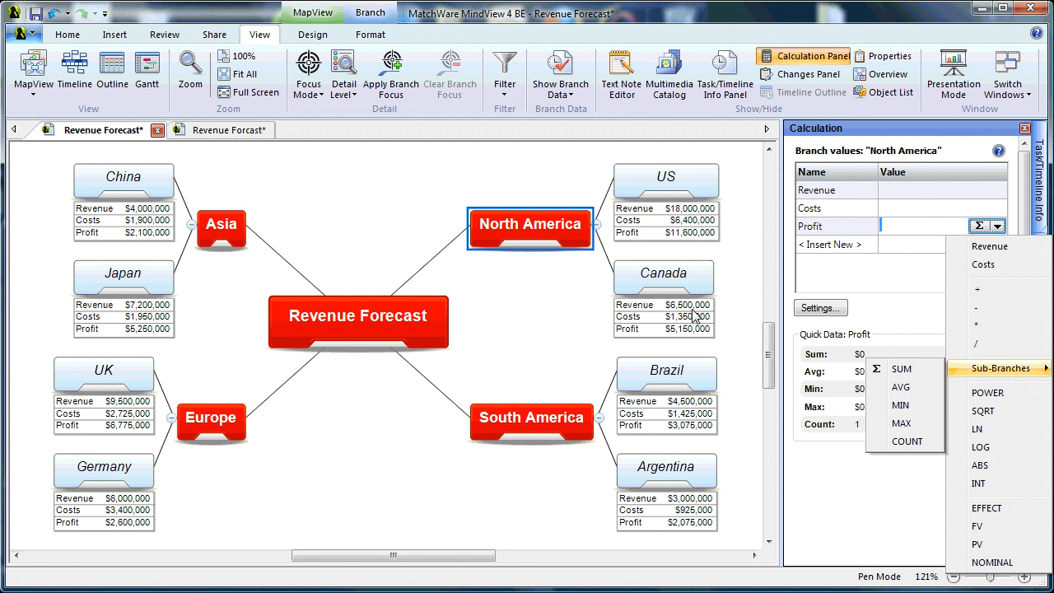
{"action": "mouse_move", "coordinate": [579, 237]}
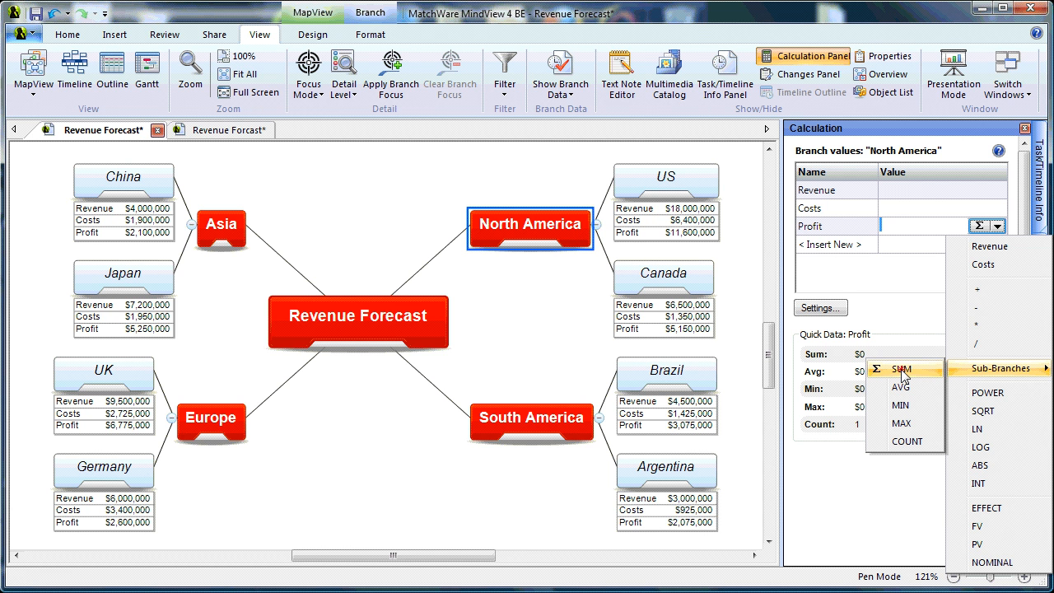
{"action": "left_click", "coordinate": [901, 369]}
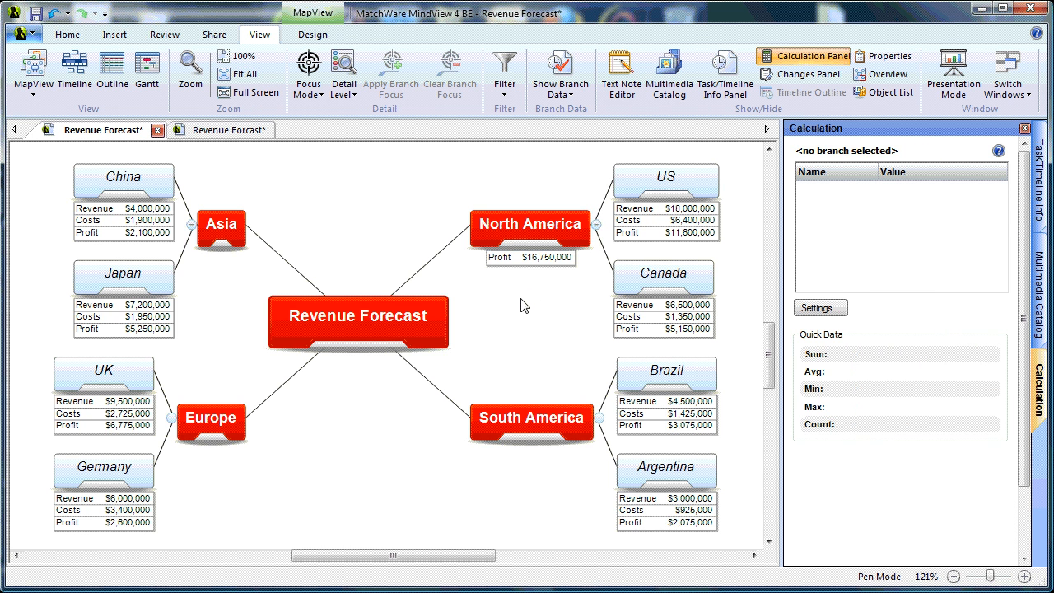
{"action": "mouse_move", "coordinate": [528, 422]}
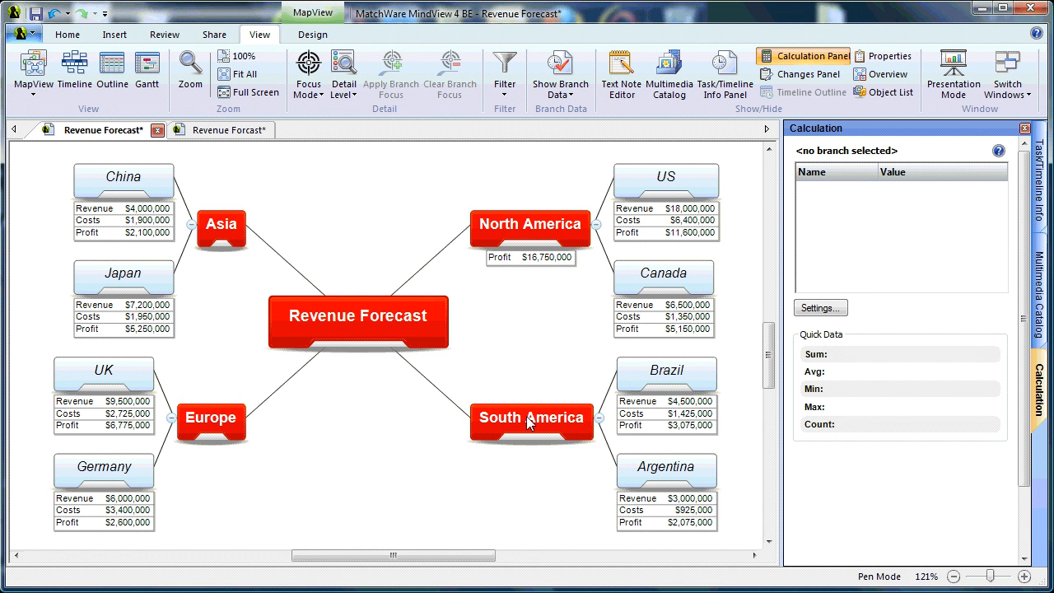
Set South America's Profit to the SUM of its sub-branches
{"action": "left_click", "coordinate": [530, 421]}
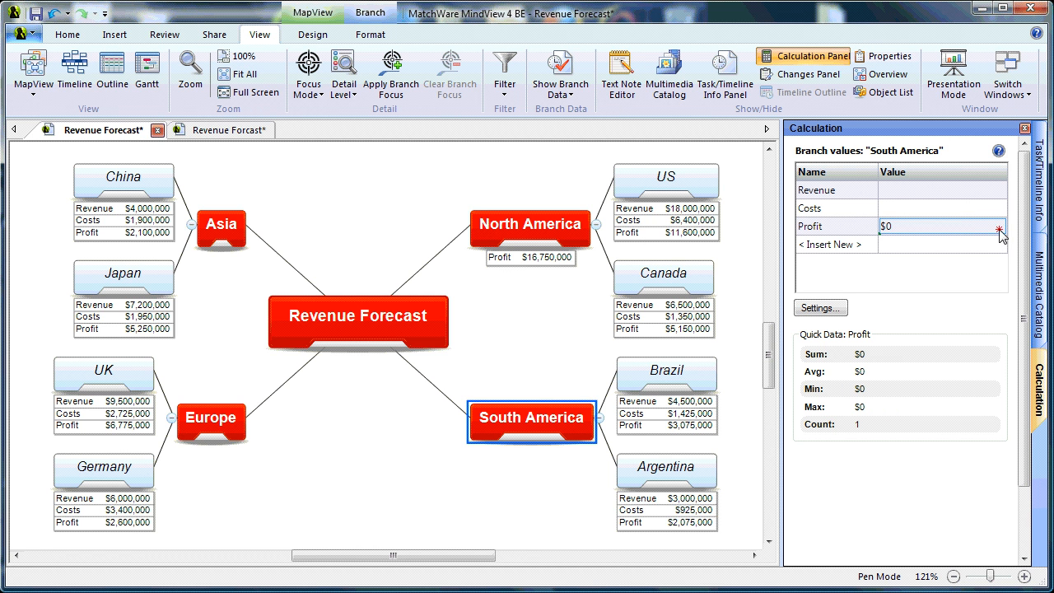
{"action": "left_click", "coordinate": [998, 225]}
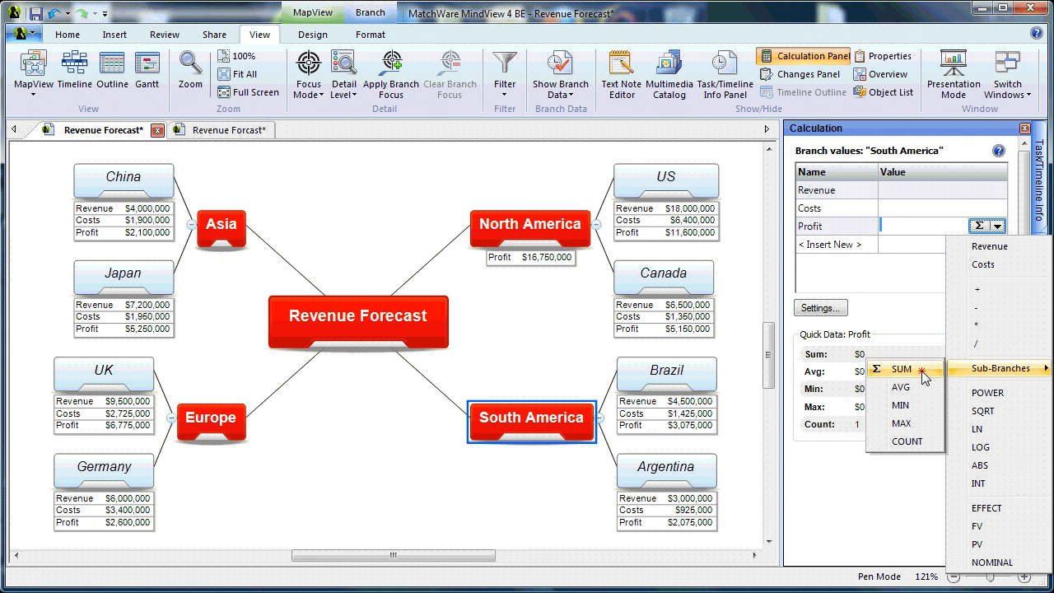
{"action": "left_click", "coordinate": [902, 368]}
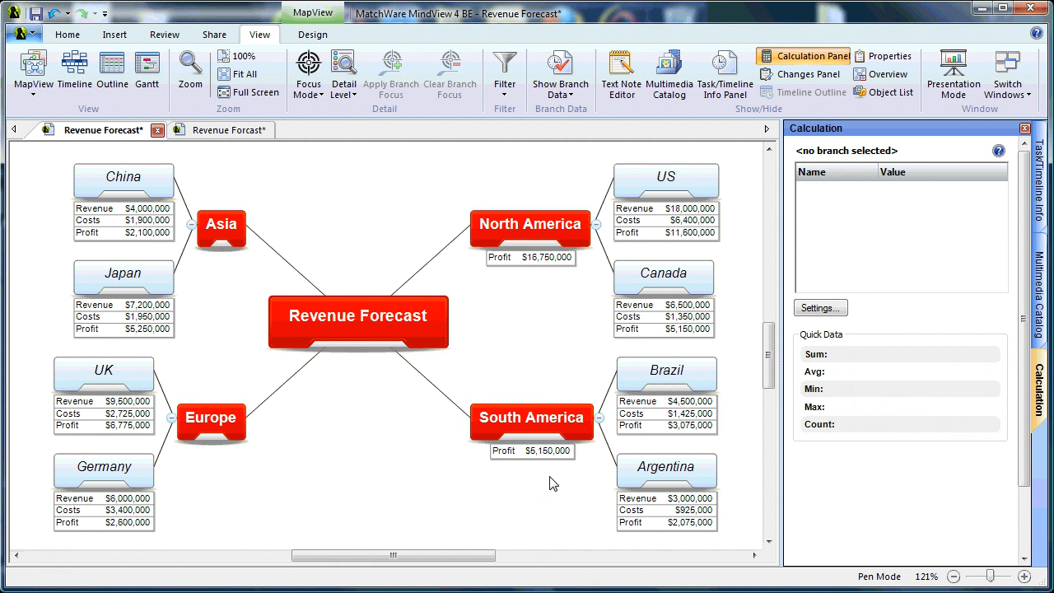
{"action": "mouse_move", "coordinate": [471, 517]}
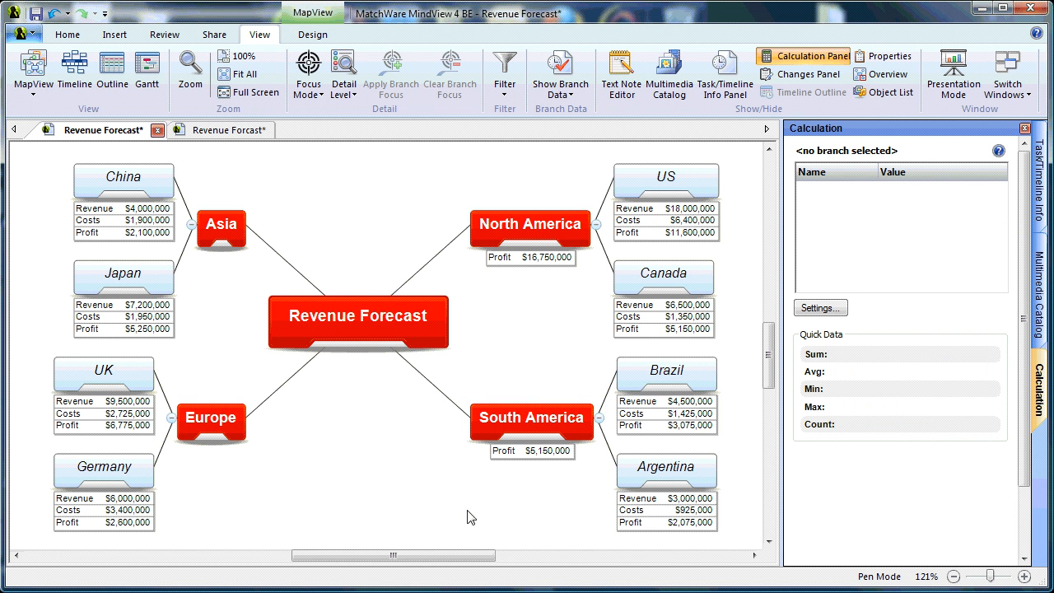
{"action": "mouse_move", "coordinate": [461, 515]}
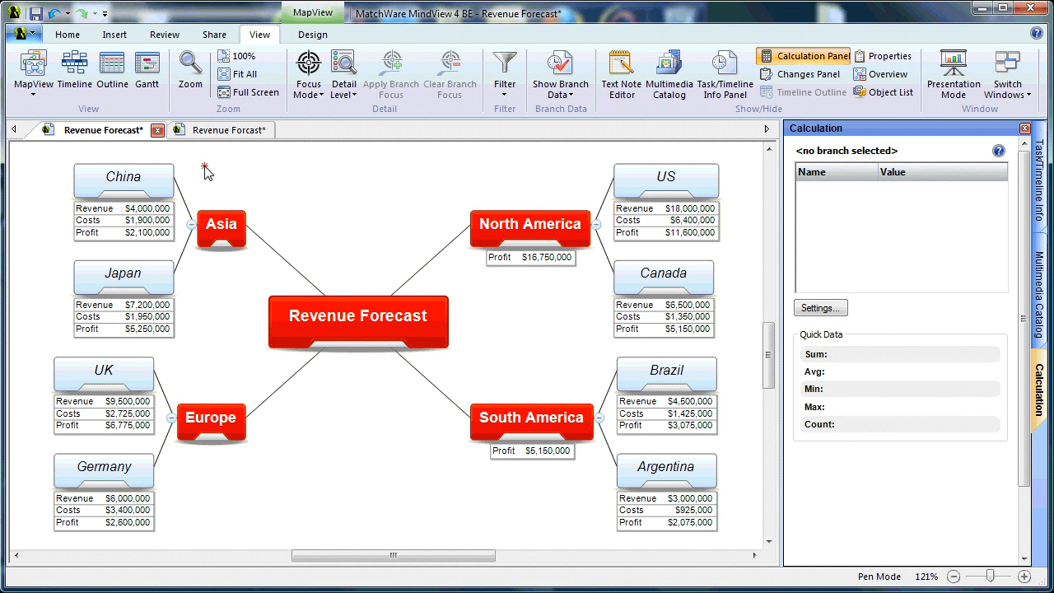
Select Asia, Europe and the central topic together and sum their sub-branch Profits
{"action": "left_click_drag", "start_coordinate": [206, 166], "coordinate": [401, 502]}
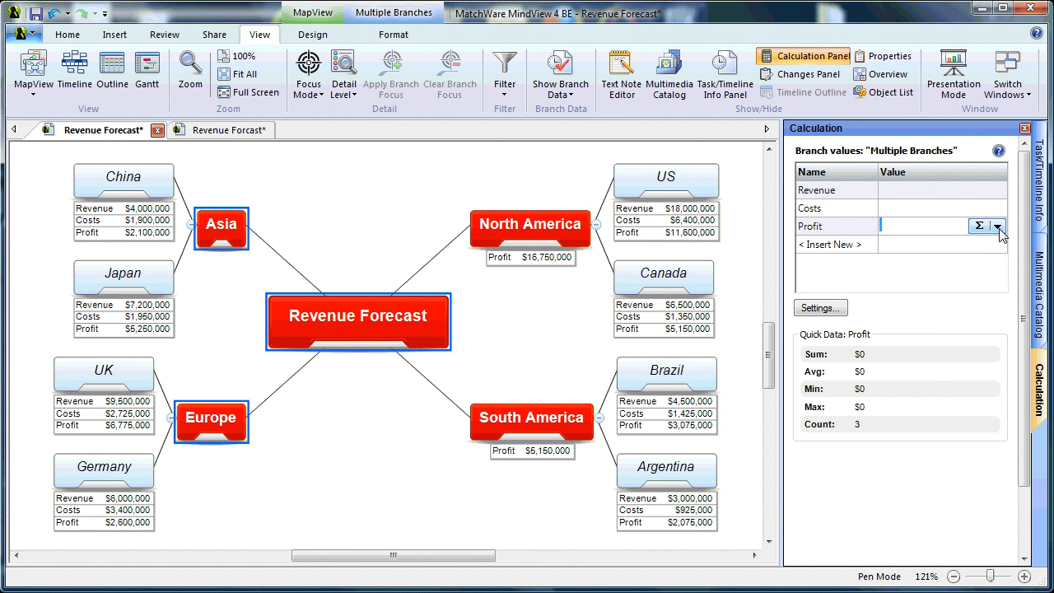
{"action": "left_click", "coordinate": [997, 225]}
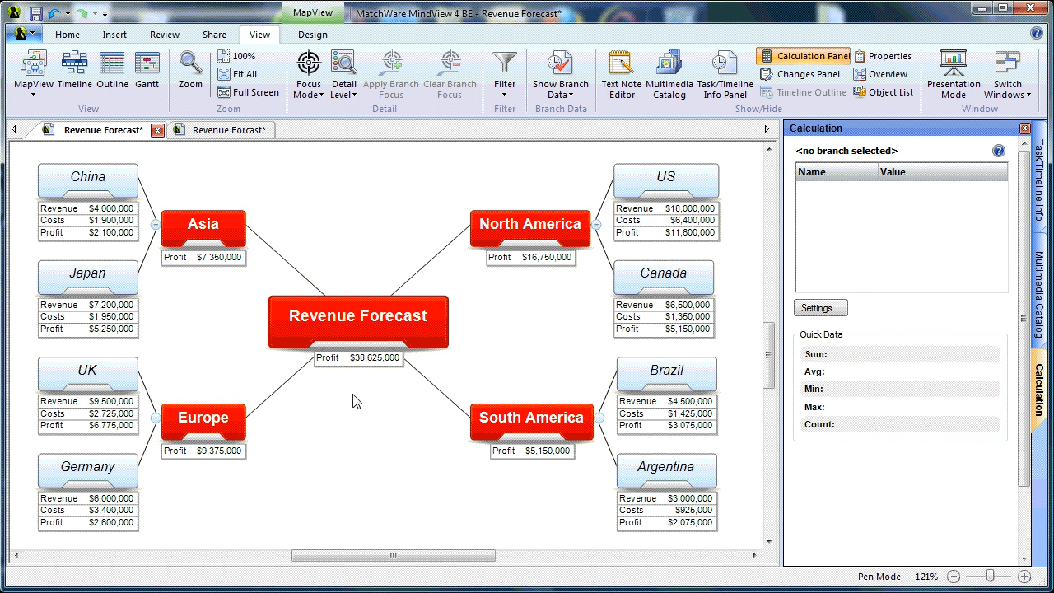
{"action": "mouse_move", "coordinate": [368, 411]}
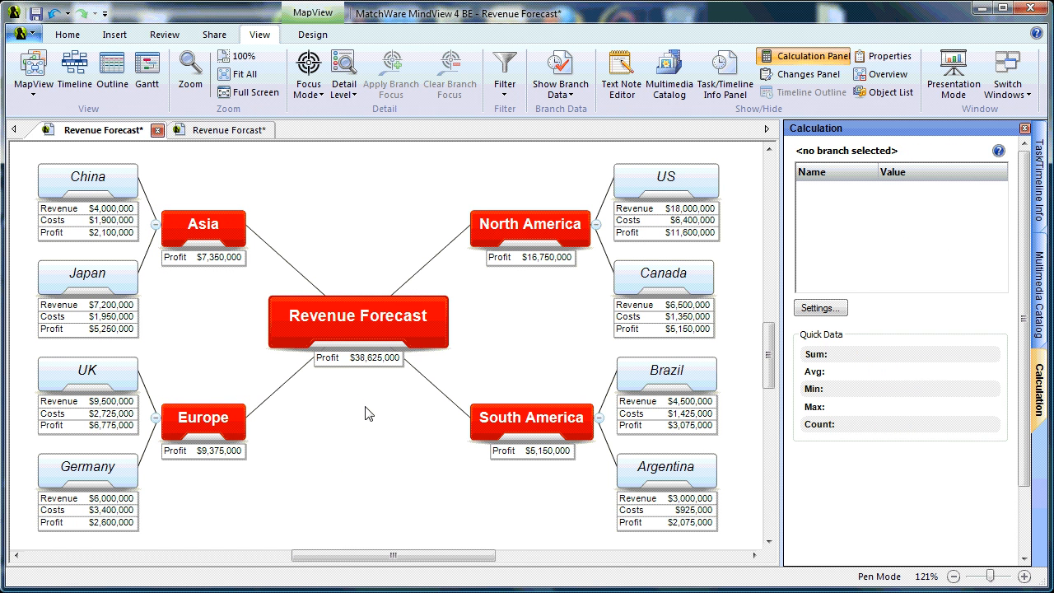
{"action": "mouse_move", "coordinate": [346, 489]}
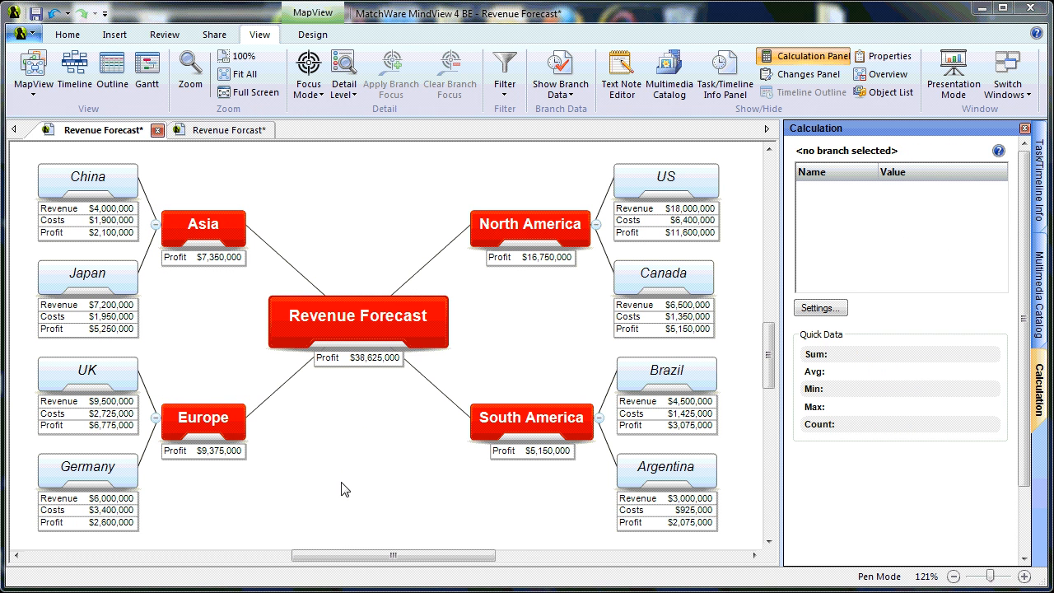
{"action": "mouse_move", "coordinate": [369, 471]}
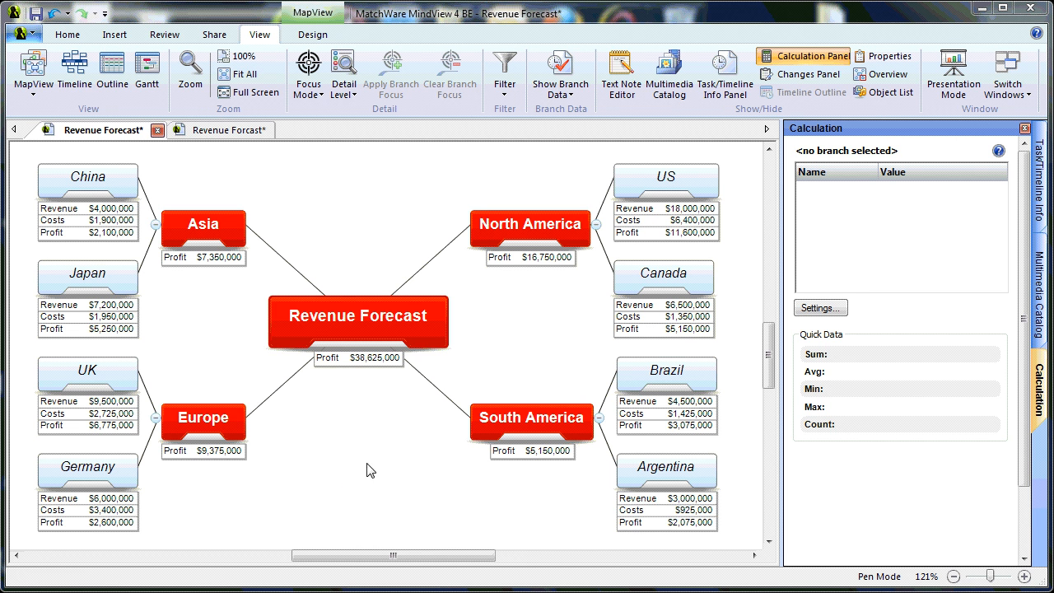
{"action": "mouse_move", "coordinate": [513, 339]}
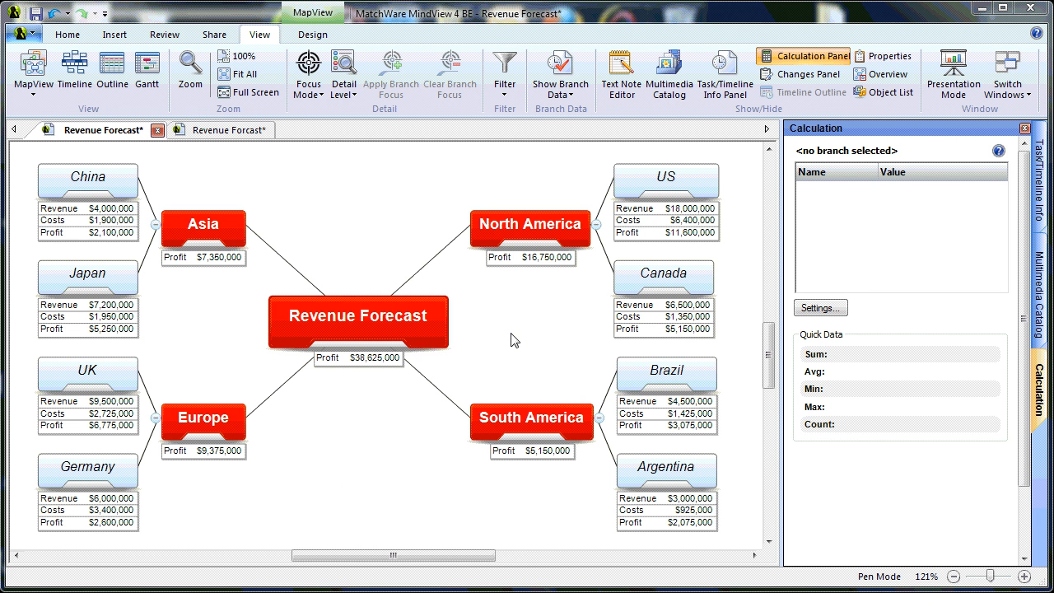
{"action": "mouse_move", "coordinate": [542, 345]}
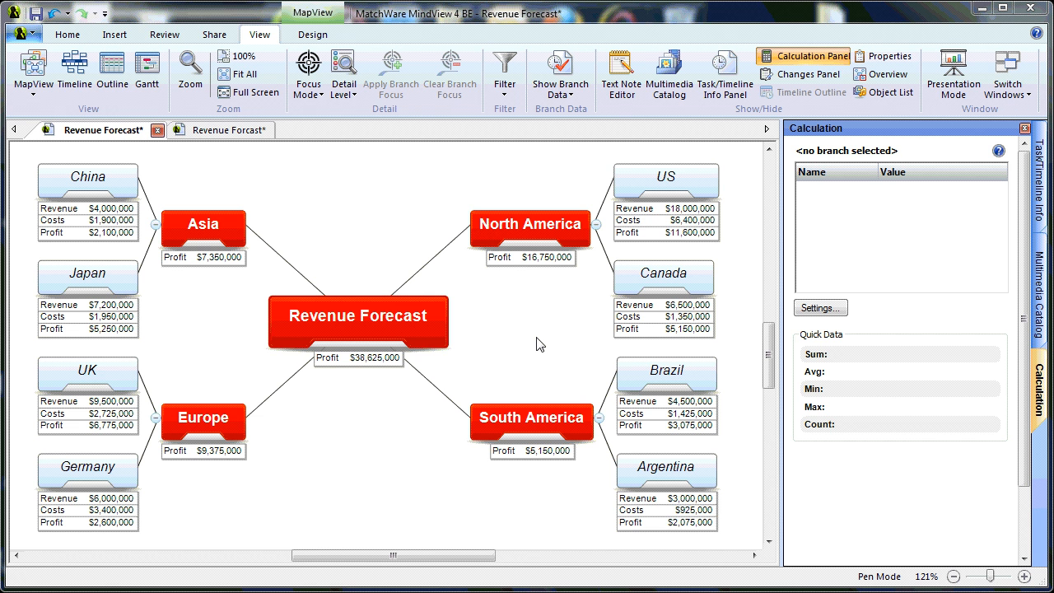
{"action": "mouse_move", "coordinate": [184, 168]}
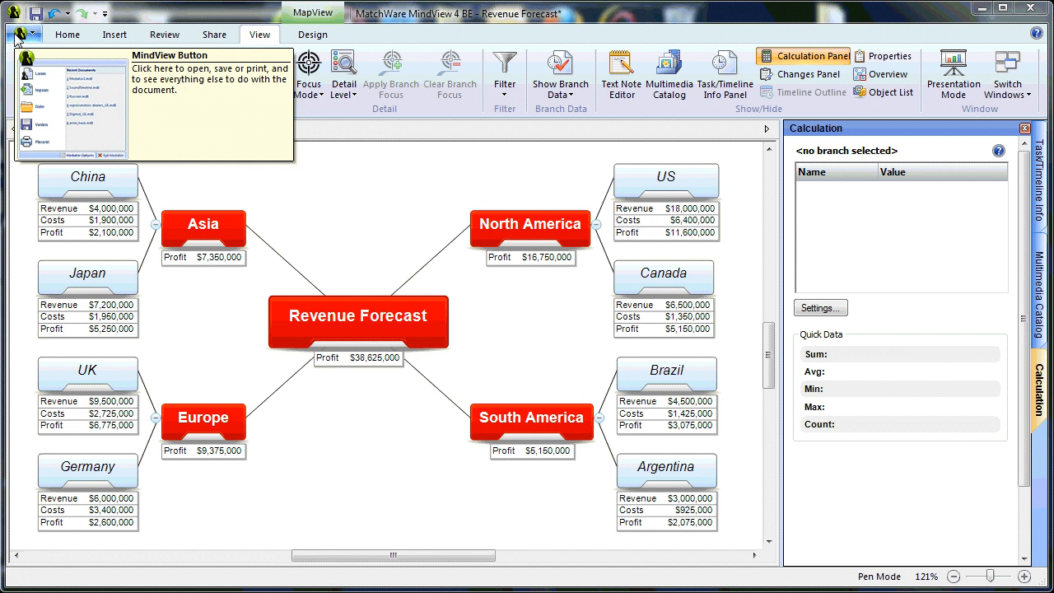
Start an Advanced Microsoft Excel Export and go to its General settings
{"action": "left_click", "coordinate": [16, 33]}
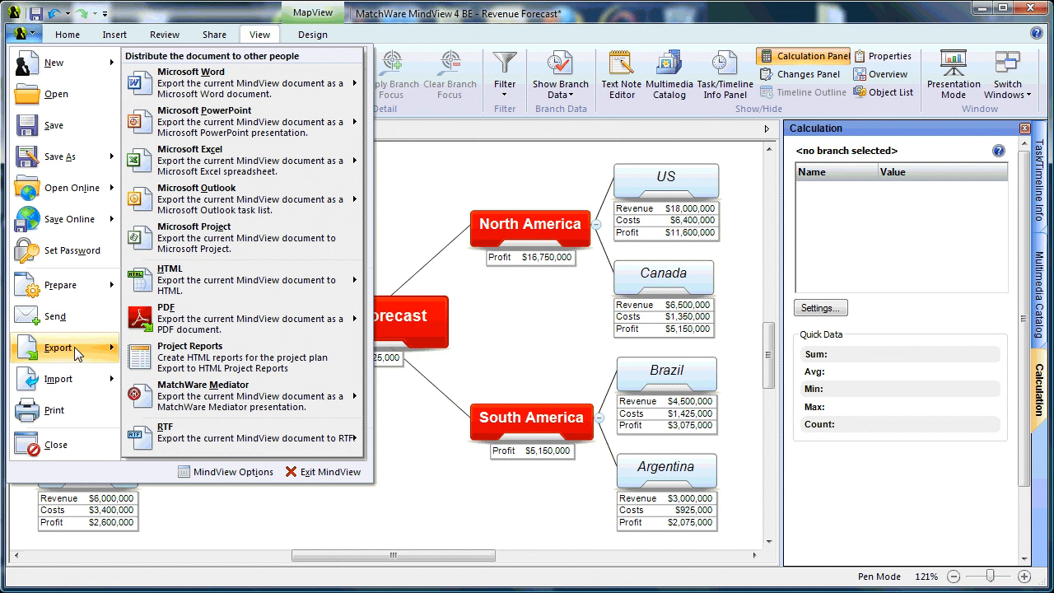
{"action": "mouse_move", "coordinate": [197, 162]}
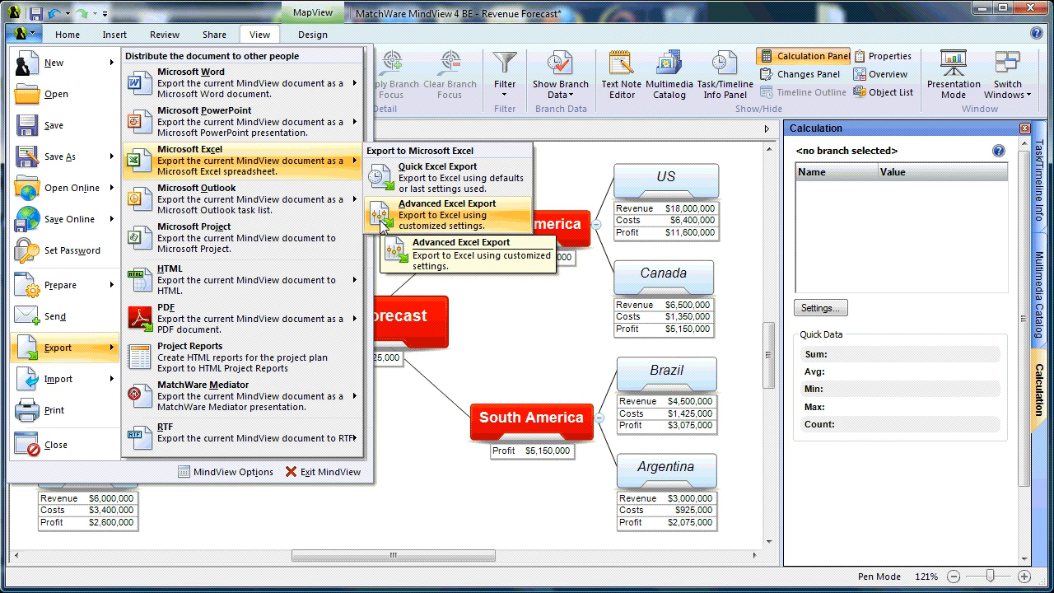
{"action": "left_click", "coordinate": [459, 214]}
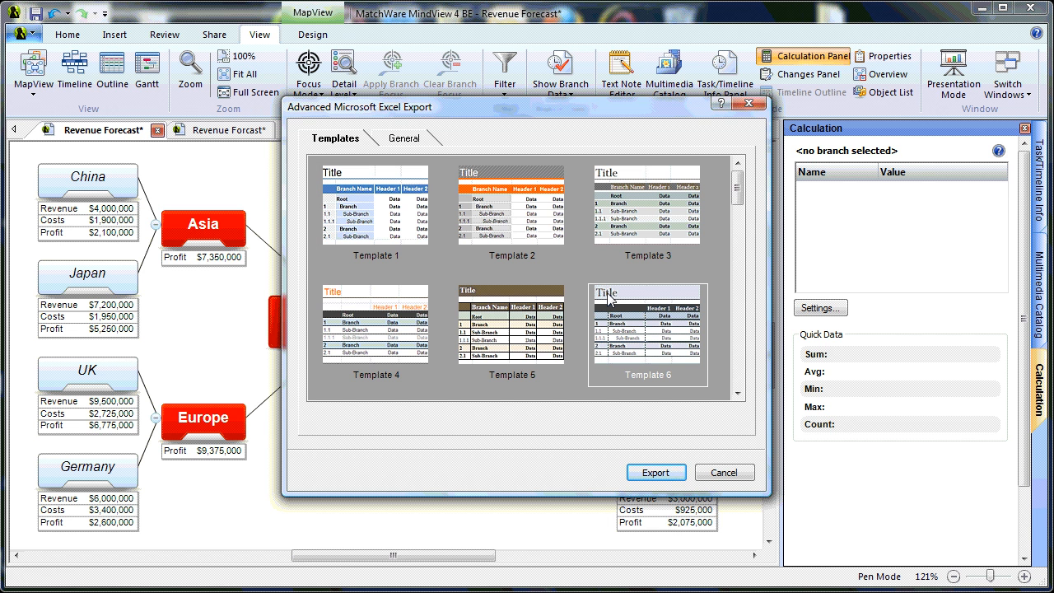
{"action": "mouse_move", "coordinate": [454, 168]}
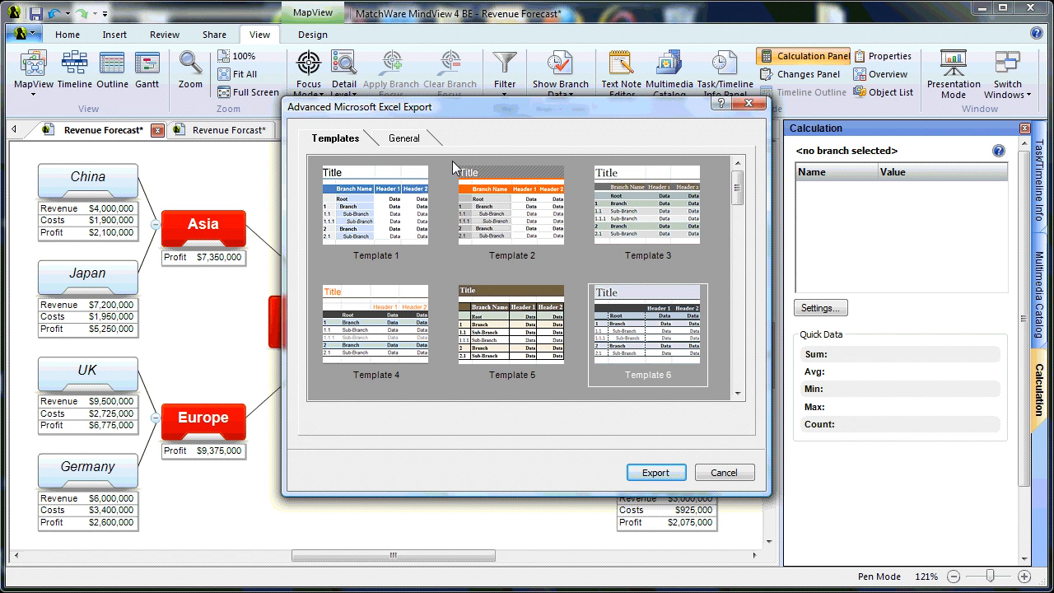
{"action": "left_click", "coordinate": [404, 138]}
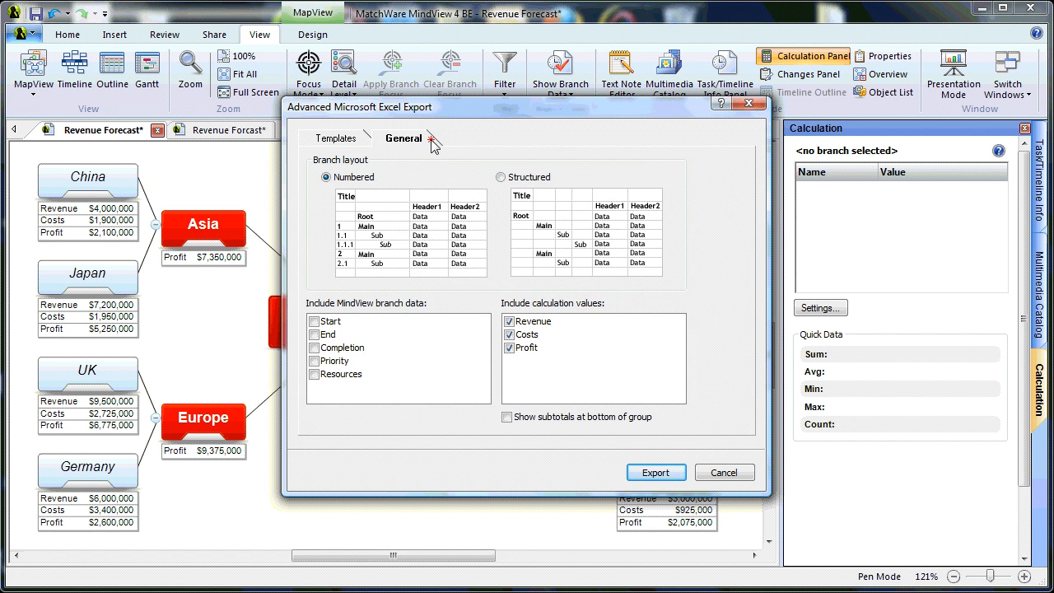
{"action": "mouse_move", "coordinate": [509, 224]}
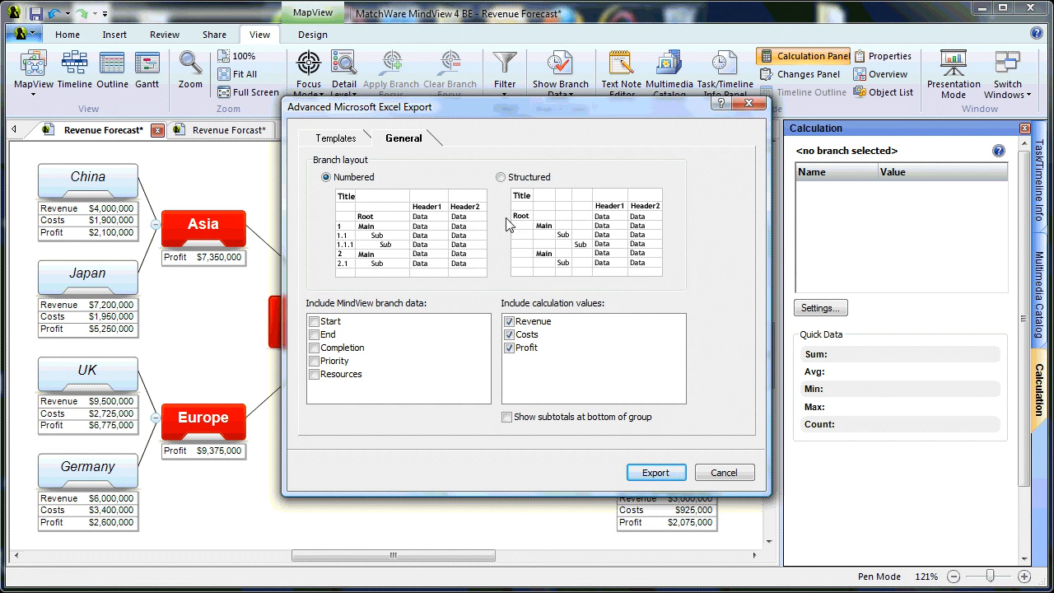
{"action": "mouse_move", "coordinate": [553, 332]}
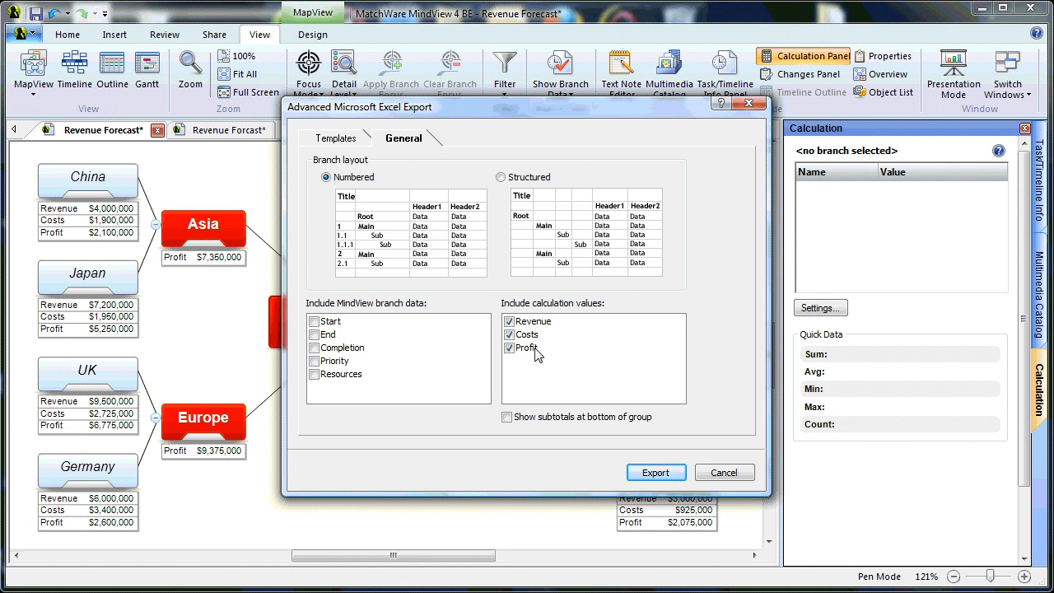
{"action": "mouse_move", "coordinate": [527, 366]}
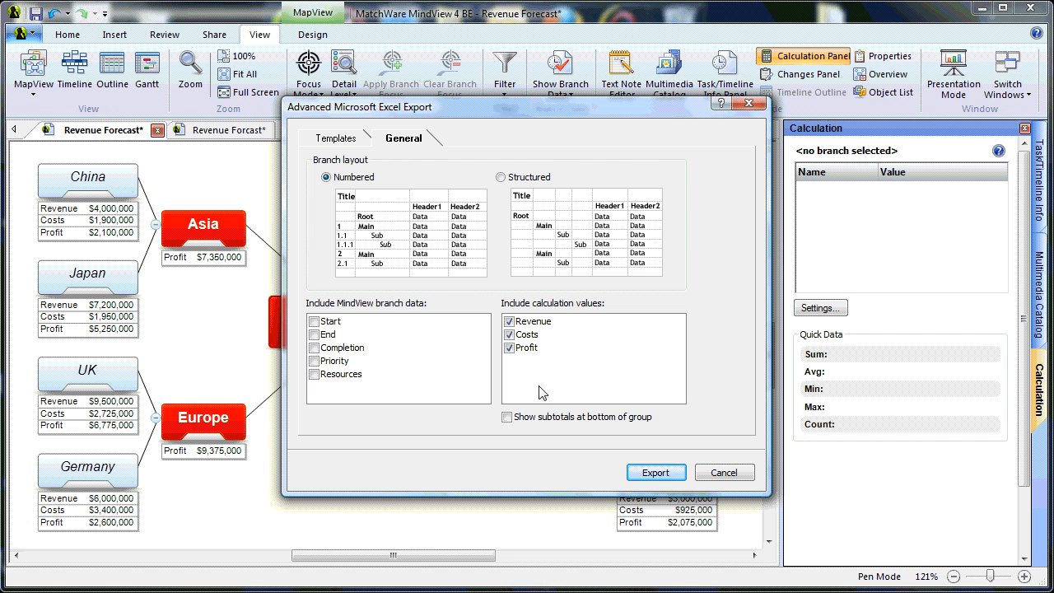
{"action": "mouse_move", "coordinate": [551, 434]}
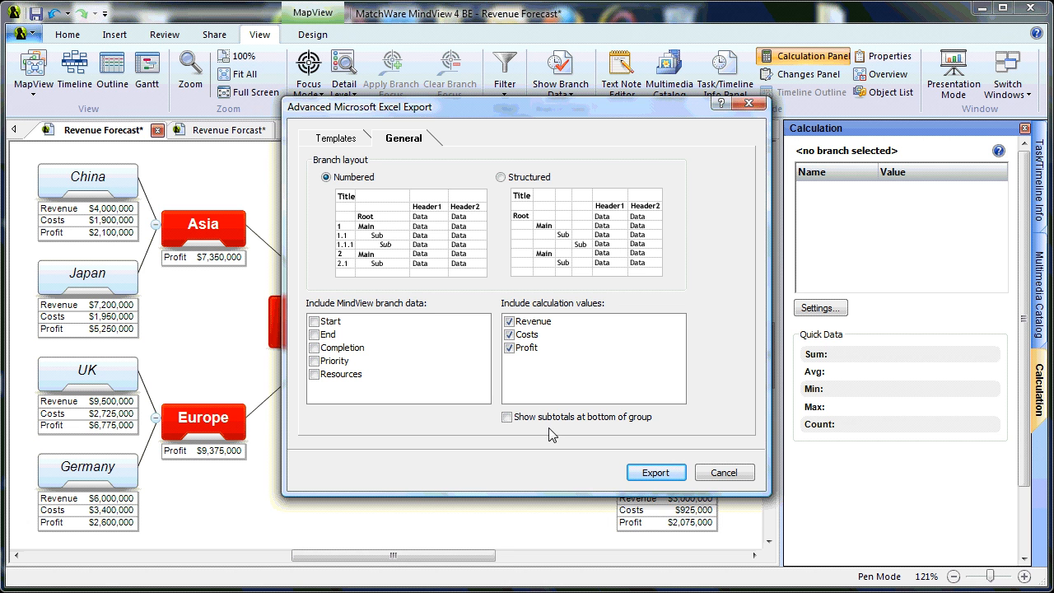
{"action": "mouse_move", "coordinate": [640, 438]}
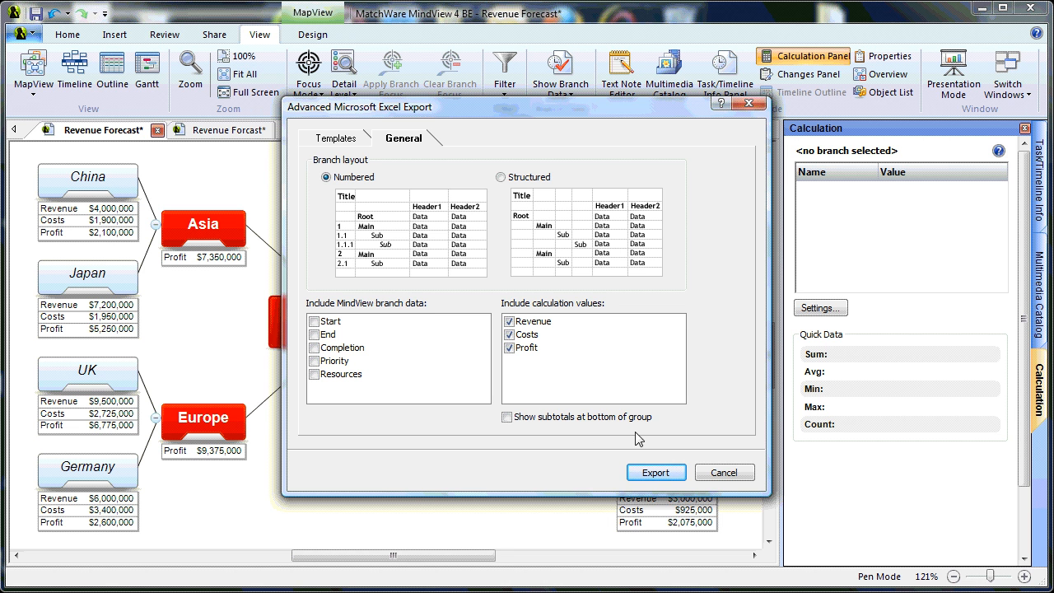
Enable subtotals at the bottom of each group for the export
{"action": "left_click", "coordinate": [507, 417]}
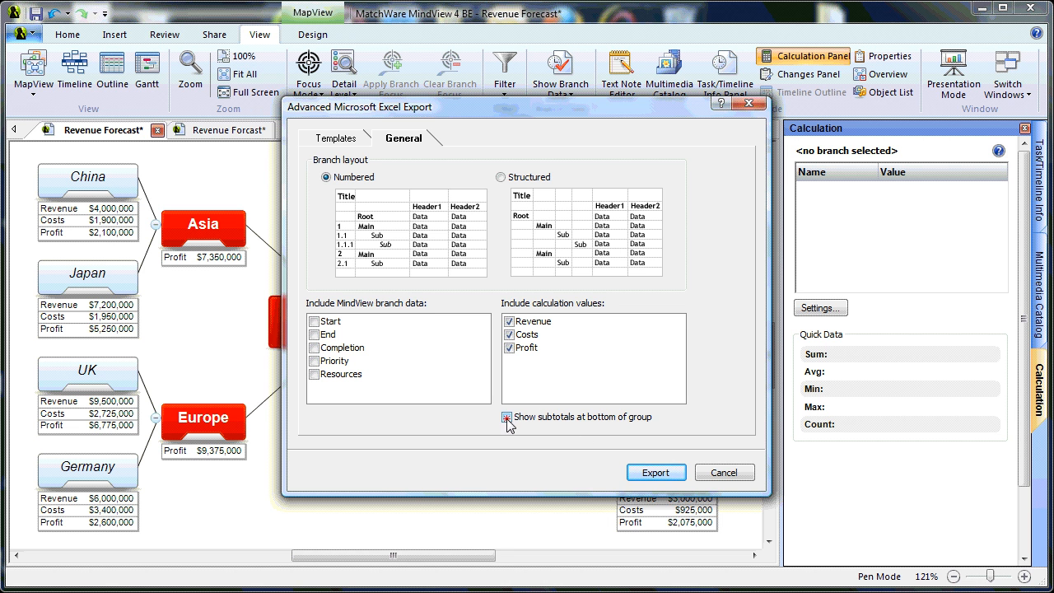
{"action": "left_click", "coordinate": [507, 418]}
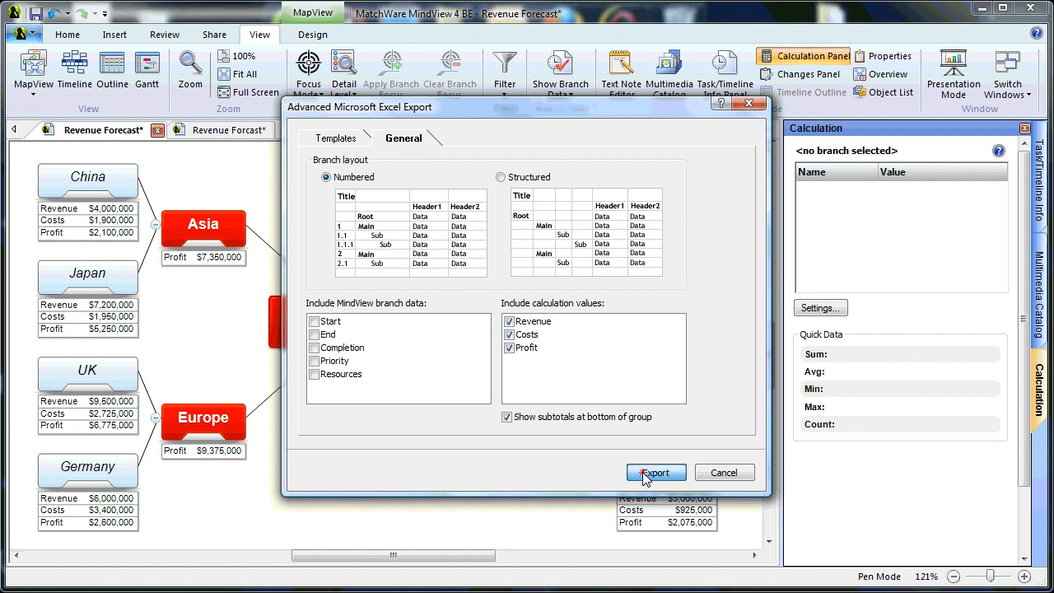
{"action": "left_click", "coordinate": [655, 471]}
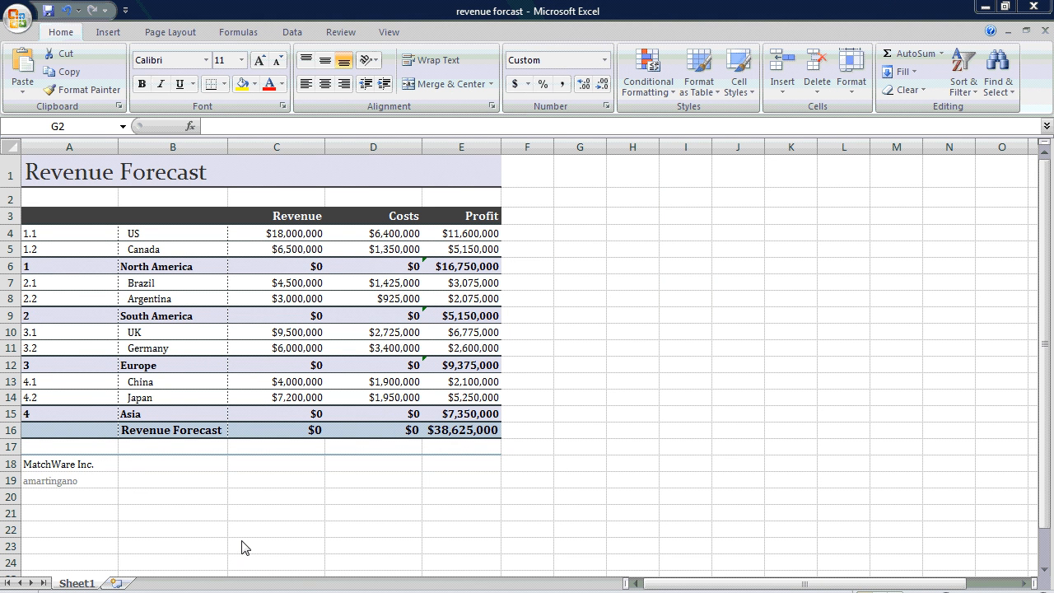
{"action": "mouse_move", "coordinate": [280, 523]}
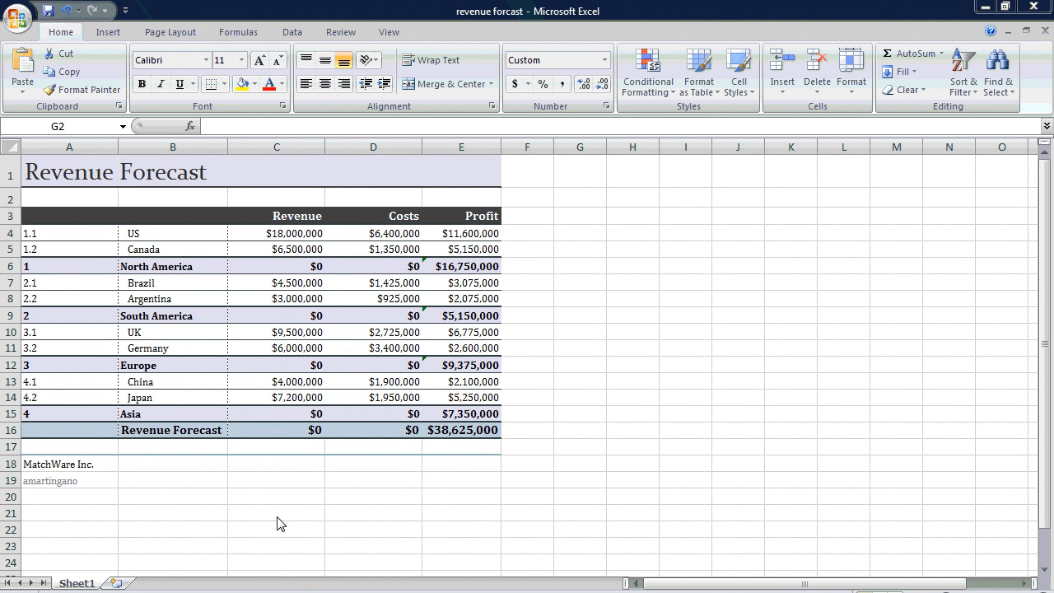
{"action": "mouse_move", "coordinate": [187, 237]}
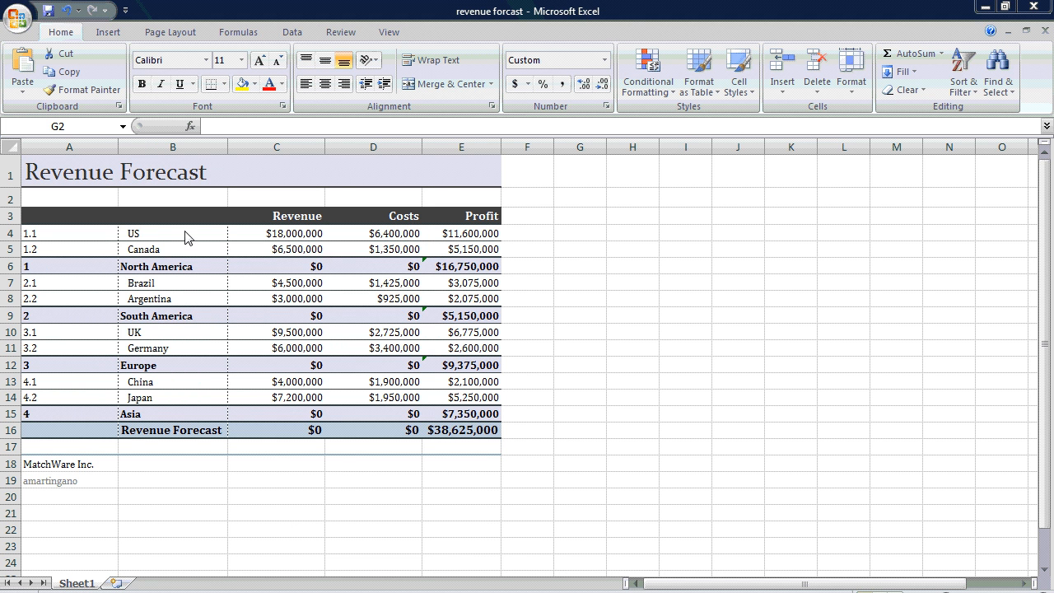
{"action": "mouse_move", "coordinate": [207, 273]}
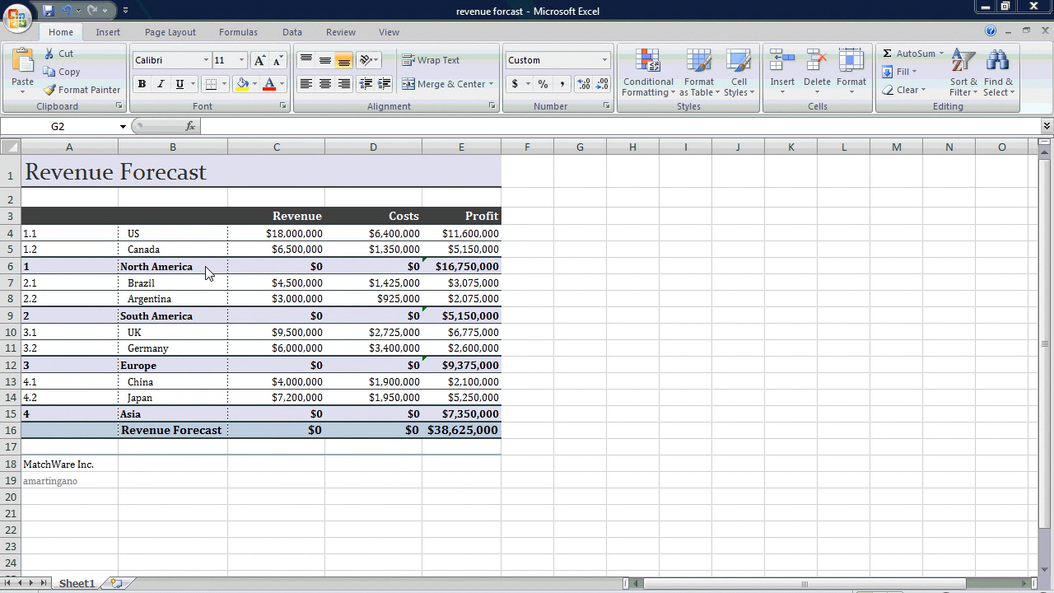
{"action": "mouse_move", "coordinate": [467, 274]}
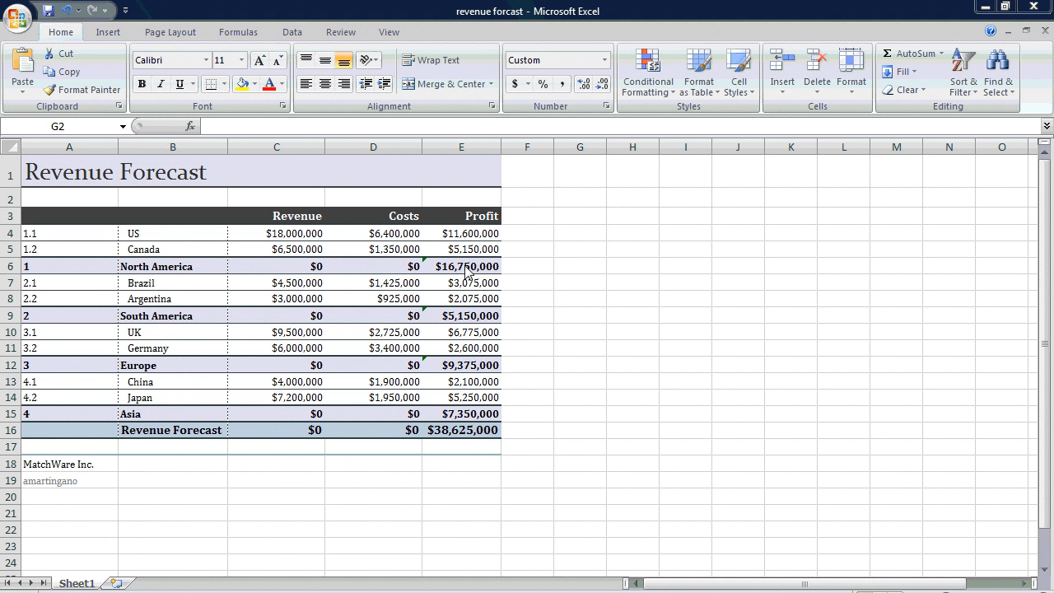
{"action": "left_click", "coordinate": [461, 267]}
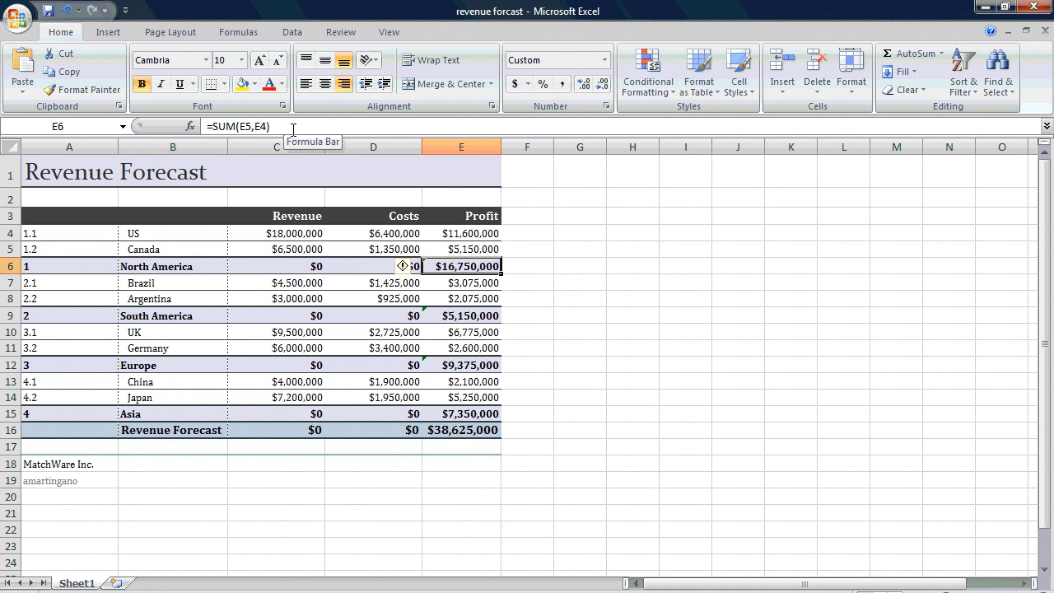
{"action": "mouse_move", "coordinate": [444, 195]}
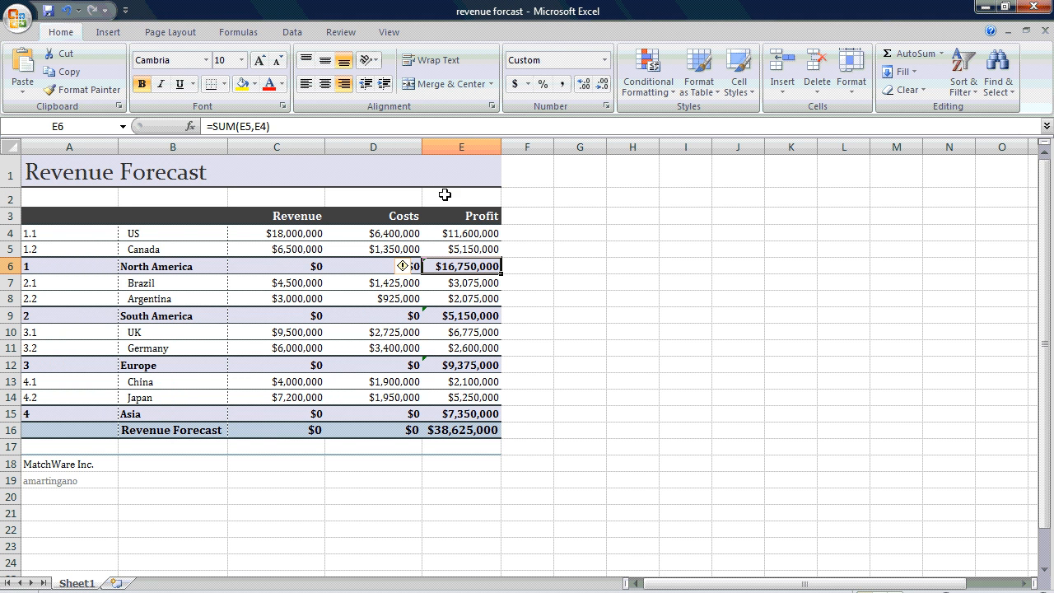
{"action": "left_click", "coordinate": [527, 314]}
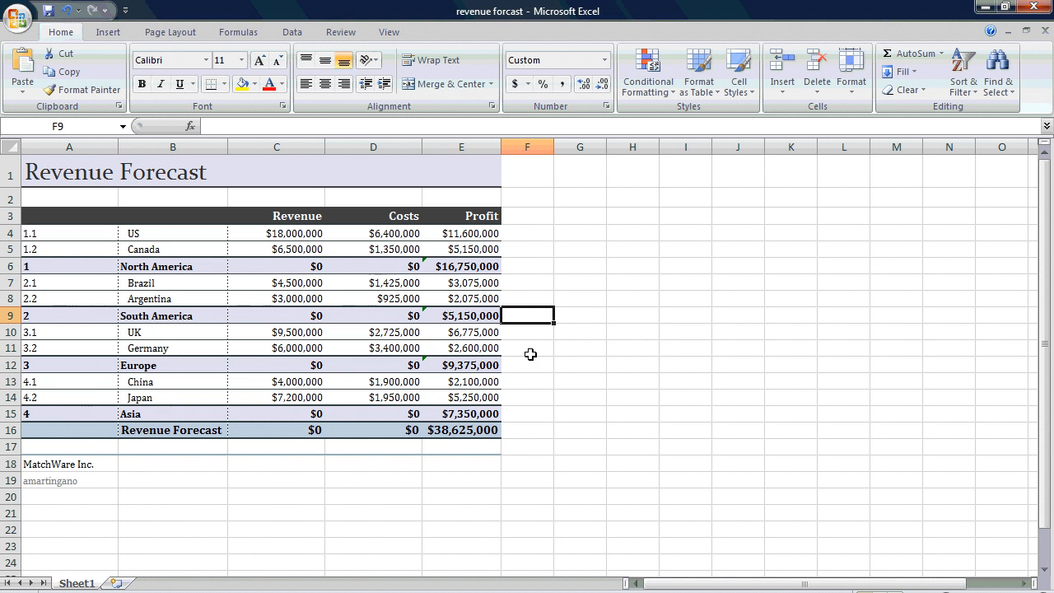
{"action": "mouse_move", "coordinate": [527, 265]}
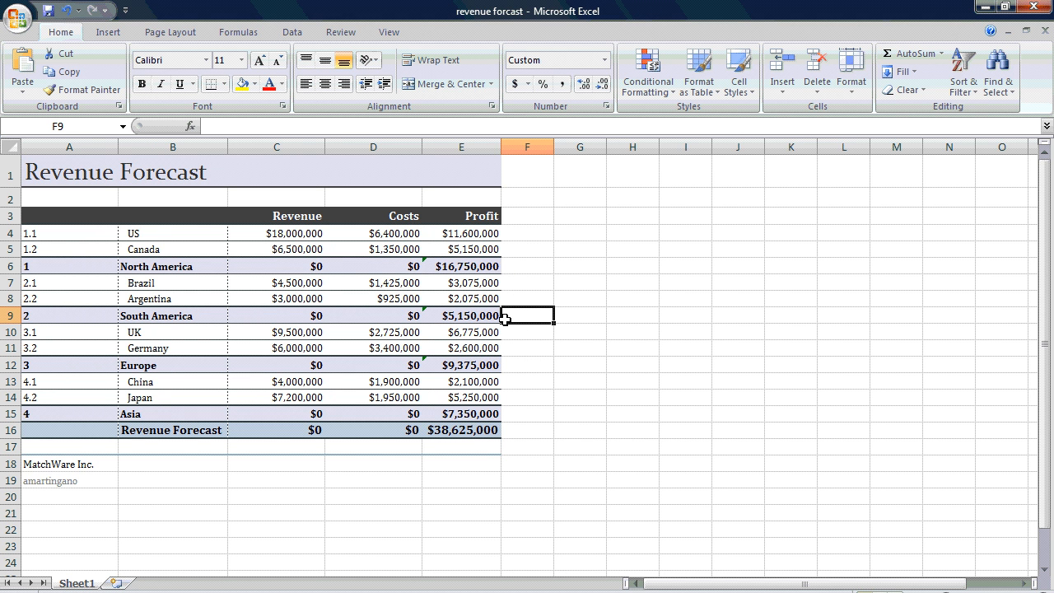
{"action": "mouse_move", "coordinate": [534, 405]}
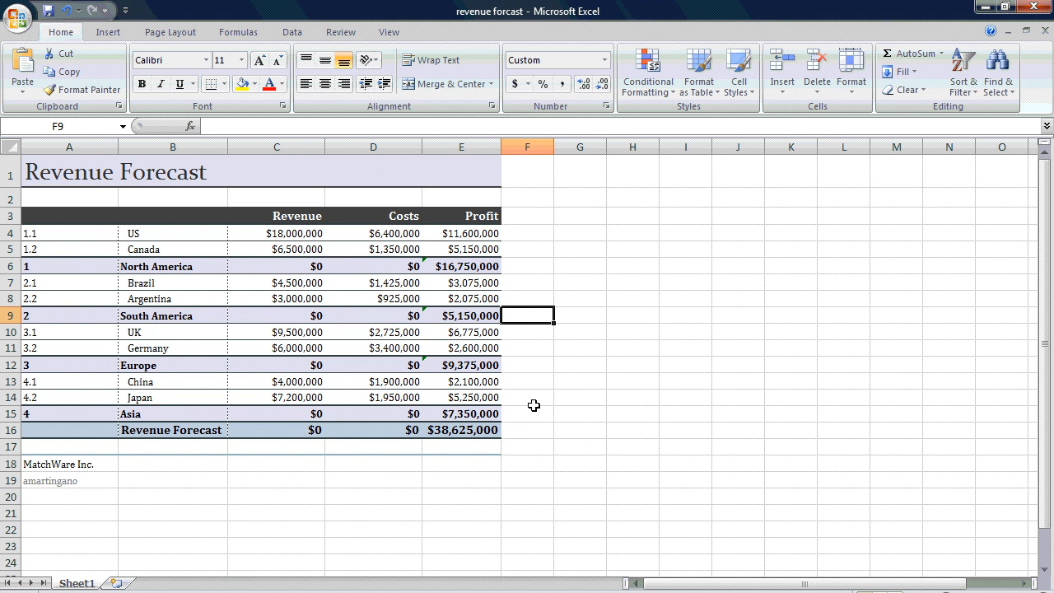
{"action": "mouse_move", "coordinate": [507, 434]}
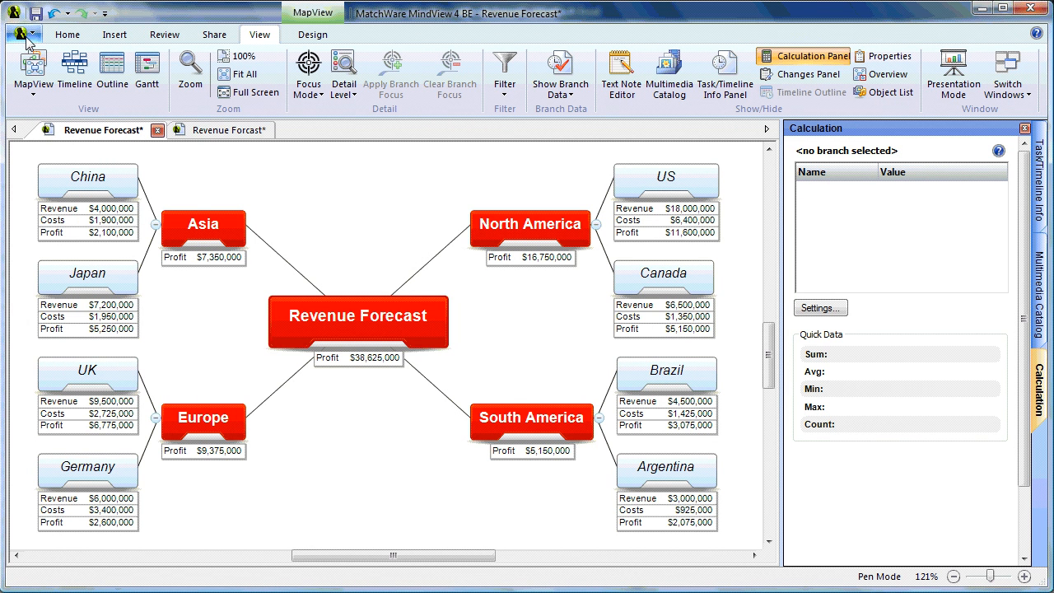
Reopen the Advanced Excel Export settings on the General options with bottom subtotals off
{"action": "left_click", "coordinate": [17, 31]}
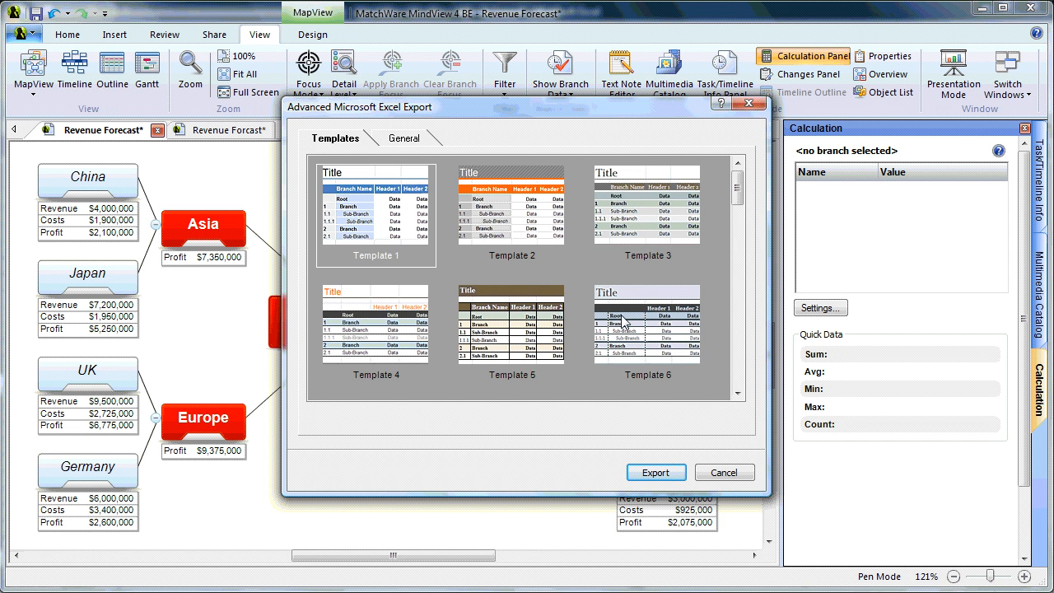
{"action": "left_click", "coordinate": [403, 139]}
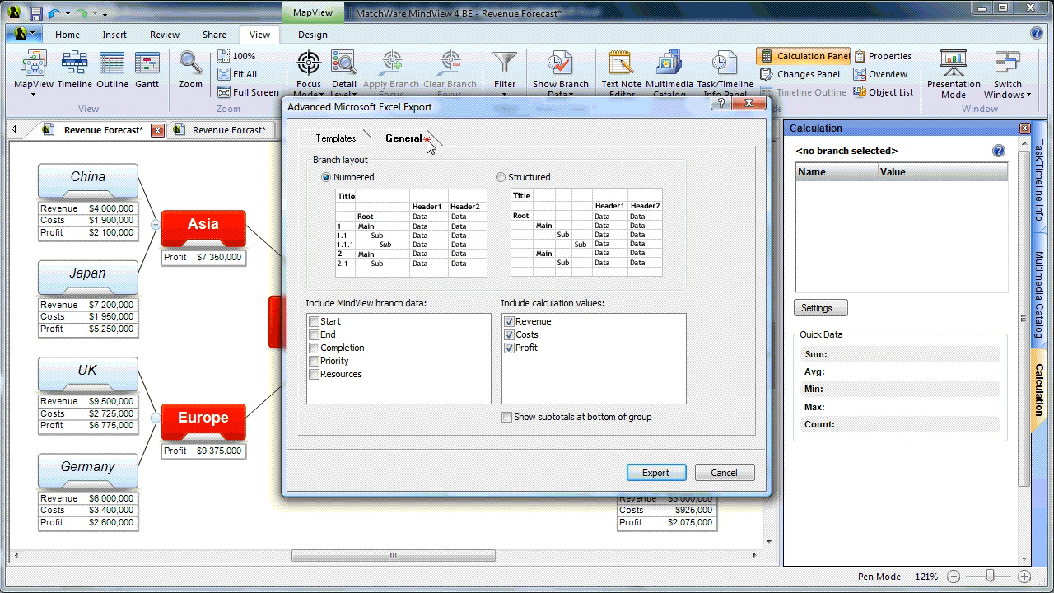
{"action": "mouse_move", "coordinate": [521, 439]}
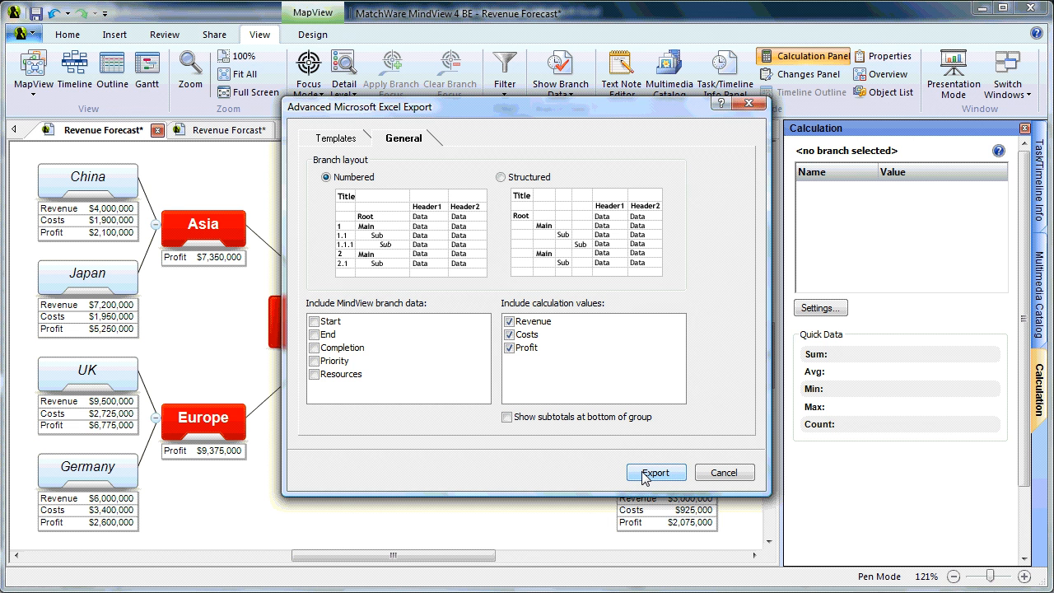
Export the map to a second workbook, revenue forcast 2, with subtotals above each group
{"action": "left_click", "coordinate": [655, 470]}
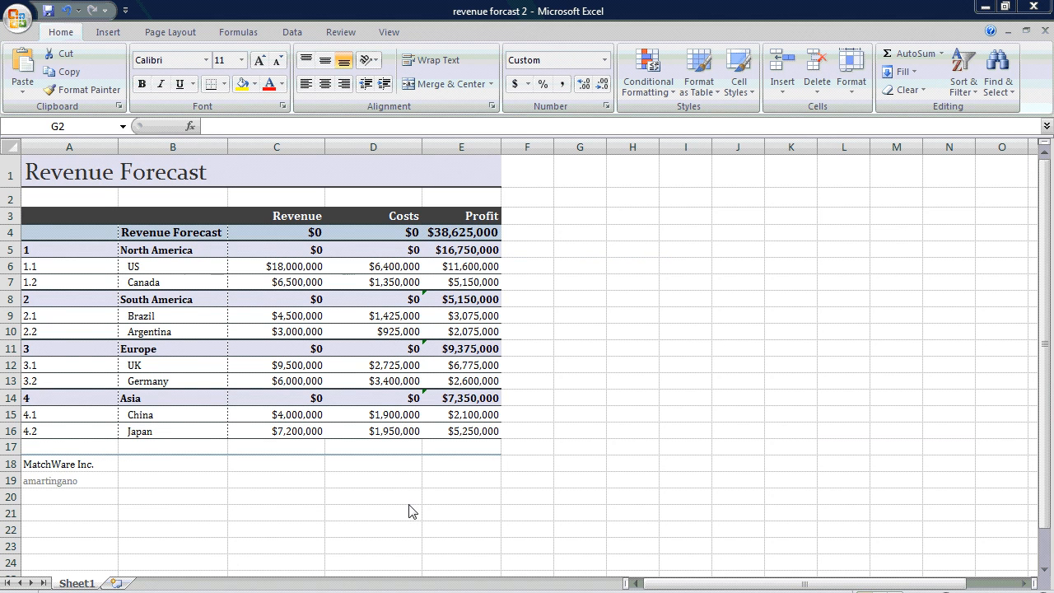
{"action": "mouse_move", "coordinate": [511, 243]}
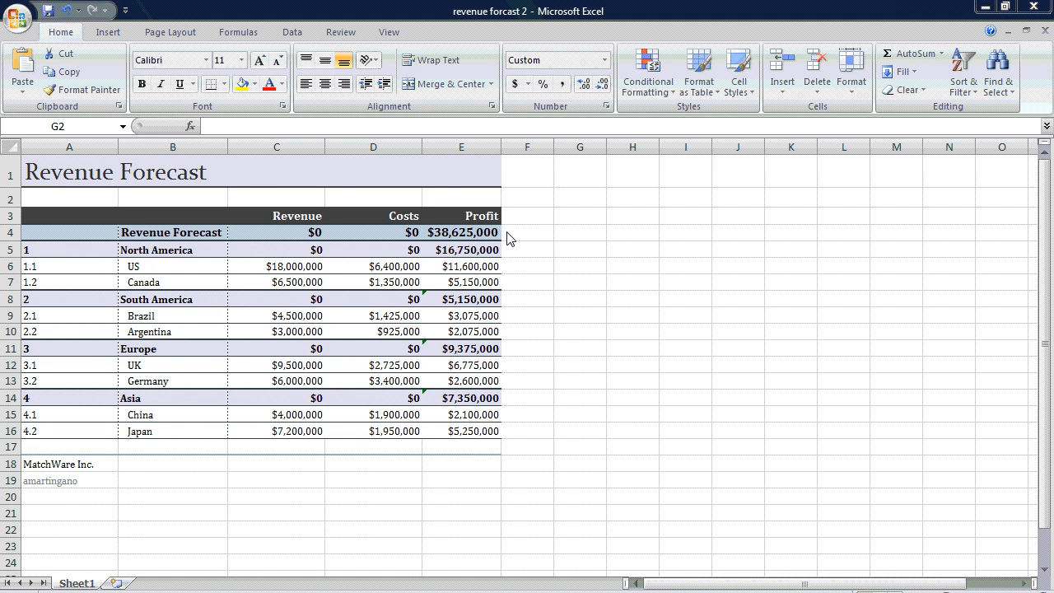
{"action": "mouse_move", "coordinate": [504, 273]}
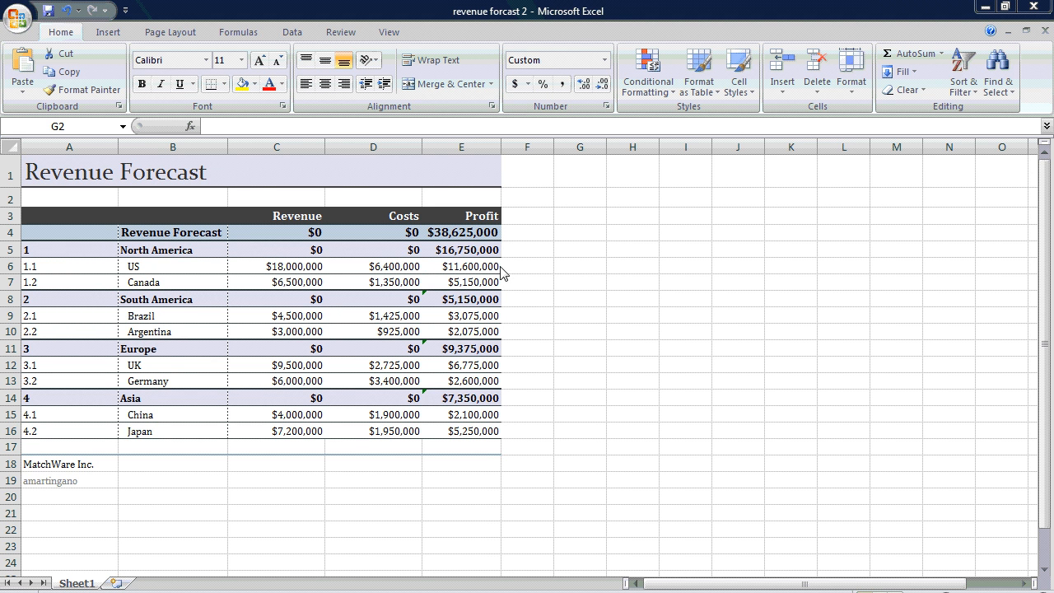
{"action": "mouse_move", "coordinate": [521, 296]}
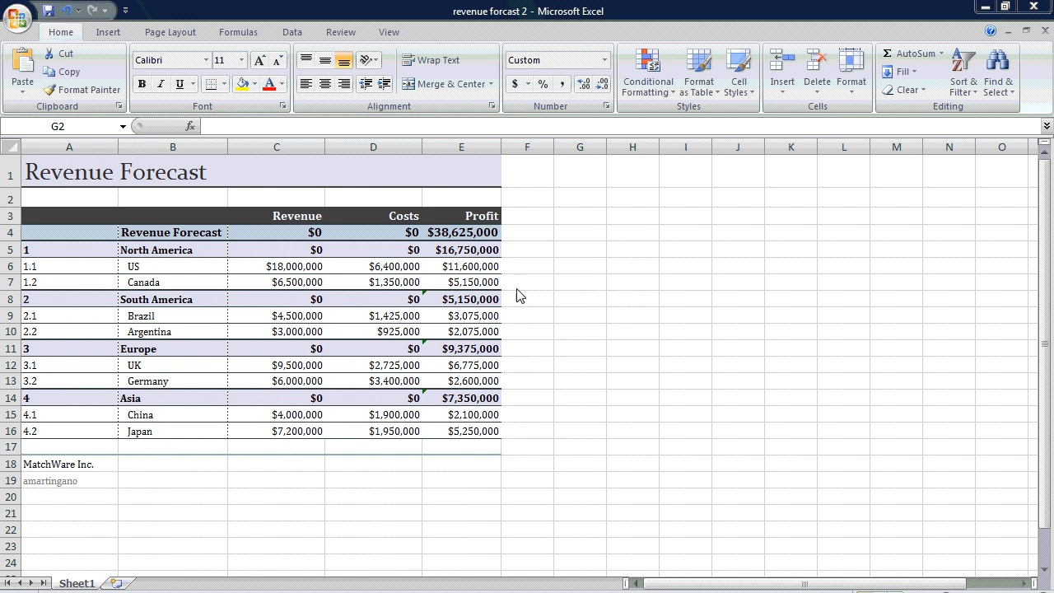
{"action": "mouse_move", "coordinate": [556, 388]}
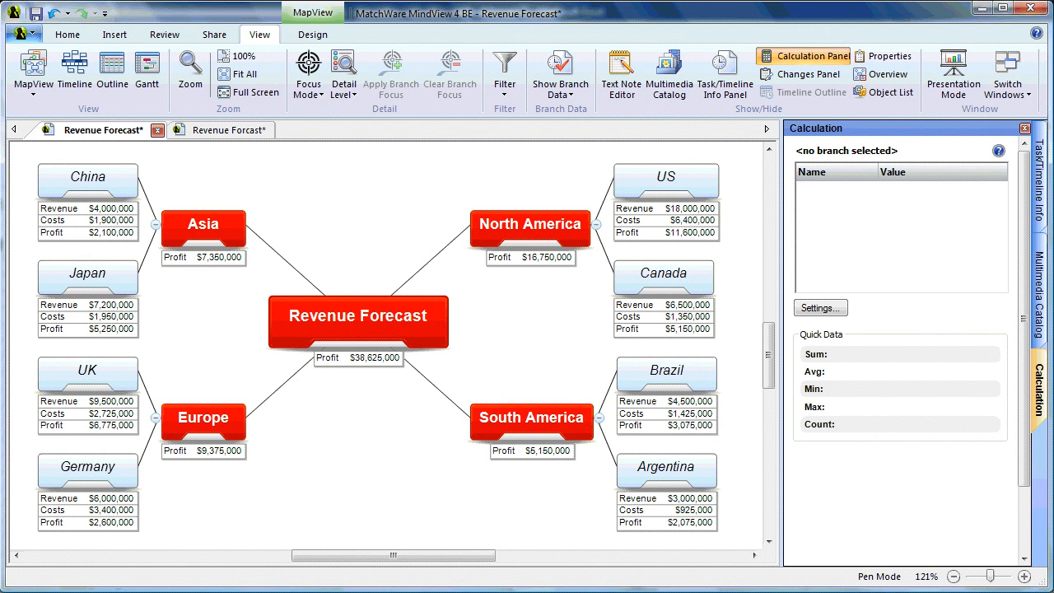
{"action": "mouse_move", "coordinate": [411, 484]}
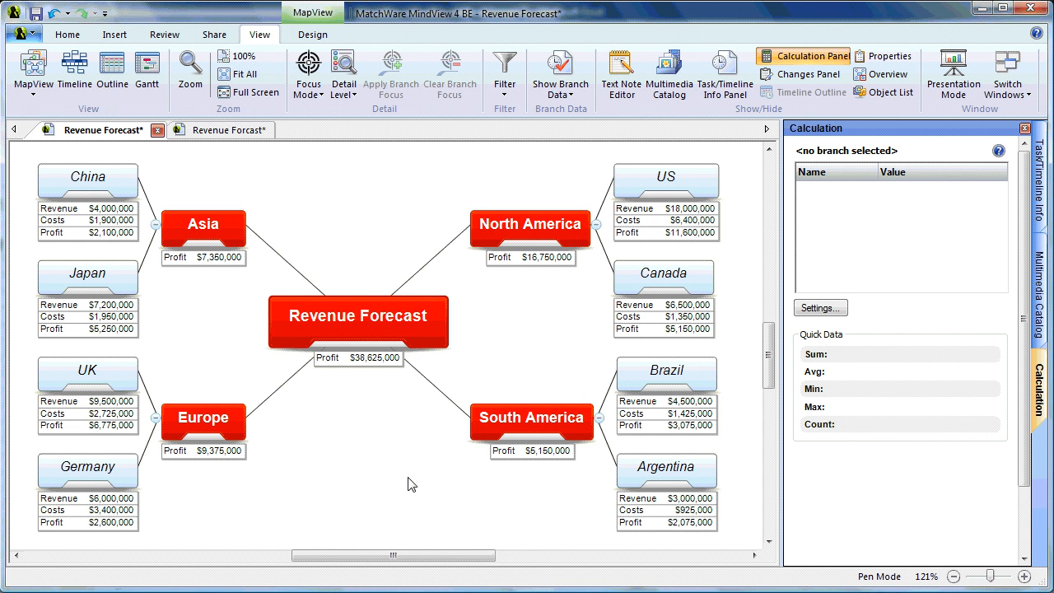
{"action": "mouse_move", "coordinate": [626, 217]}
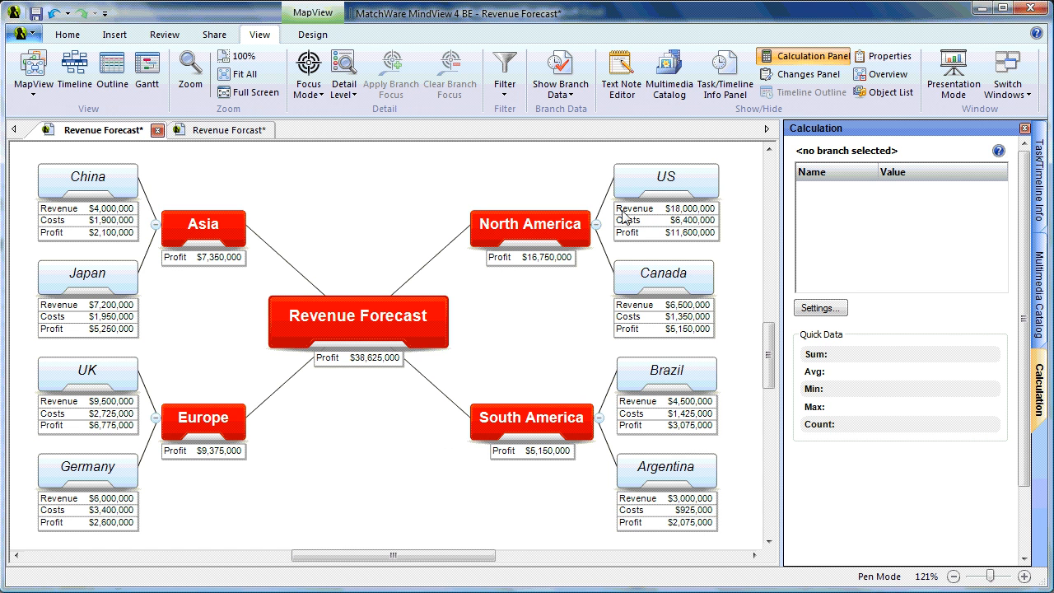
Select the US branch to show Revenue $18,000,000, Costs $6,400,000, Profit $11,600,000
{"action": "left_click", "coordinate": [665, 181]}
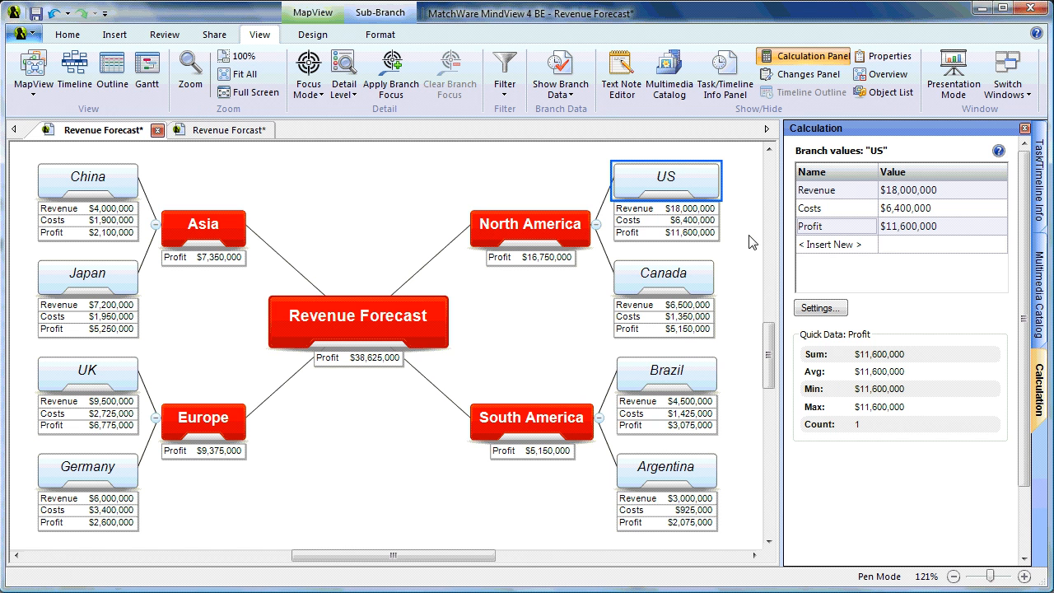